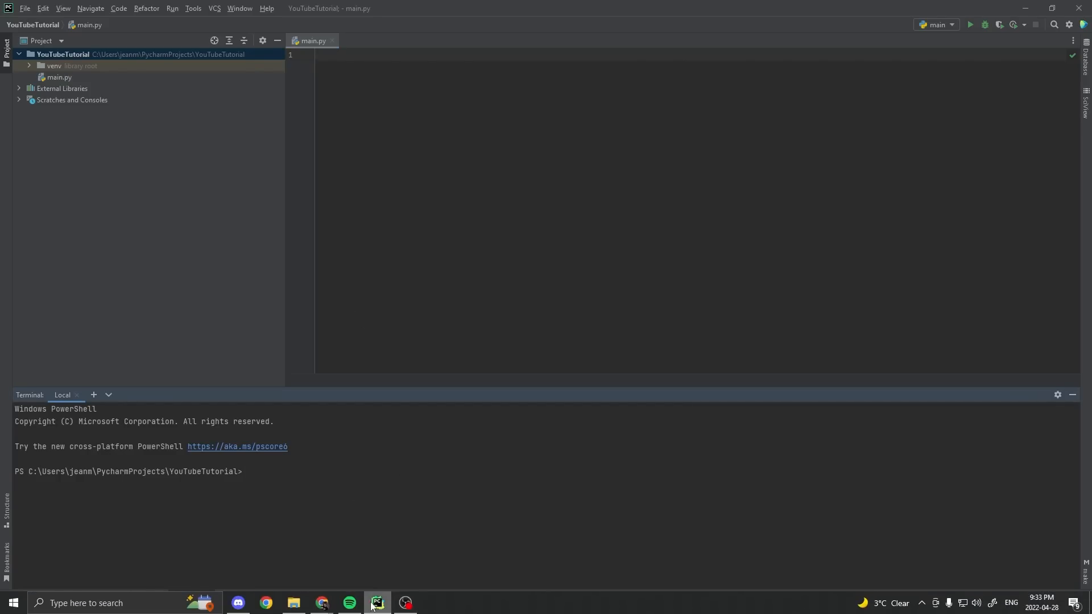
Step: Run pip install TikTokPrinter with the extra index URL and trusted host in the terminal
click(265, 603)
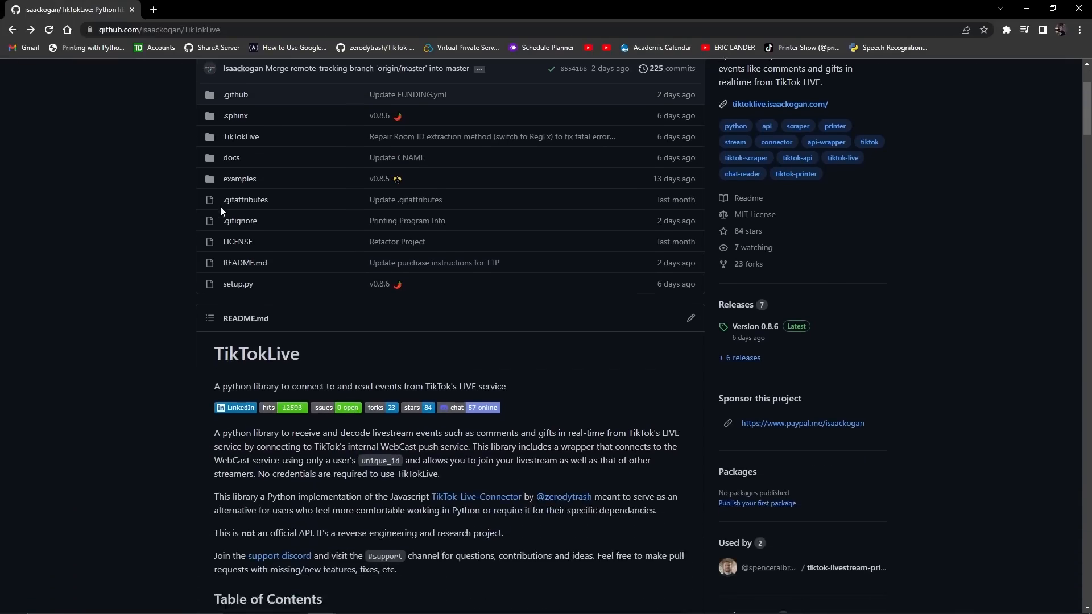
scroll(up, 3)
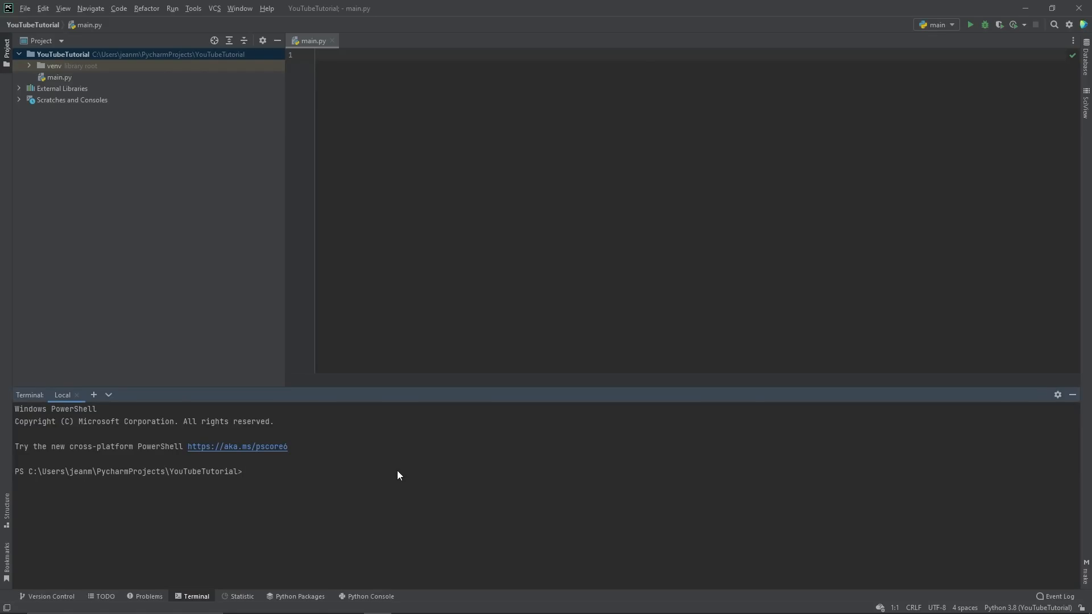
click(249, 471)
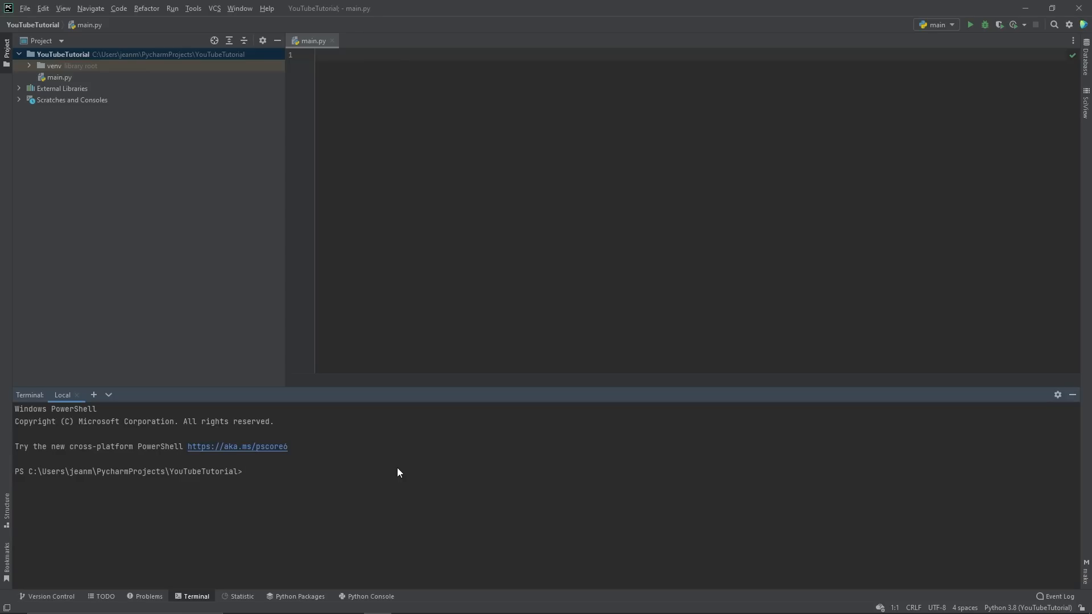
click(399, 471)
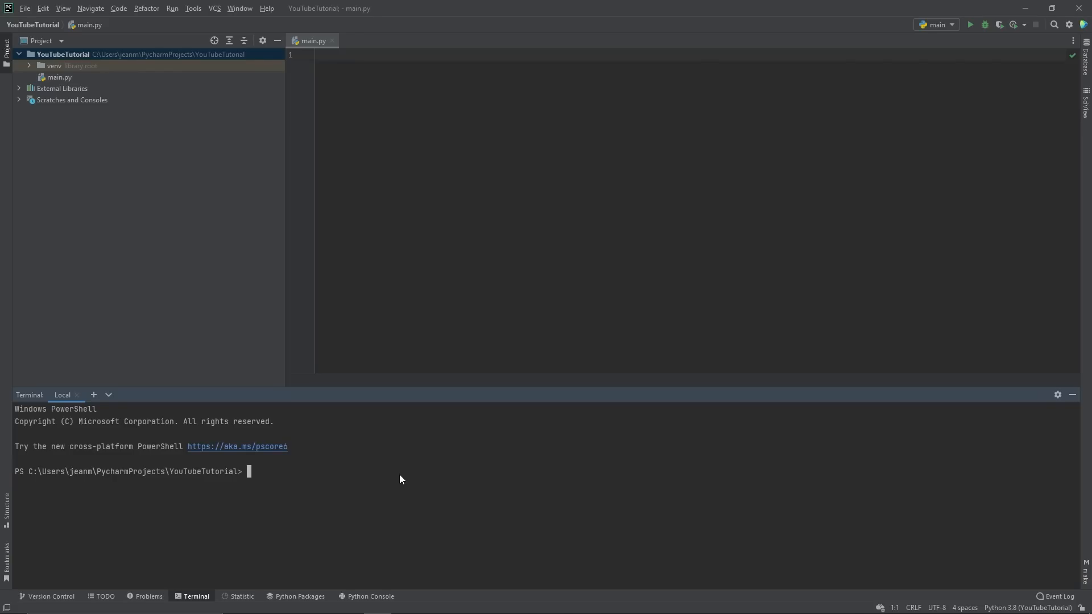
text(pip install TikTokPrinter --extra-index-url http://pypi.isaackogan.com/simple --trusted-host pypi.isaackogan.com --upgrade)
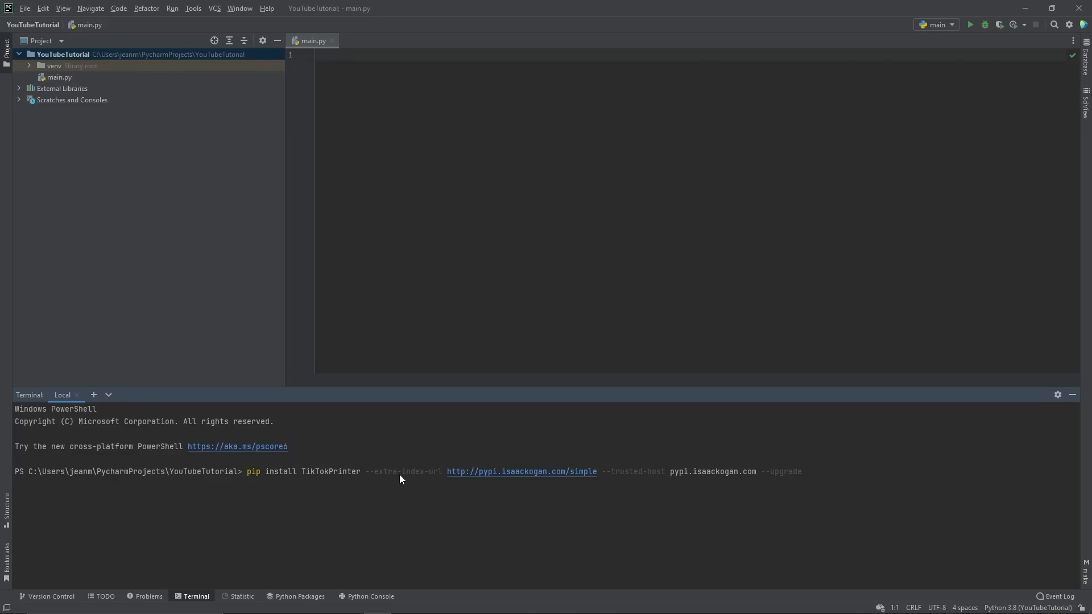
key(Enter)
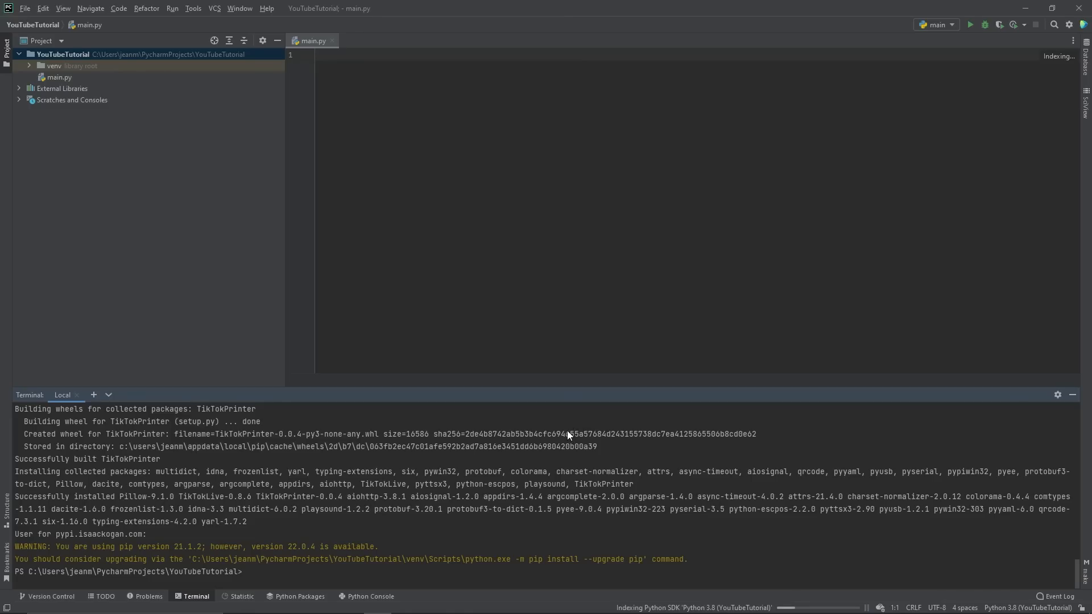
mouse_move(446, 527)
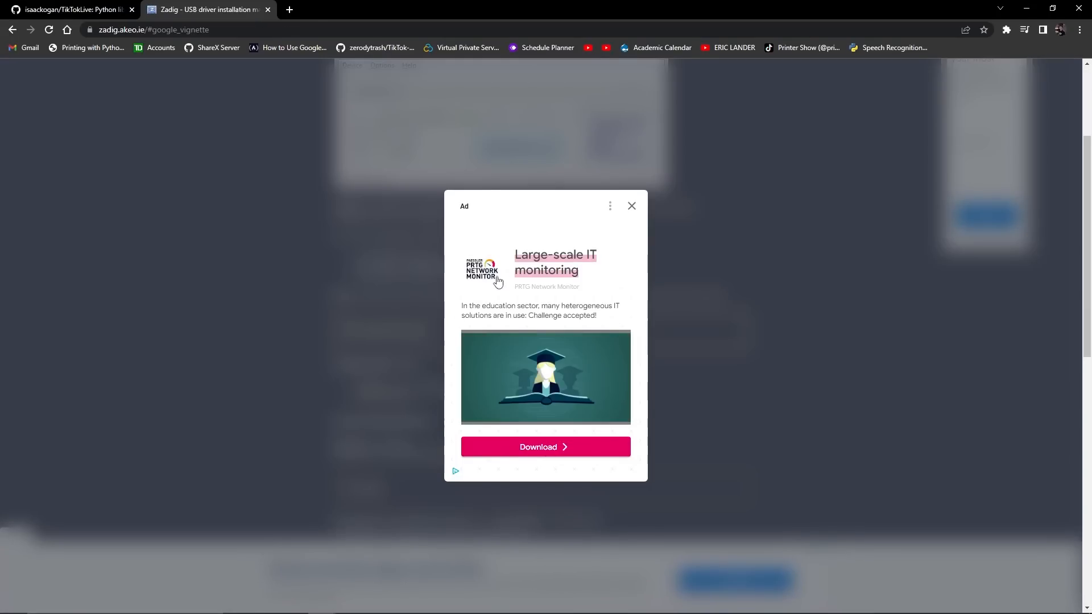
Step: Launch Zadig, choose Yeti Stereo Microphone and set libusbK as the driver to install
click(544, 446)
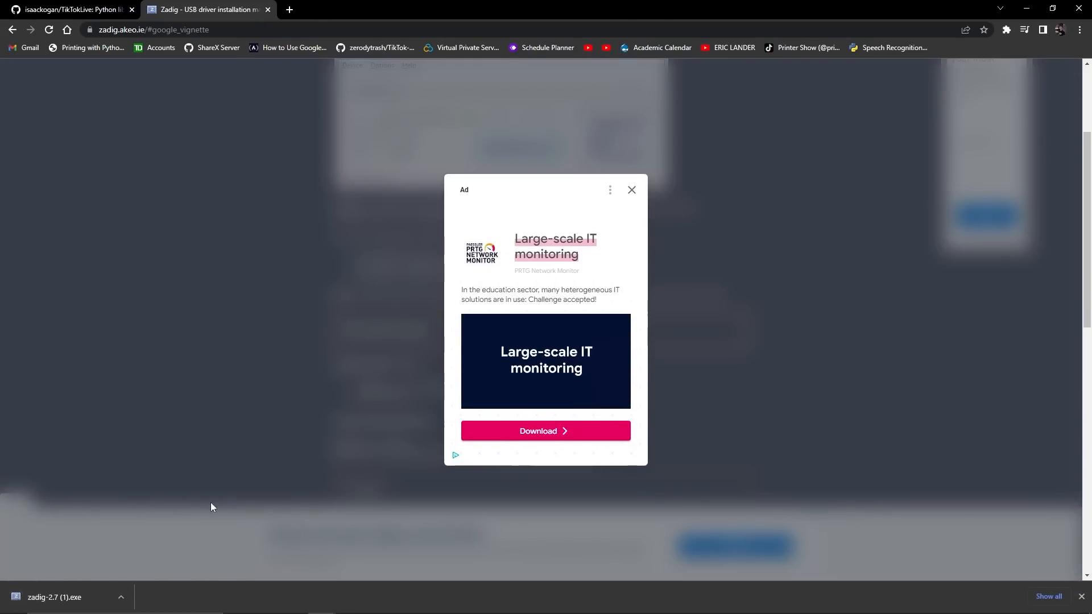
click(631, 190)
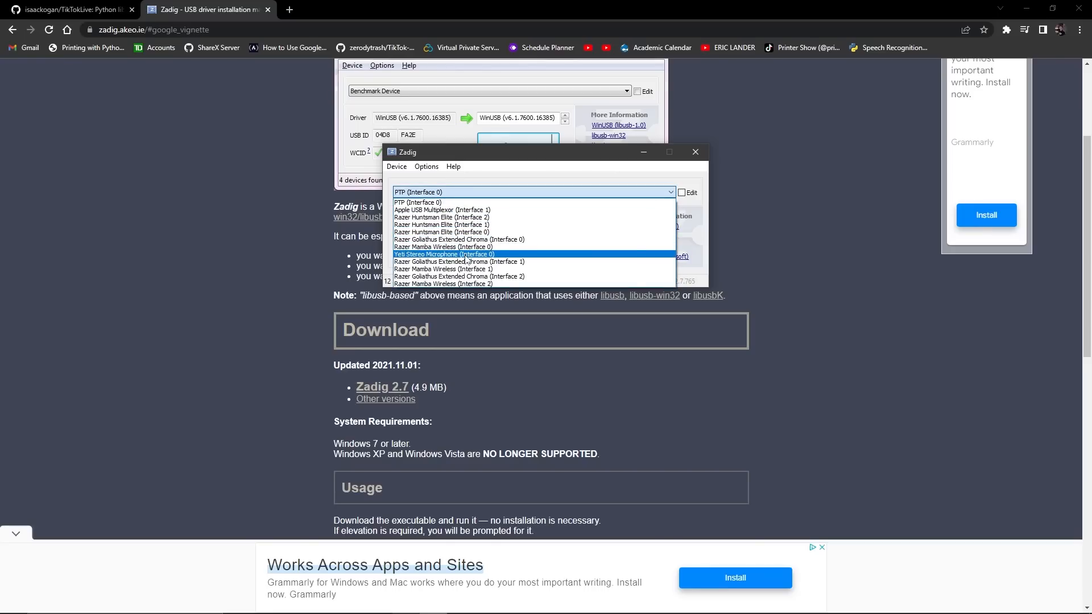
click(445, 254)
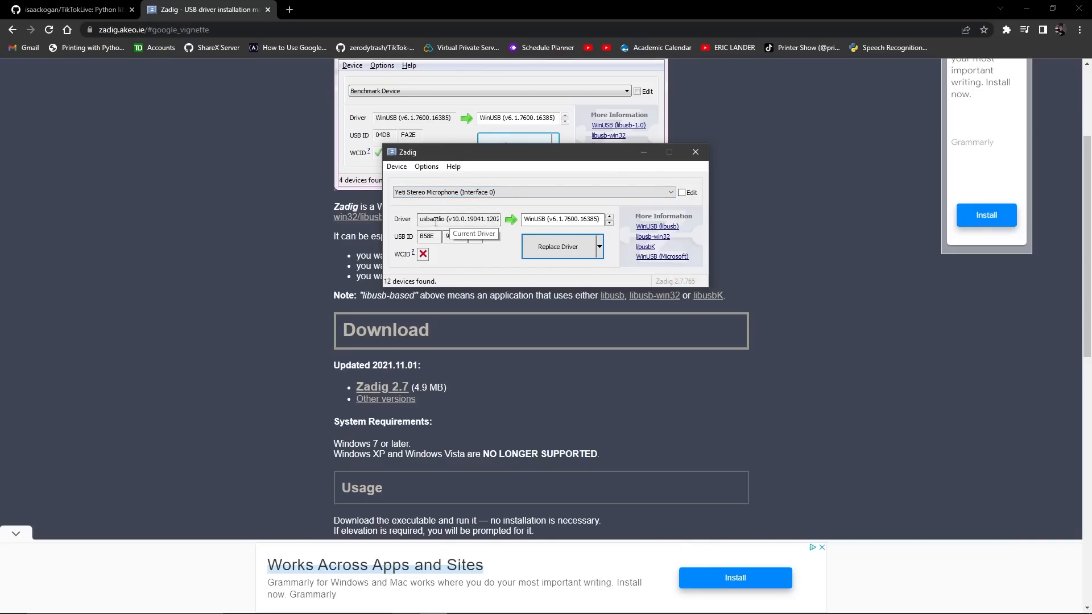
click(608, 222)
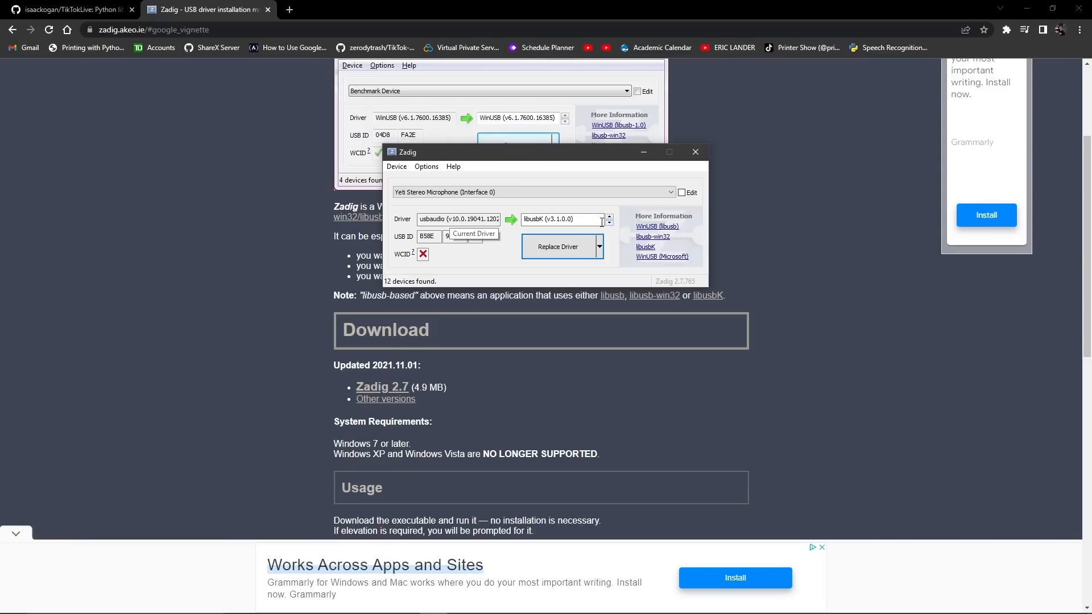
click(694, 151)
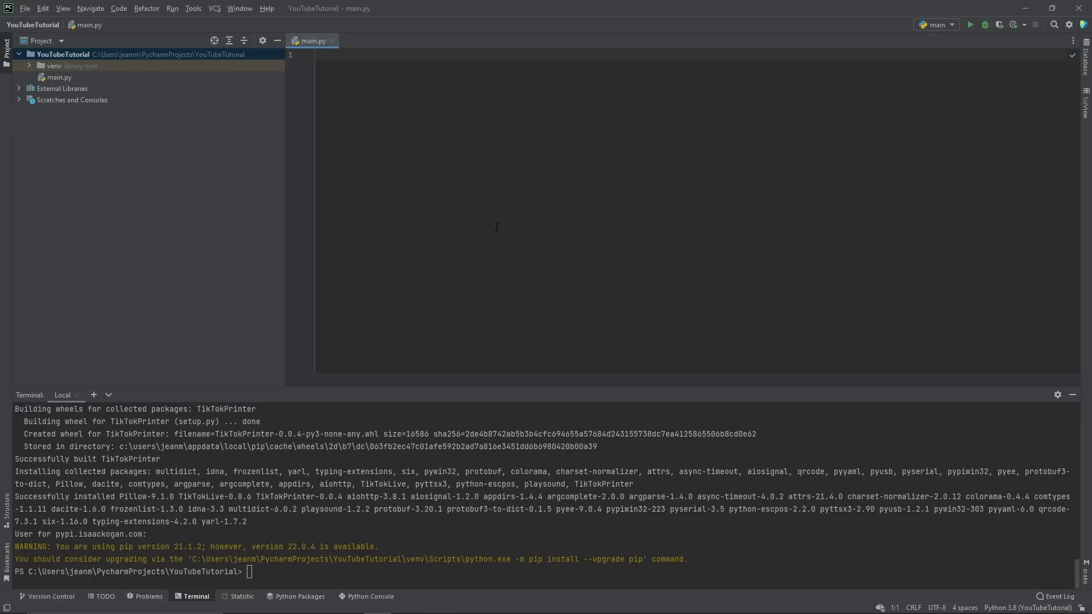
Step: Add the line from TikTokPrinter import TikTokPrinterClient at the top of main.py
text(from)
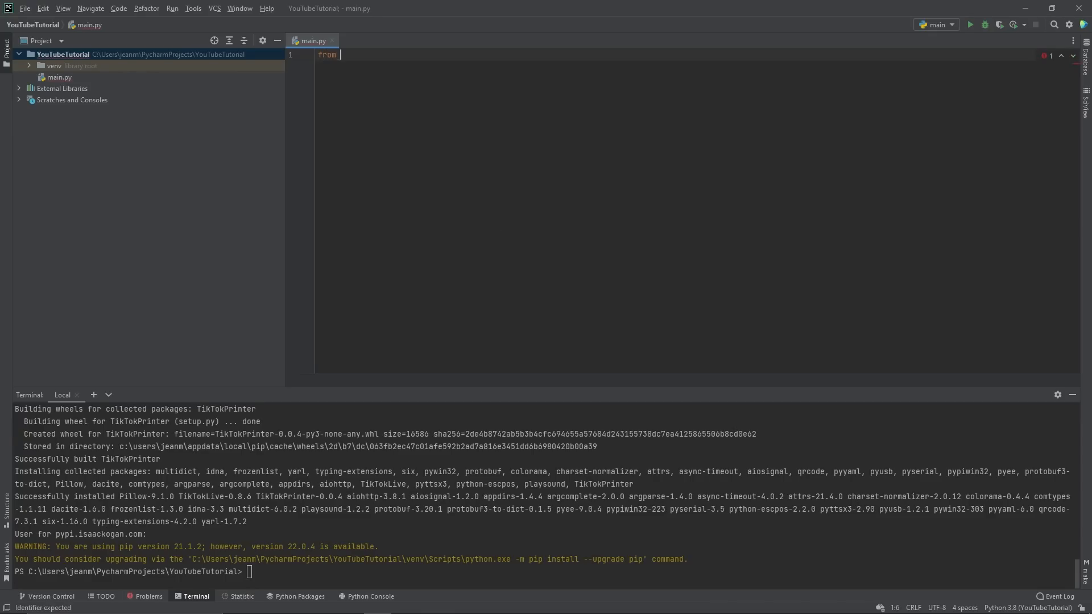
text(TikTokPrinter import)
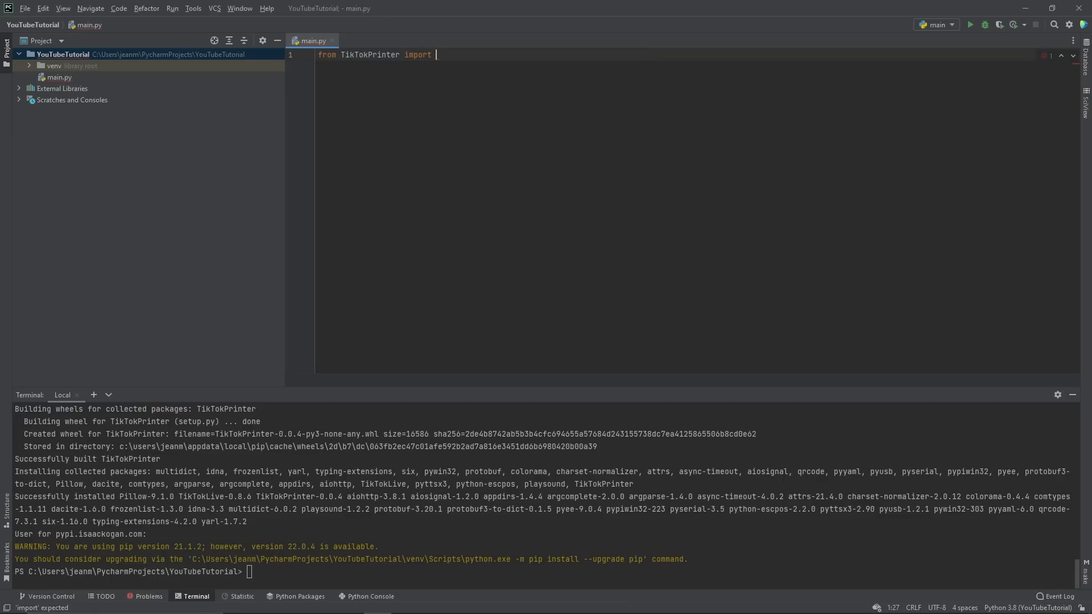
text(TikTokPrinterClient)
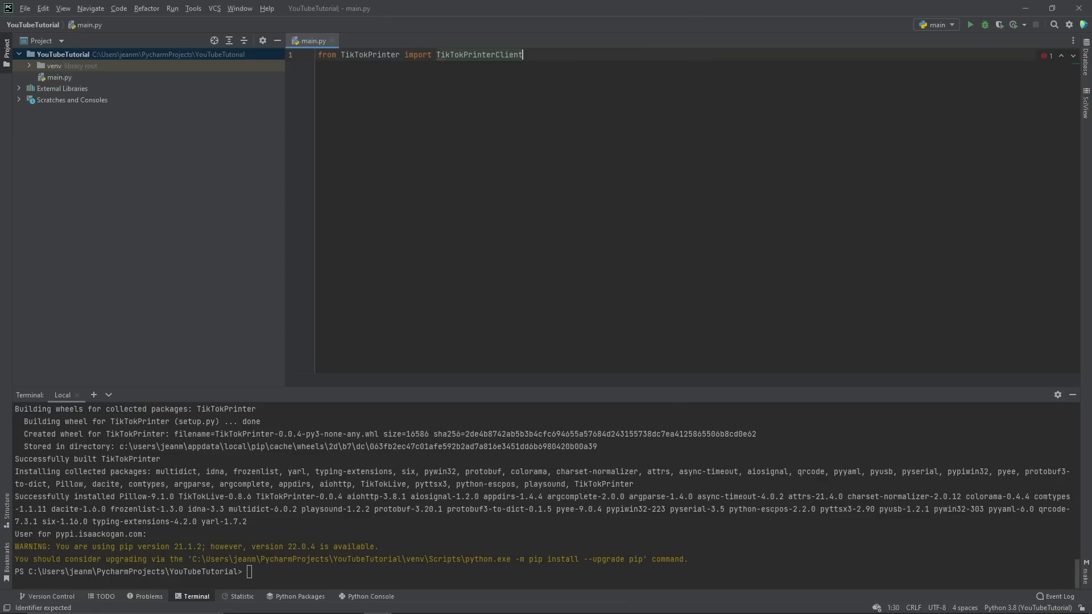
key(enter)
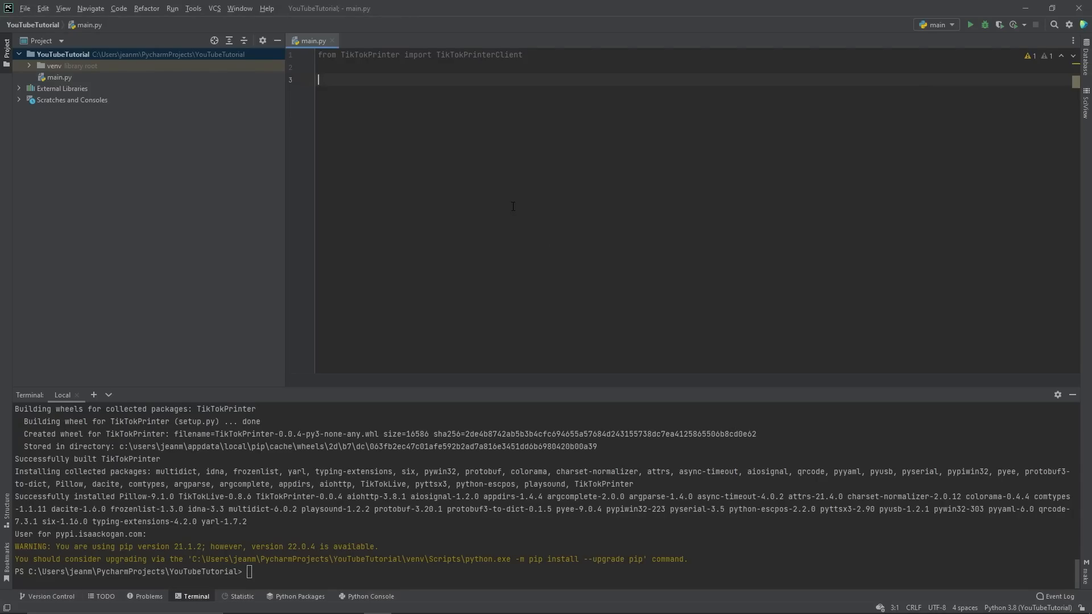
Step: Begin client = TikTokPrinterClient("hello", ) with the username argument filled in
text(clie)
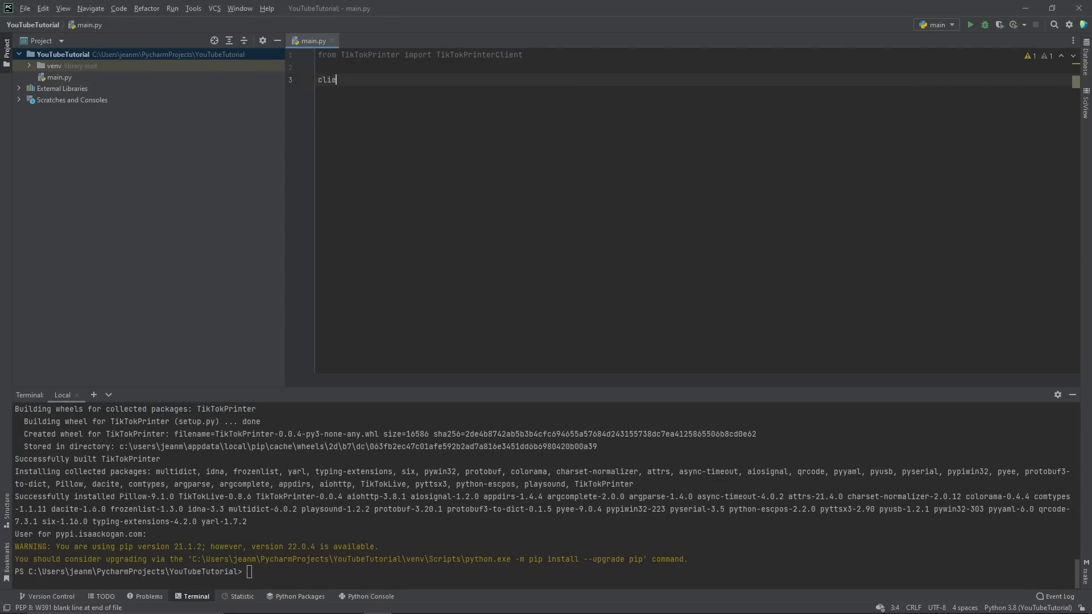
text(nt =)
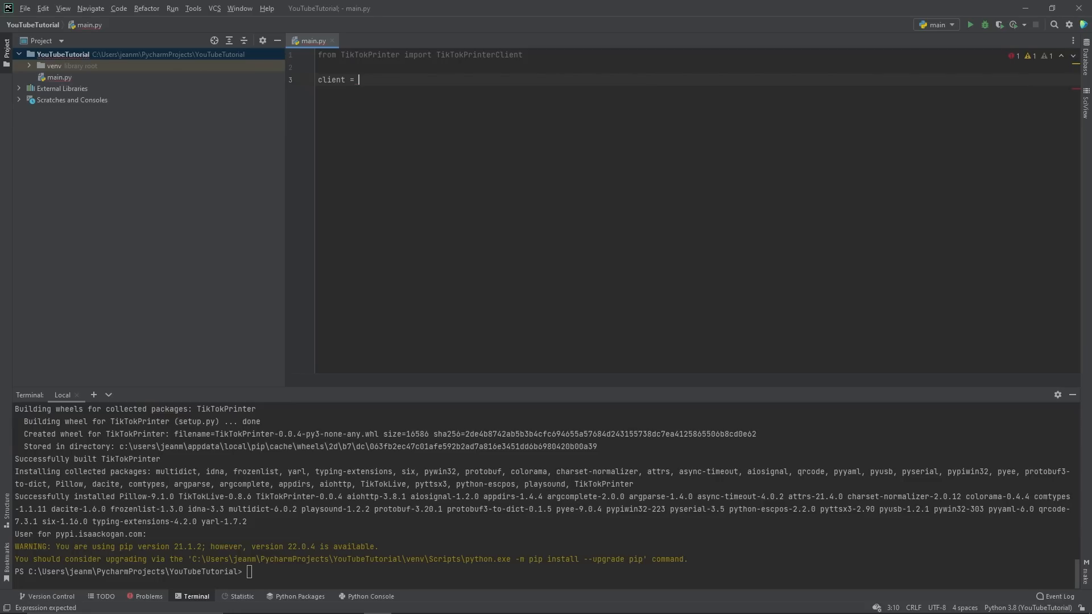
text(TikTokPrinterClient())
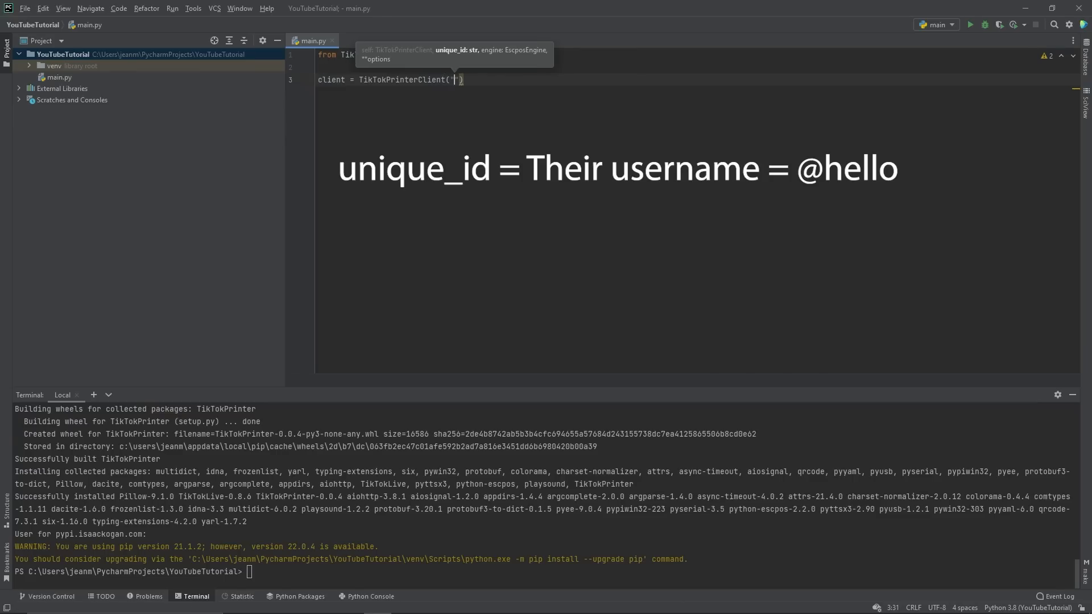
text("hello",)
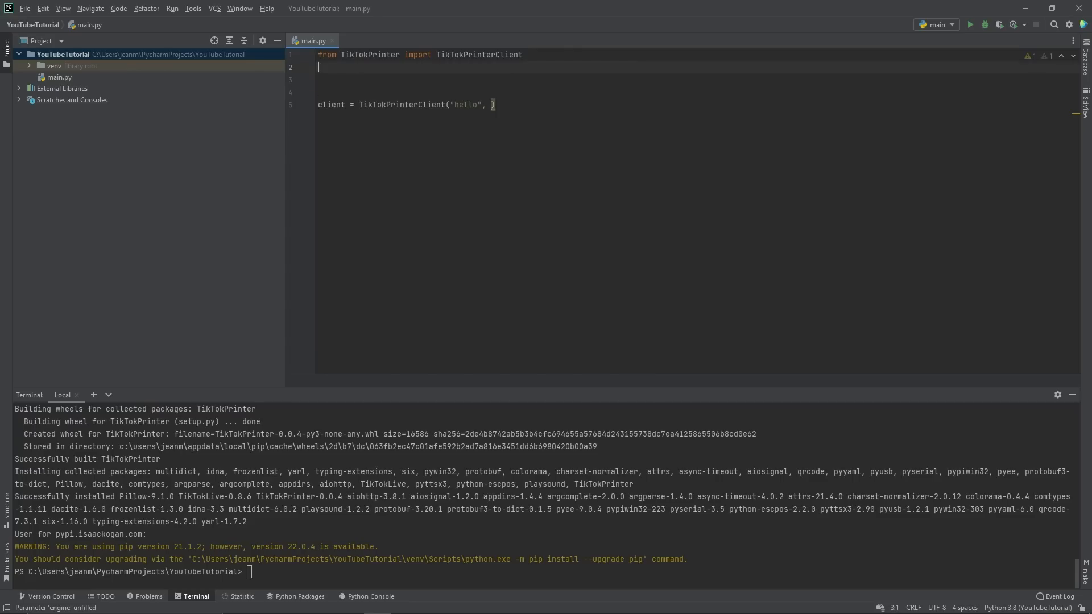
Step: Import EscposEngineGenerator and start passing EscposEngineGenerator. as the client's engine
text(from Tik)
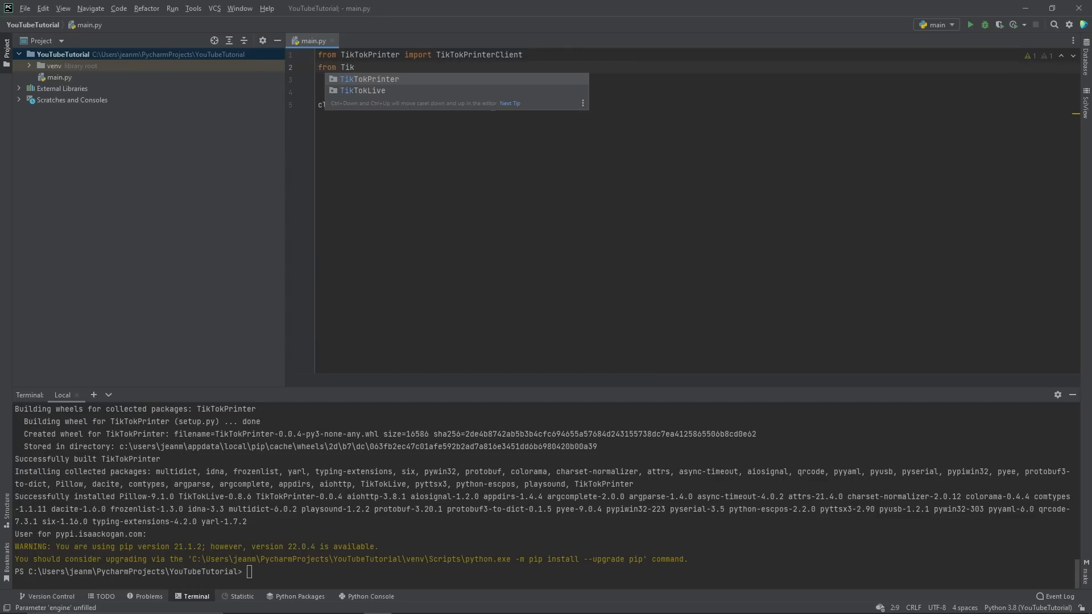
text(TikTokPrinter import En)
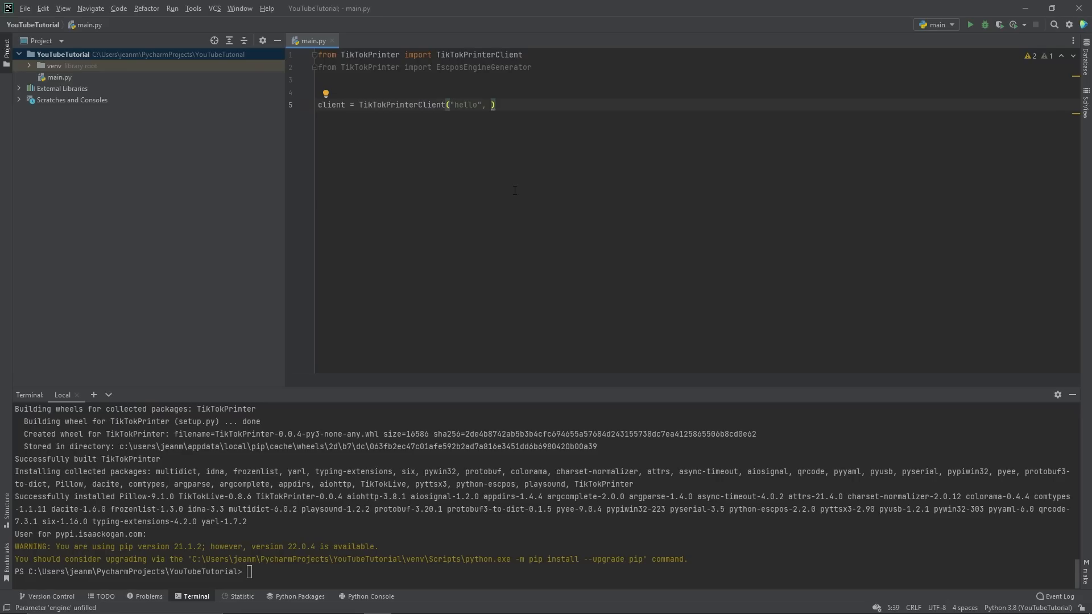
text(R)
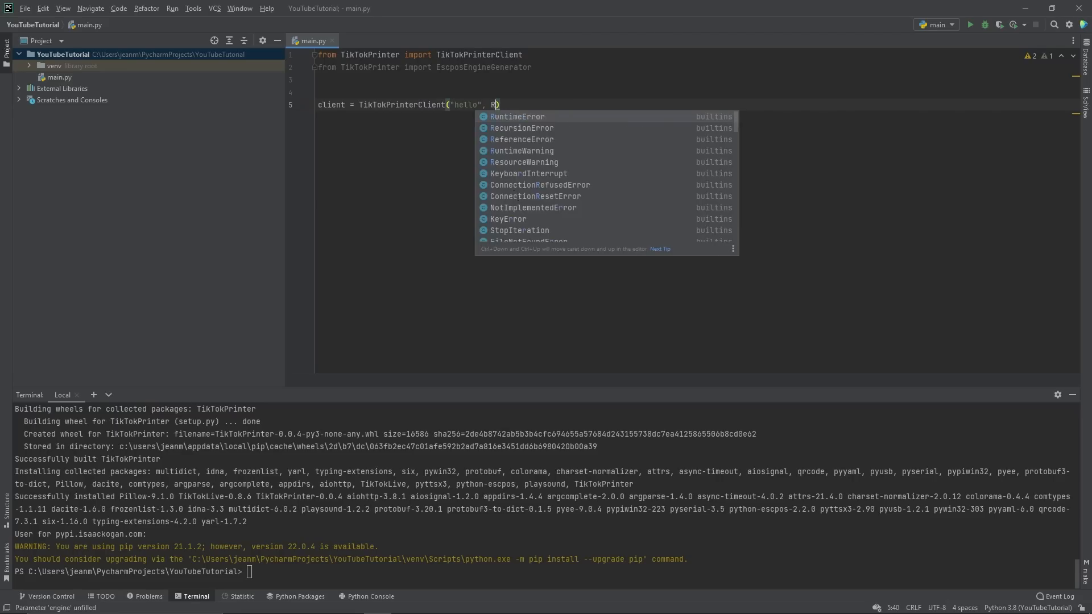
text(EscposEngineGenerator.)
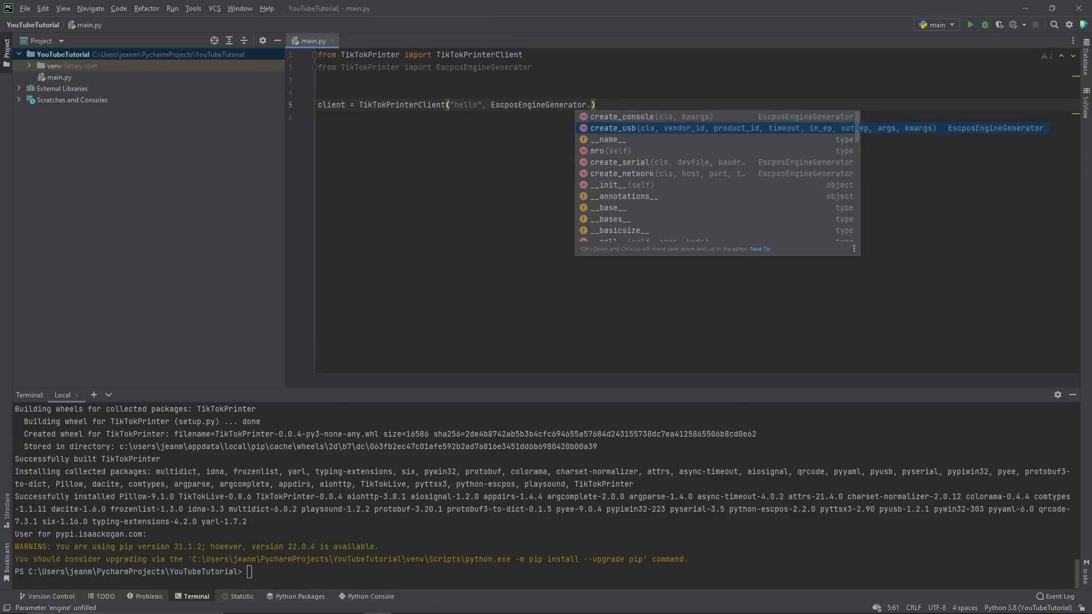
Step: Complete create_usb( from autocomplete and begin its vendor_id=0x1 argument
key(down)
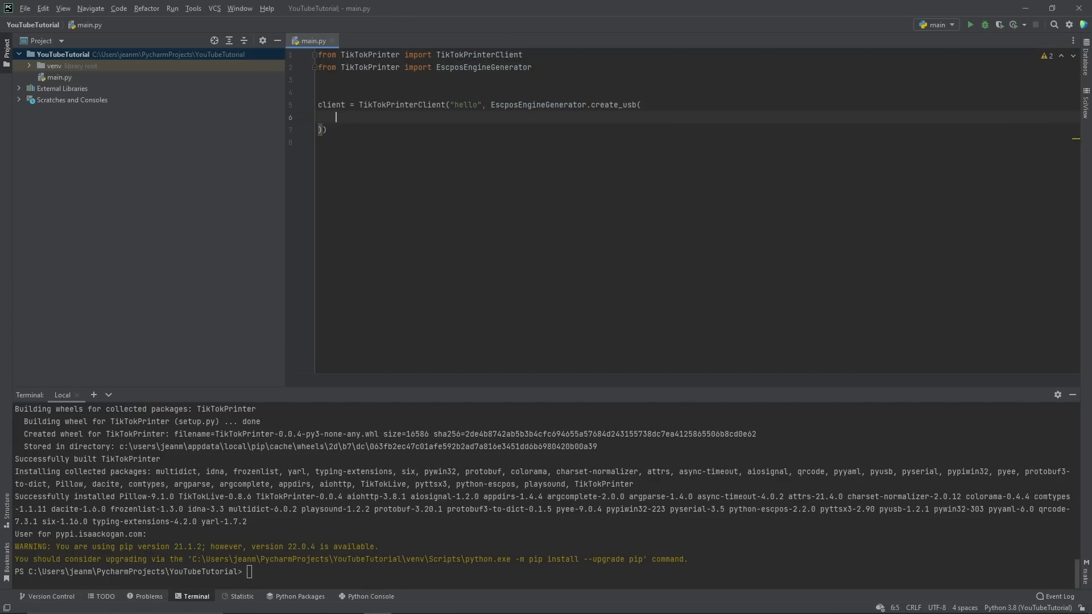
text(vendor_id=")
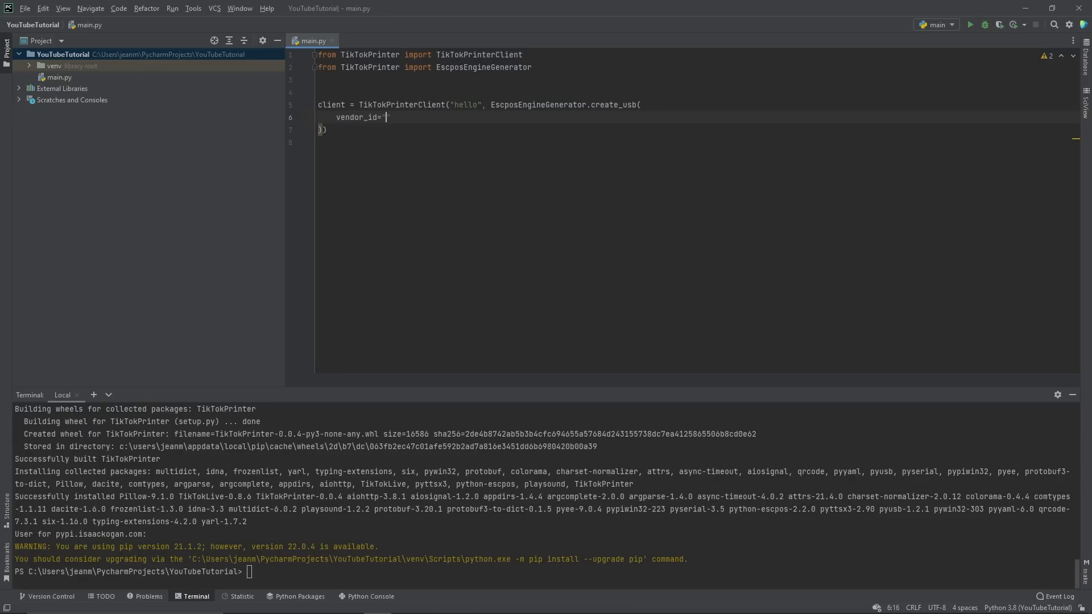
text(0x1,)
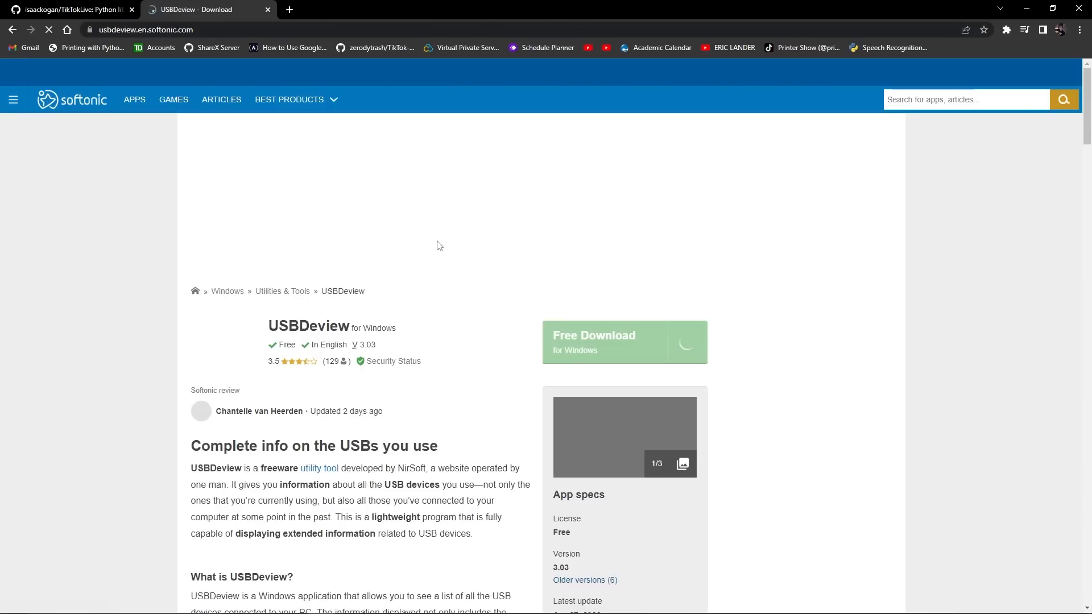
Step: Download and launch USBDeview, then view a device's properties with VendorID and ProductID
click(612, 343)
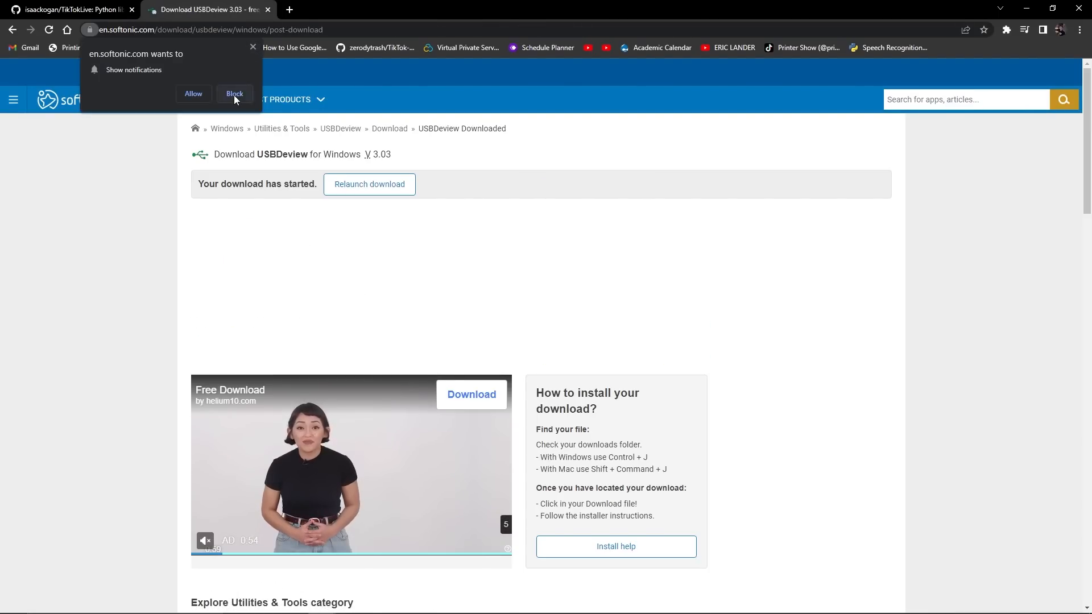
click(235, 93)
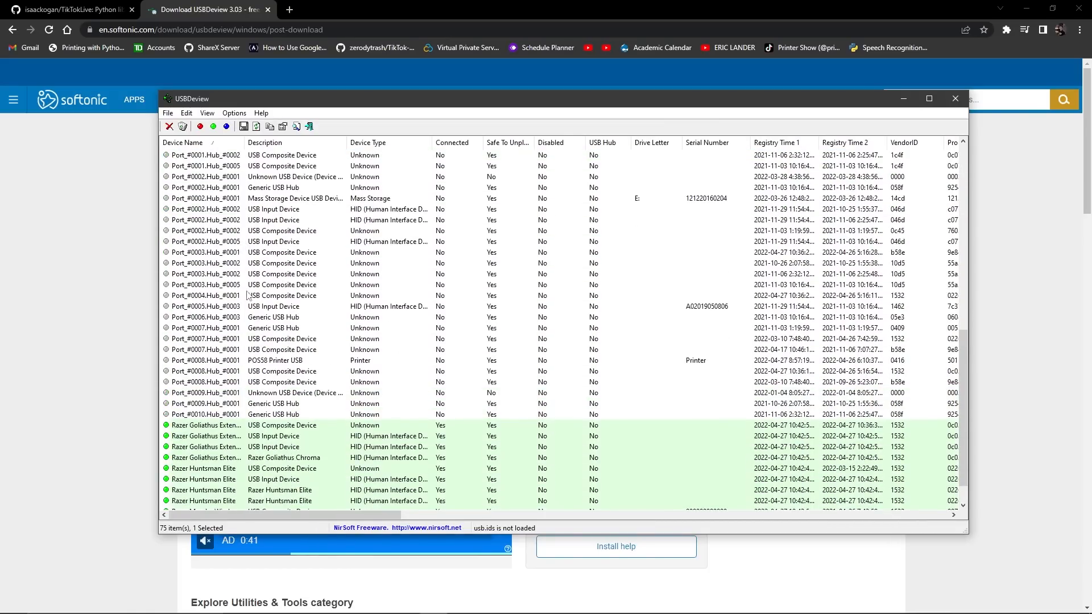
double_click(204, 426)
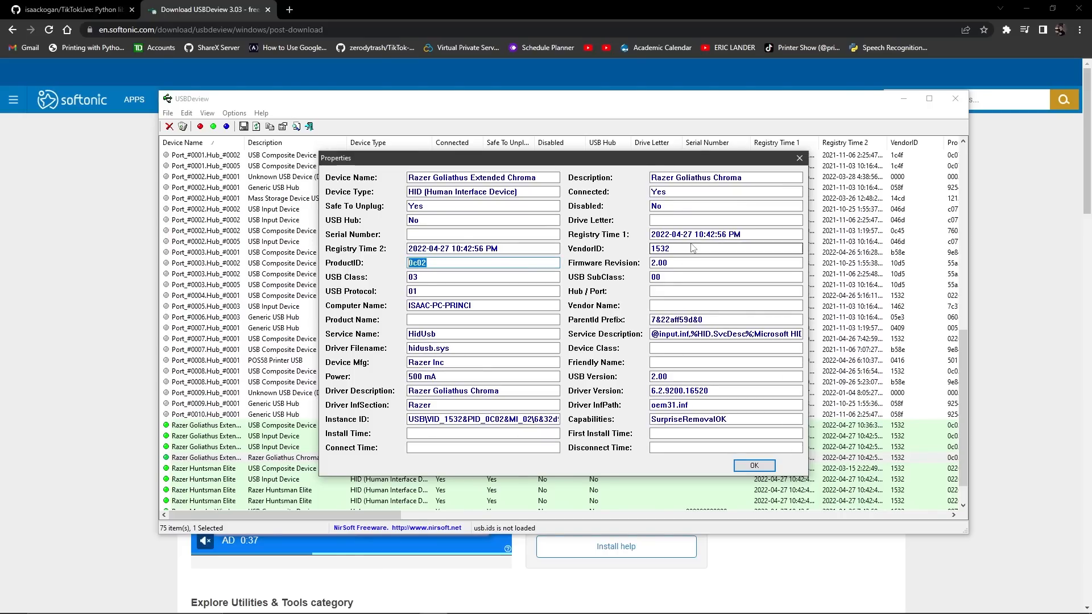
click(725, 249)
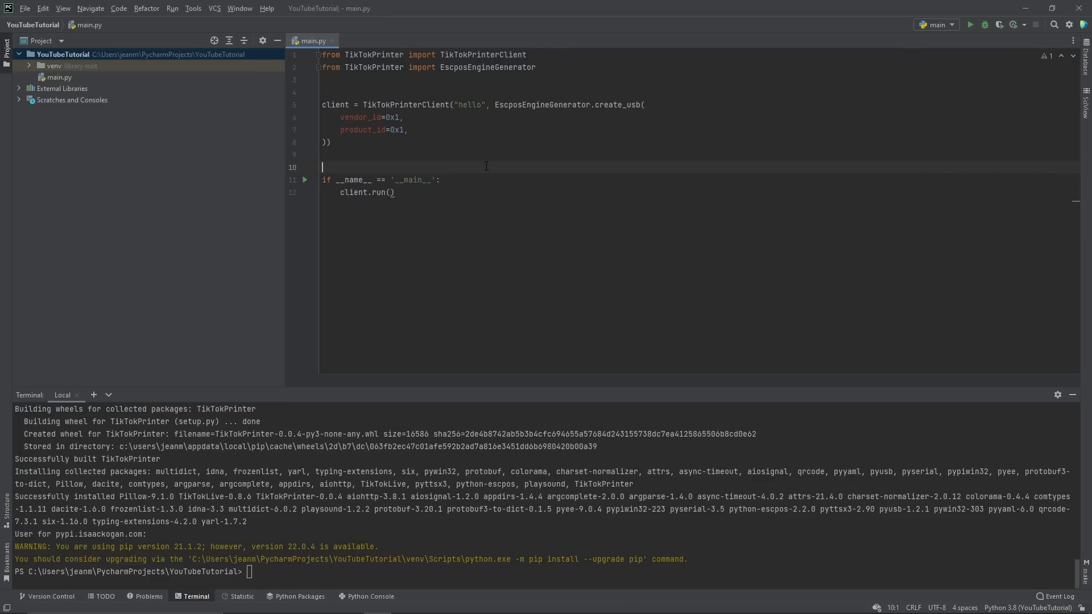
text(@client.)
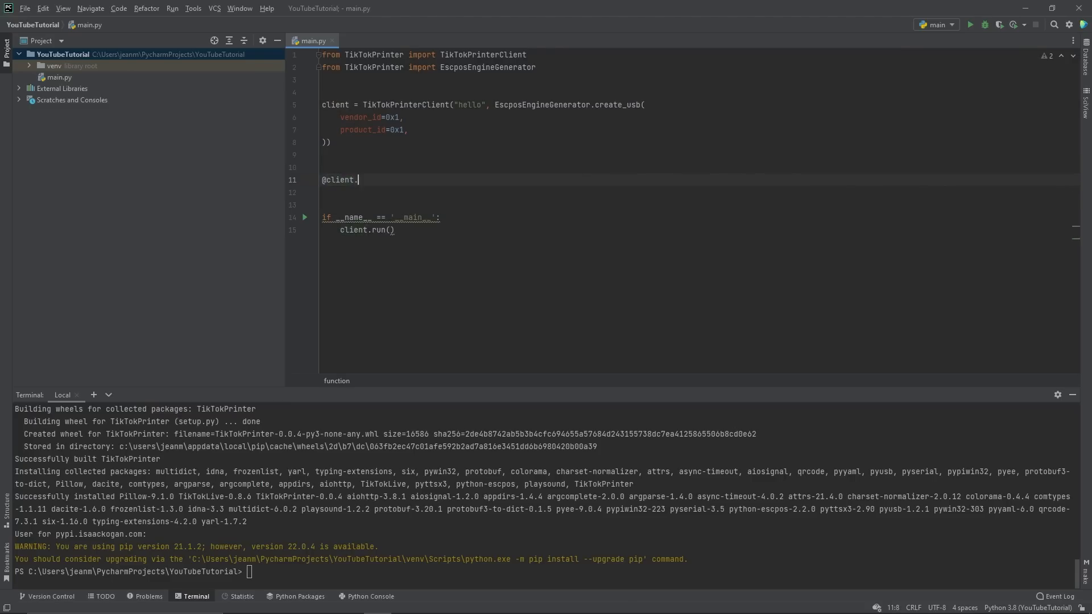
text(on(''))
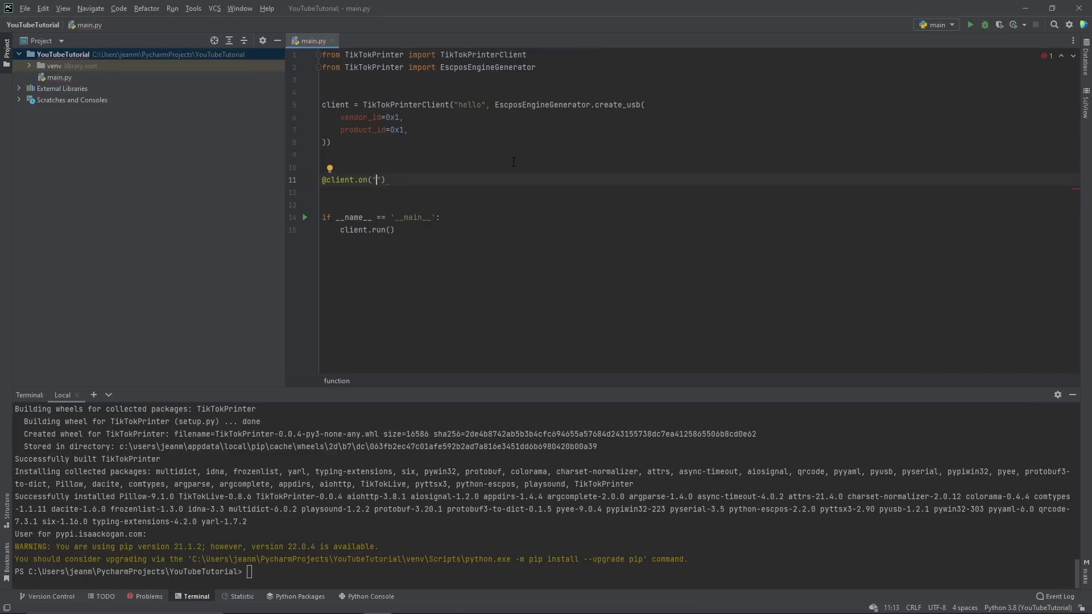
text(comment)
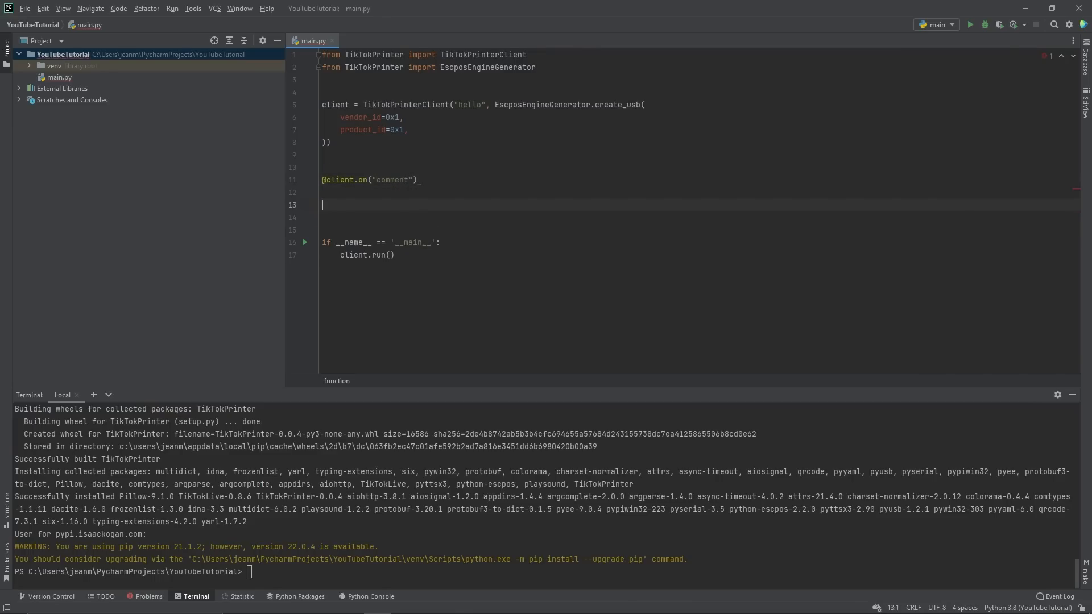
text(async def)
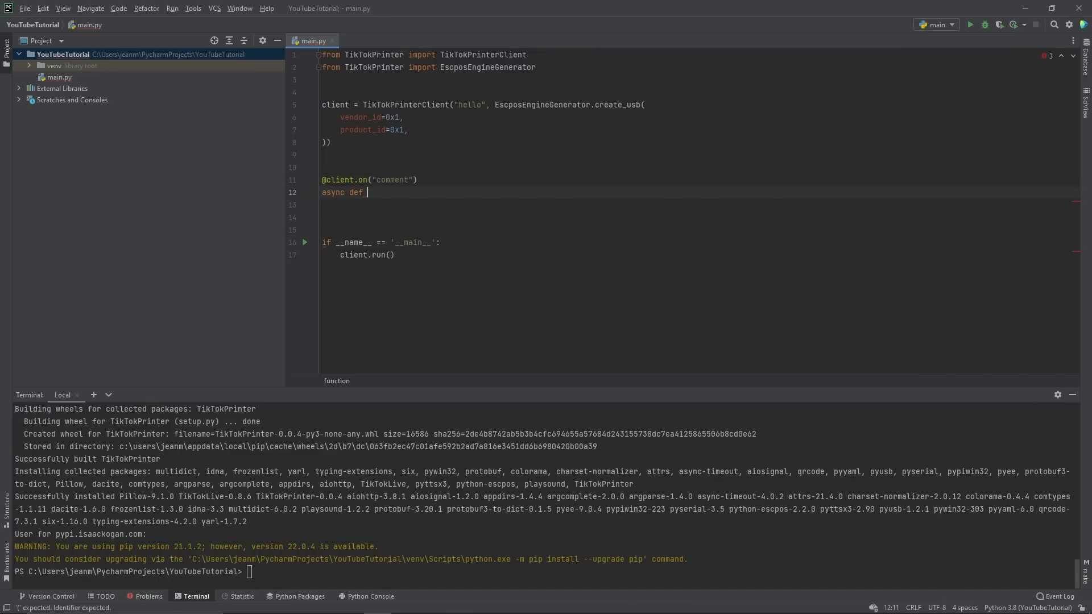
text(on_comment)
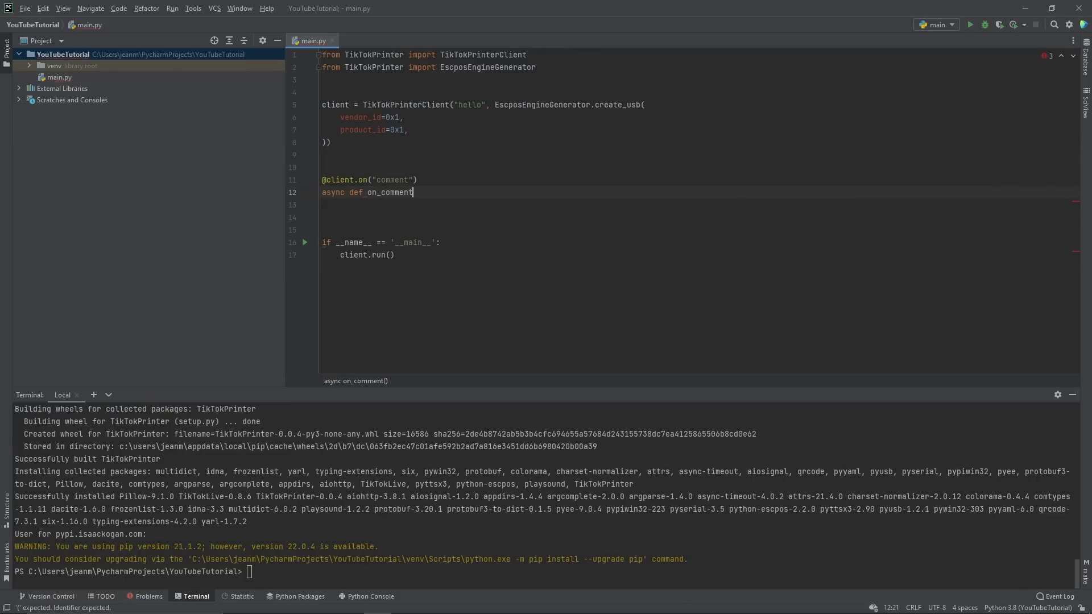
text(())
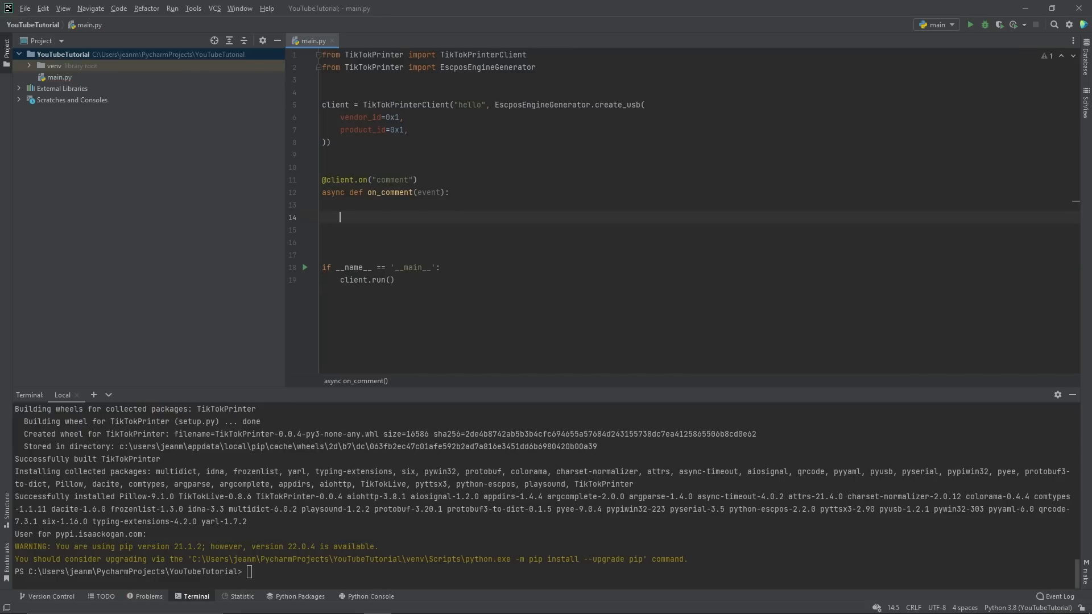
Step: Have the handler call client.text(event.name + " said: " + event.comment)
text(client)
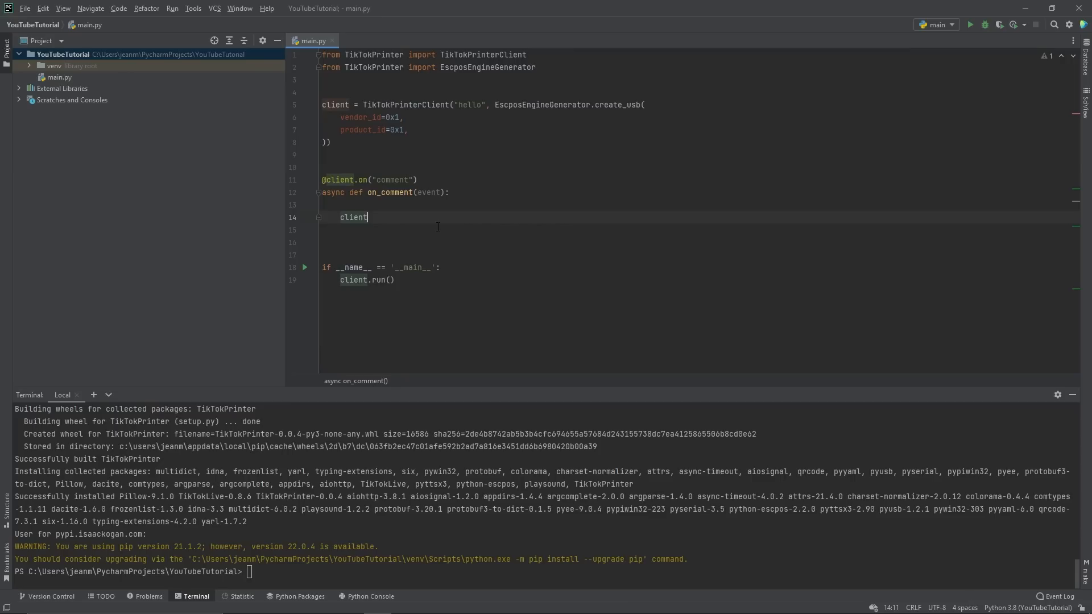
text(.te)
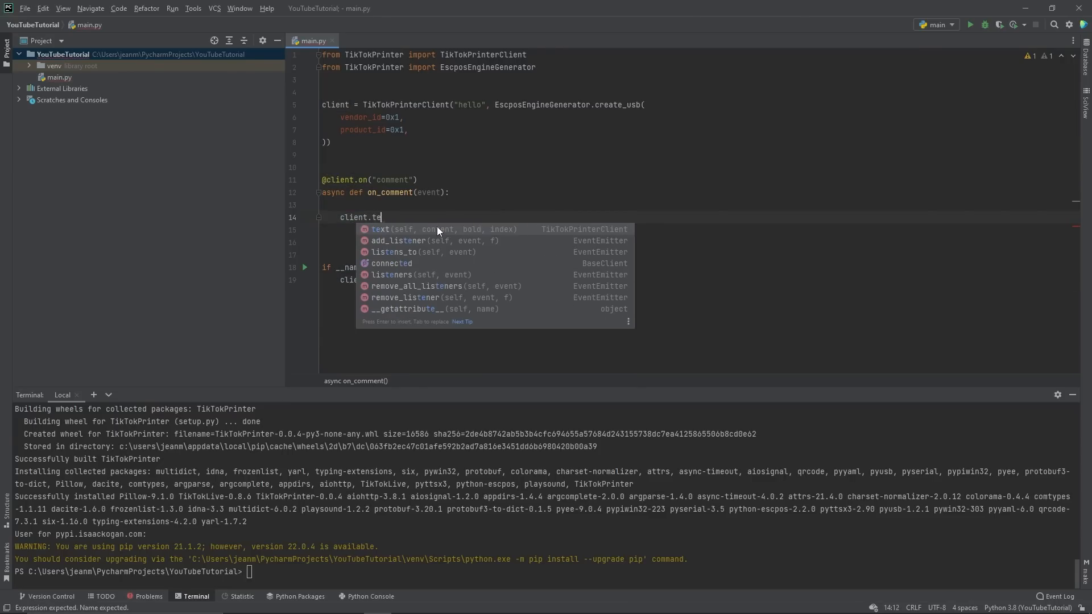
click(380, 228)
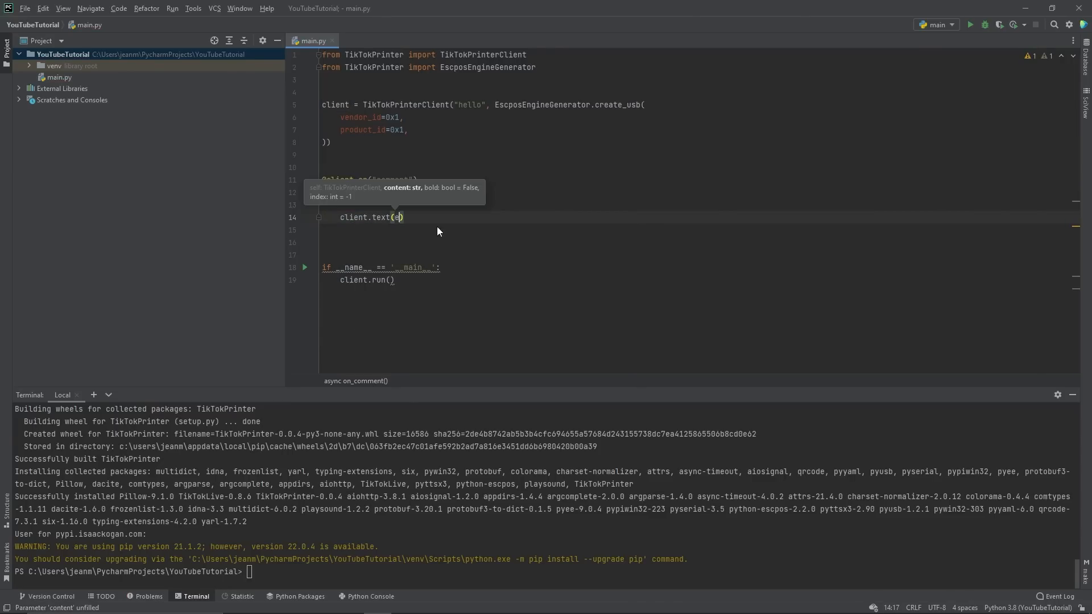
text(event.name +)
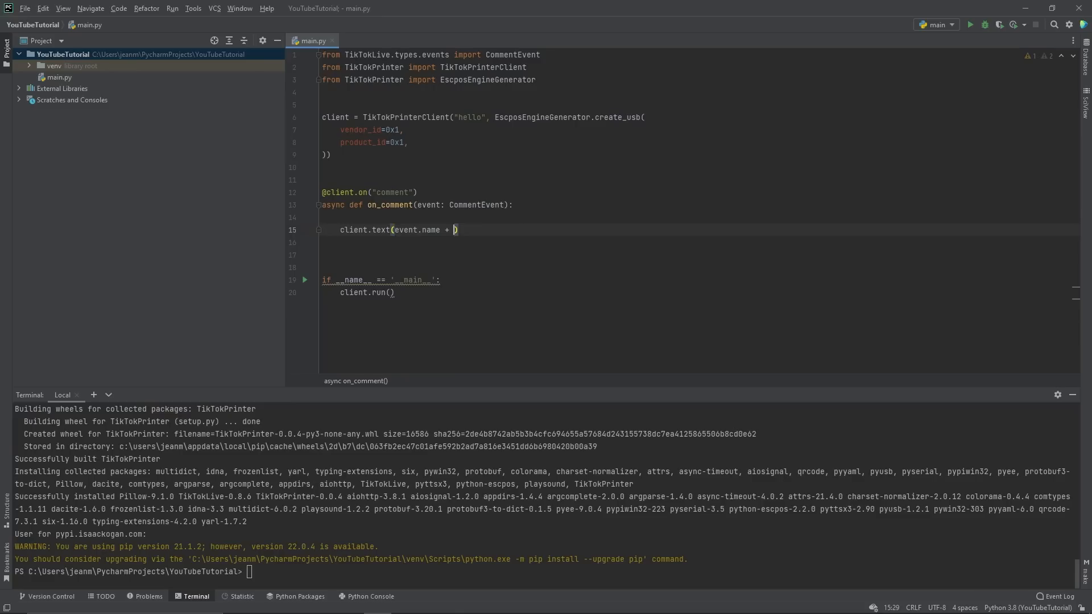
text(" said: ")
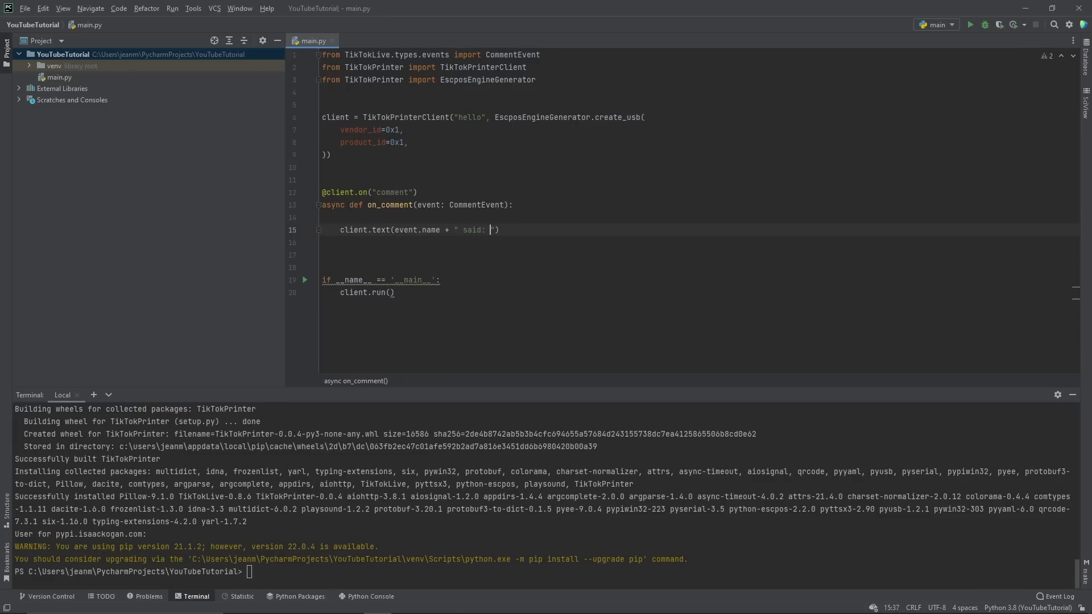
text(+ event.comment)
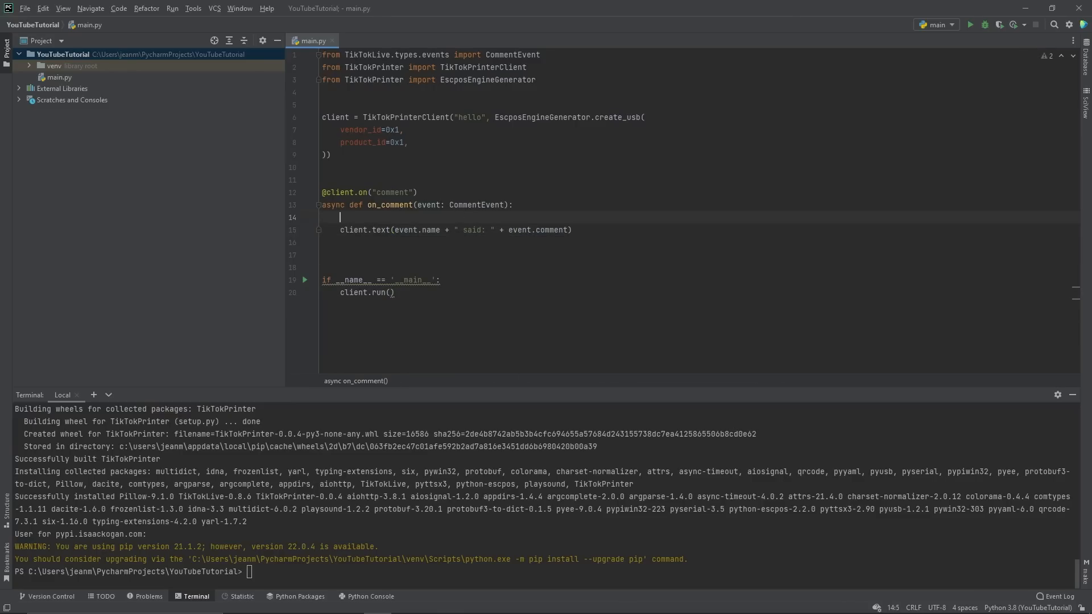
key(Backspace)
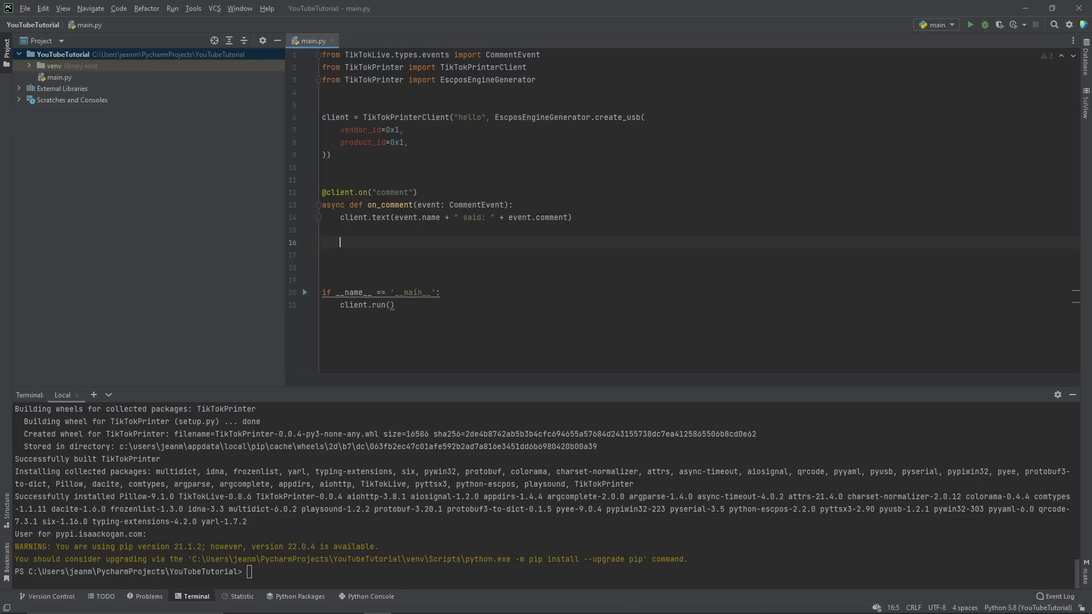
Step: Replace client.text with client.queue(PrinterText(content=name + " said: " + comment)), importing PrinterText
text(client)
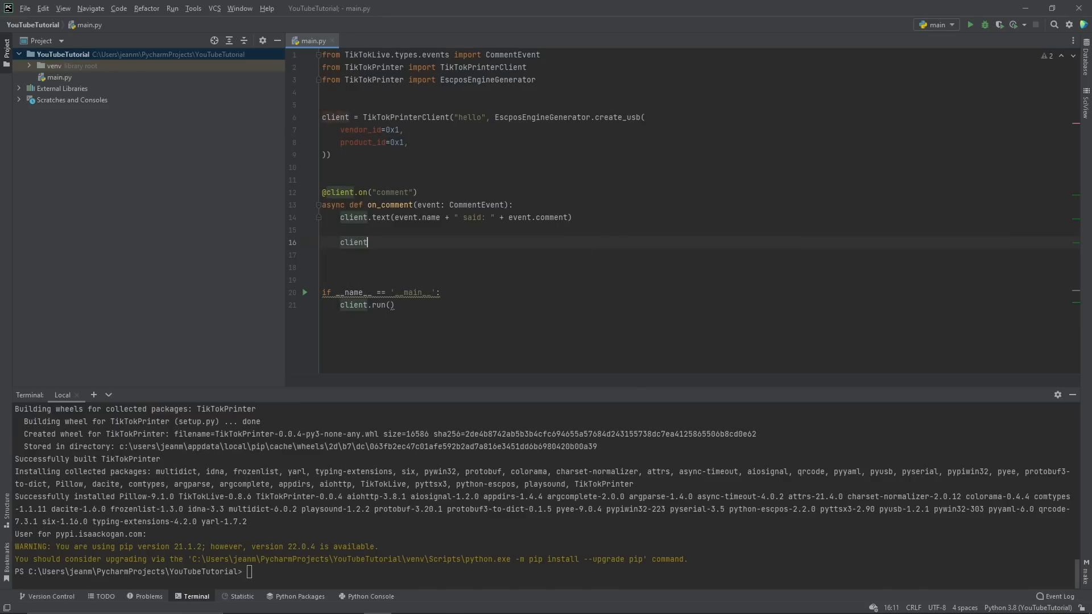
text(.queue()
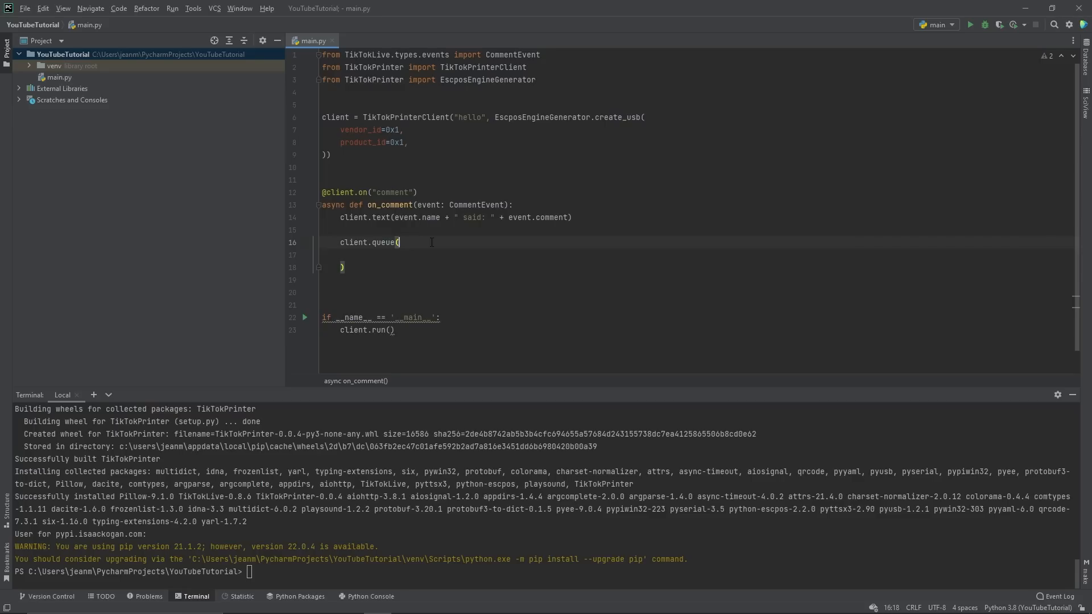
key(enter)
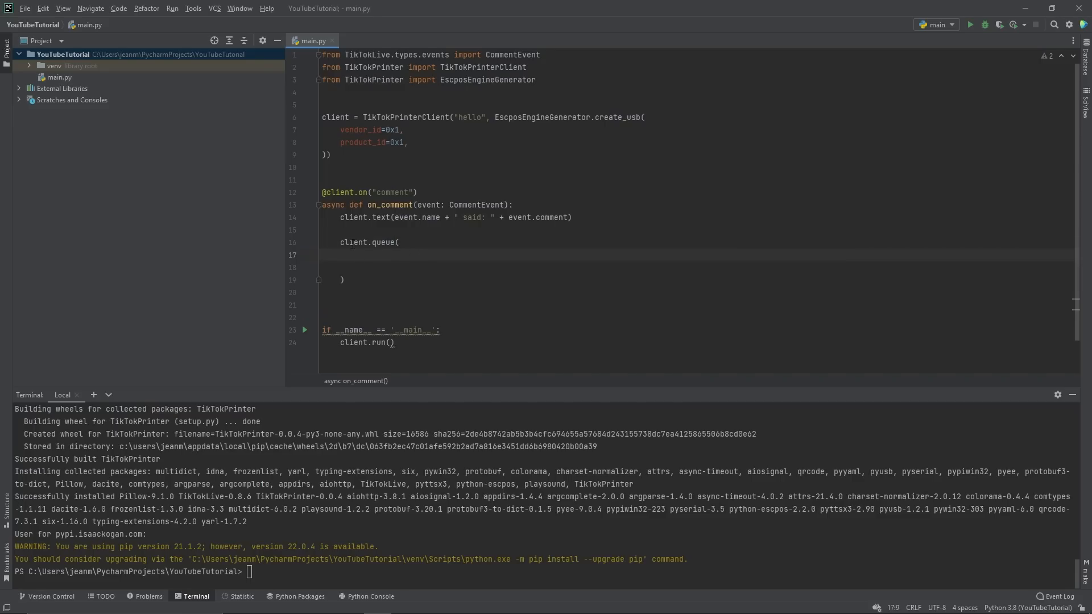
text(PrinterText)
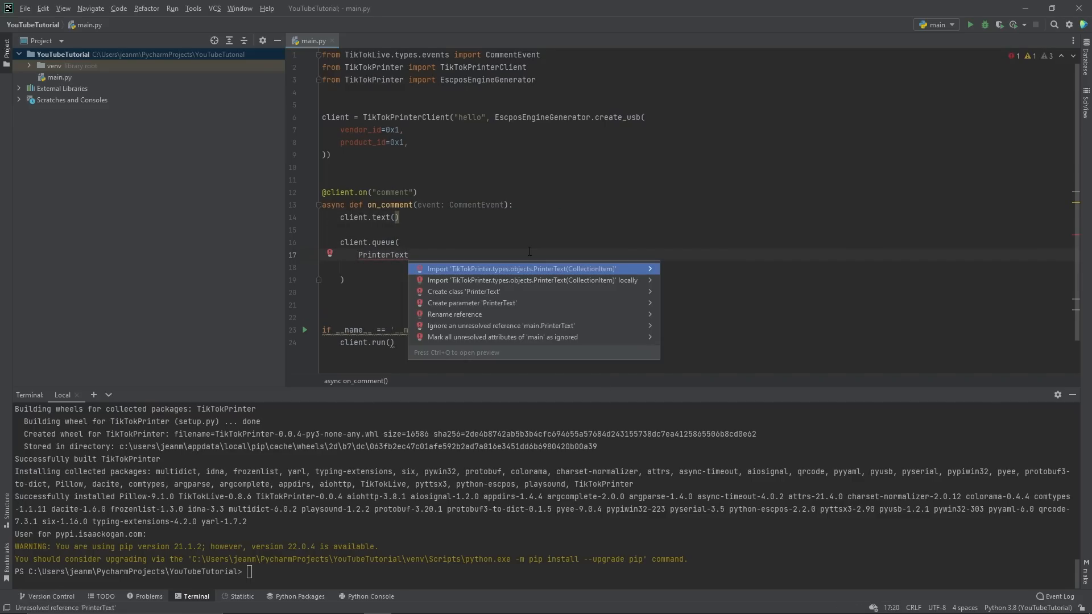
click(524, 269)
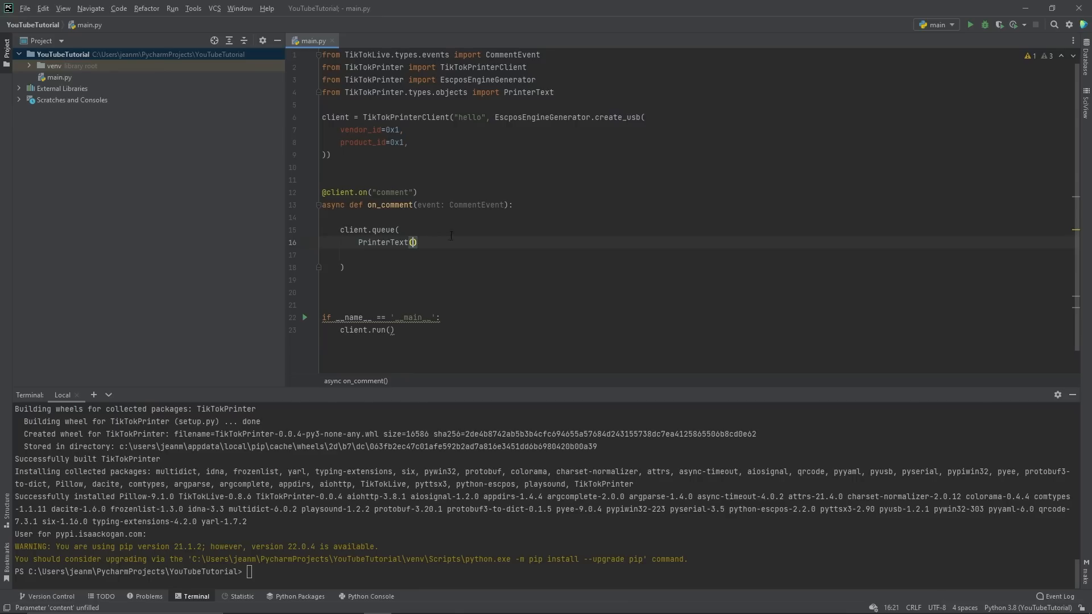
text(event.name + " said: " + event.comment)
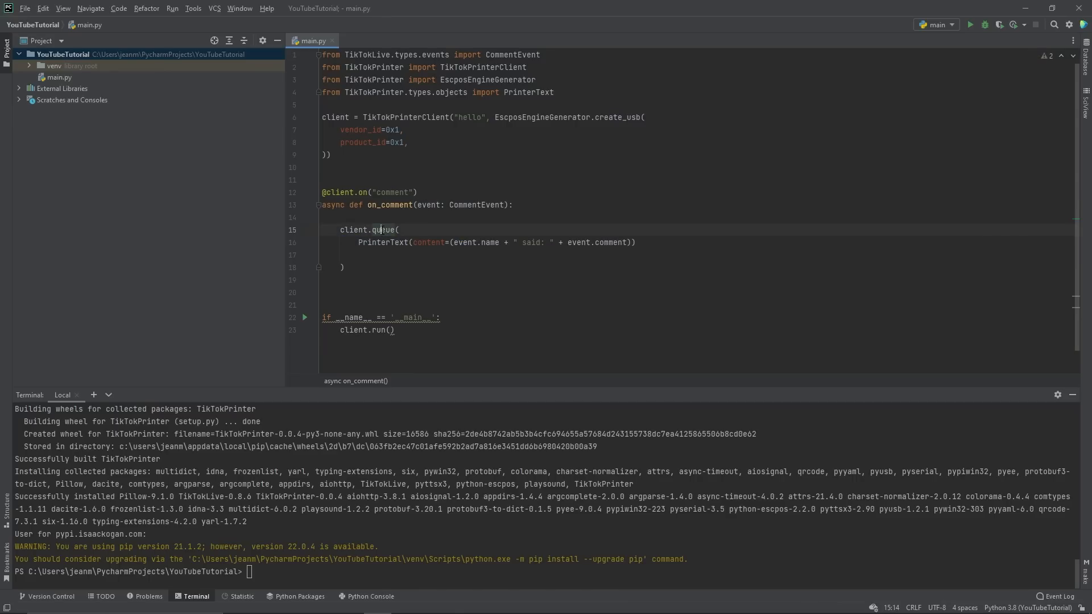
double_click(428, 243)
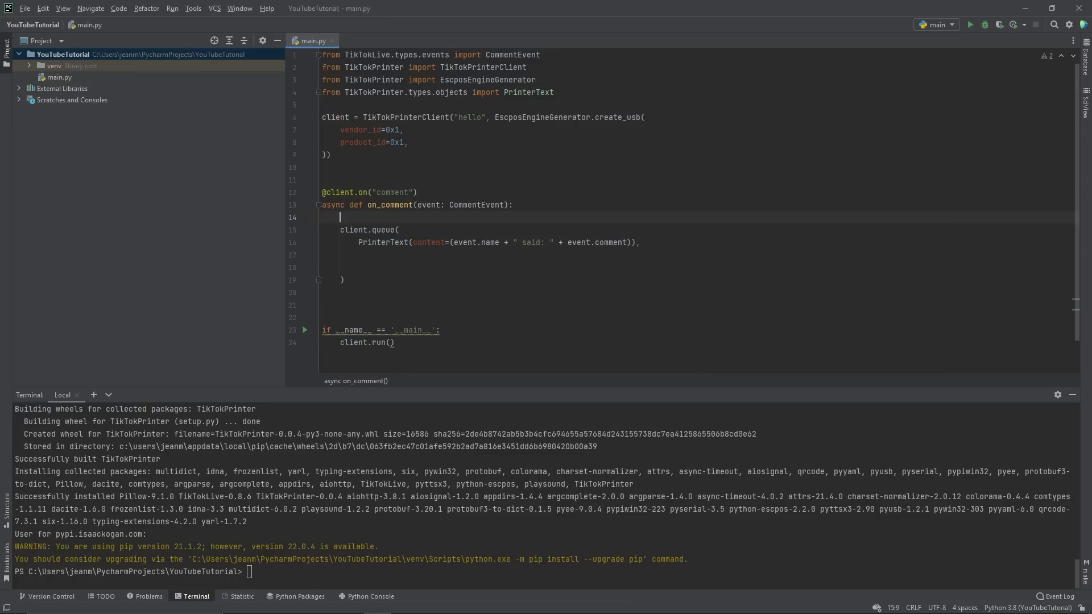
Step: Queue a second PrinterText reading "Thank you for engaging with our stream!"
text(client.)
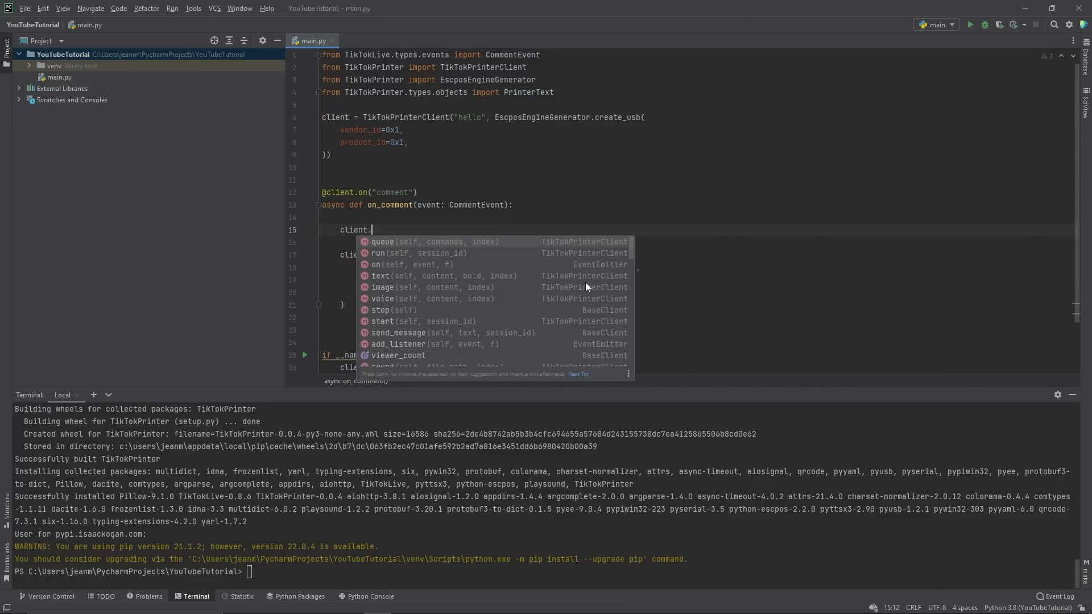
mouse_move(430, 298)
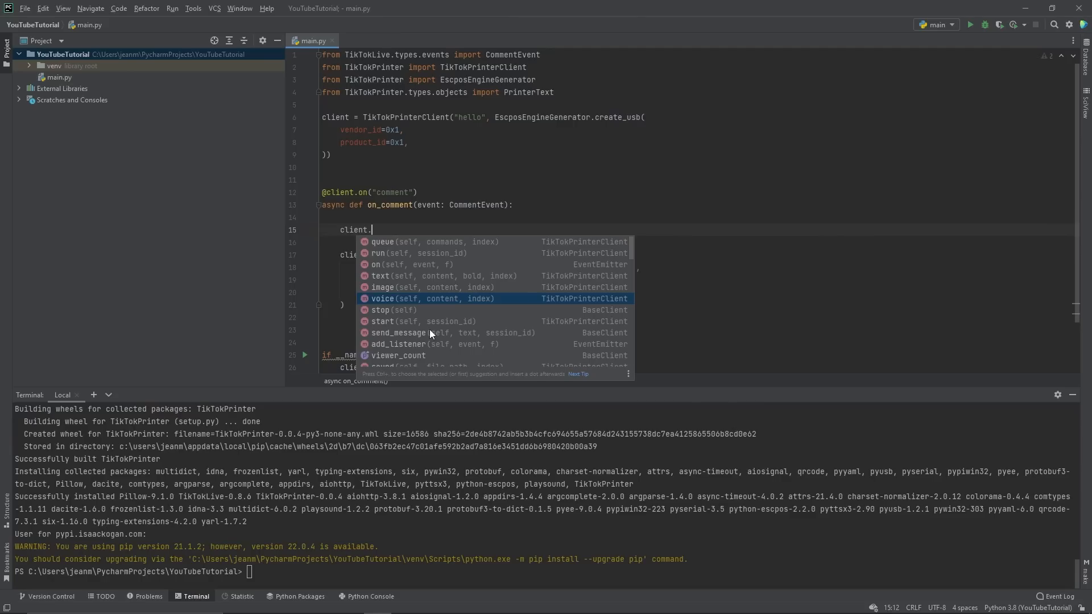
scroll(down, 3)
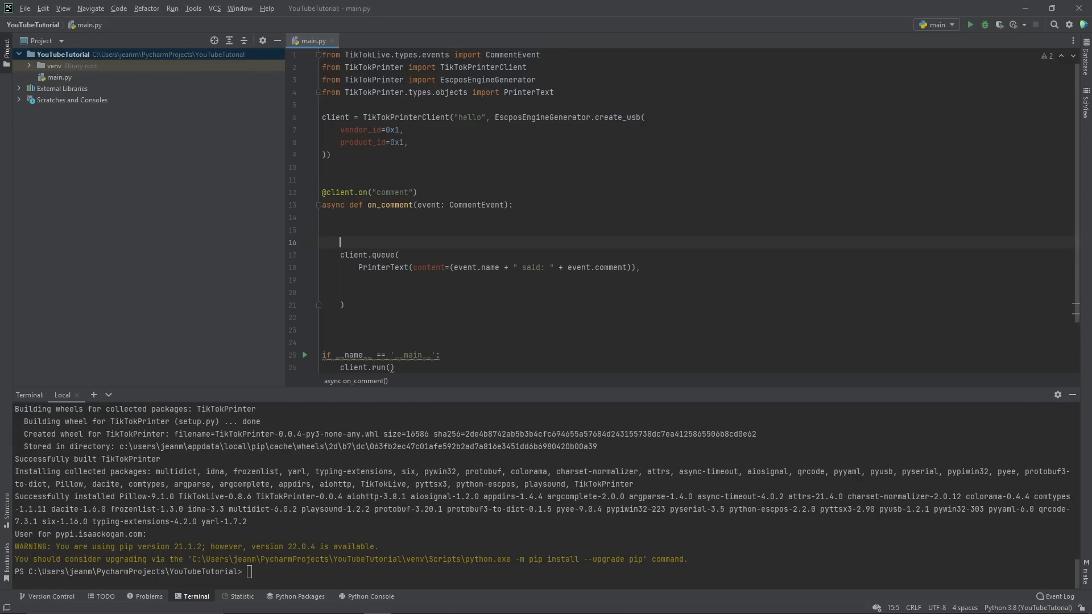
text(client.te)
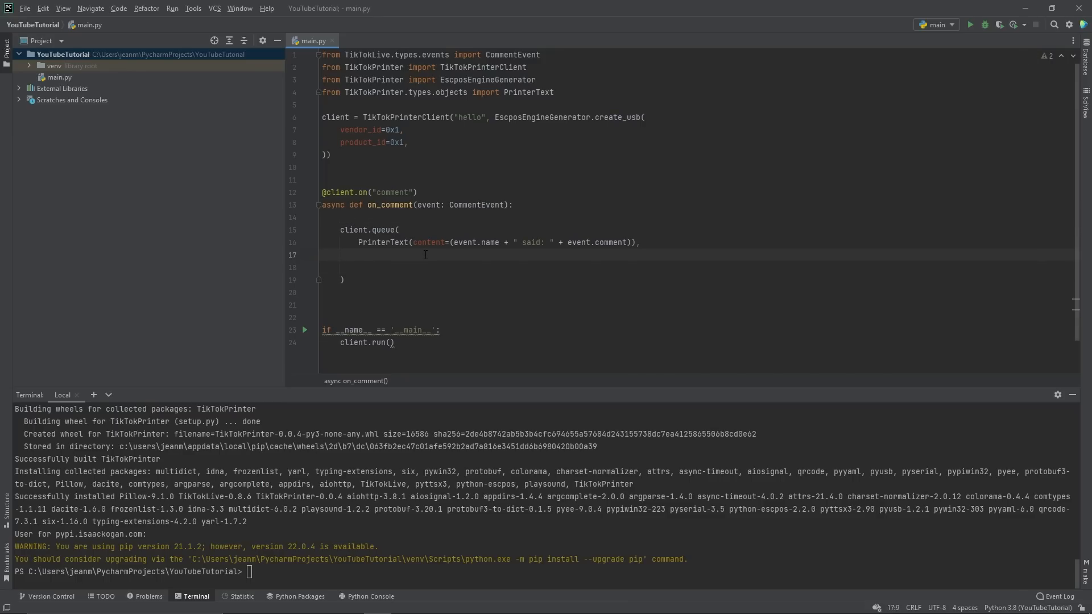
text(PrinterText(content=)
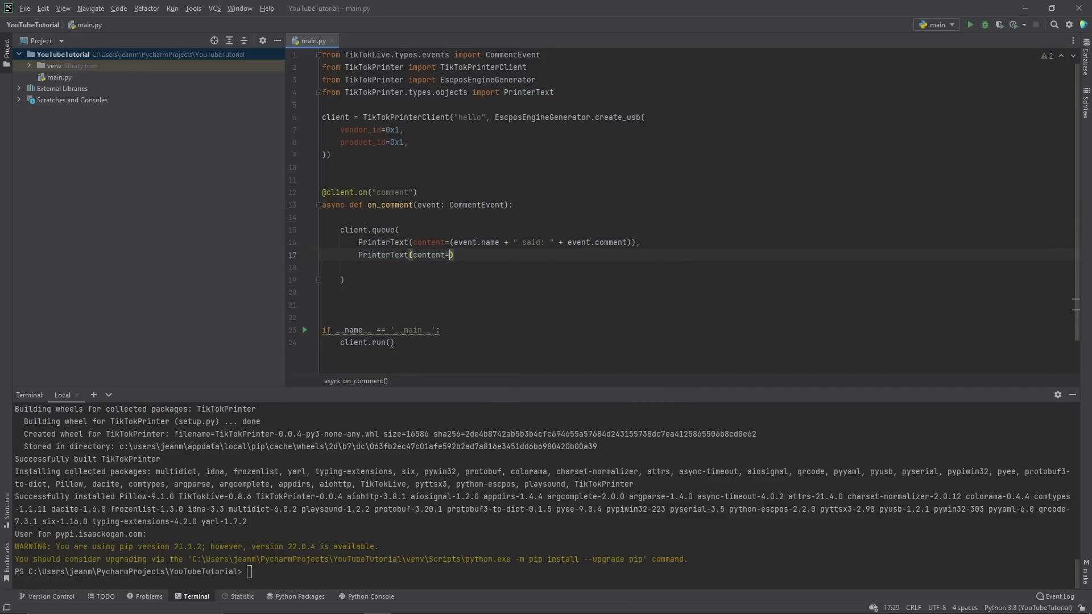
text("Thank you for en ga")
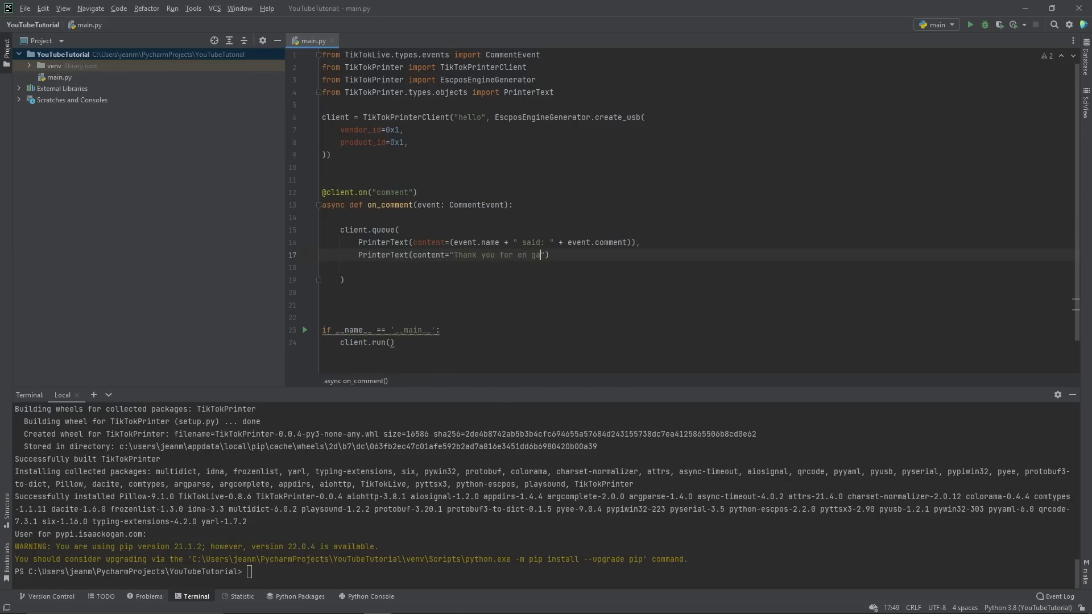
text(gaging with our stream!)
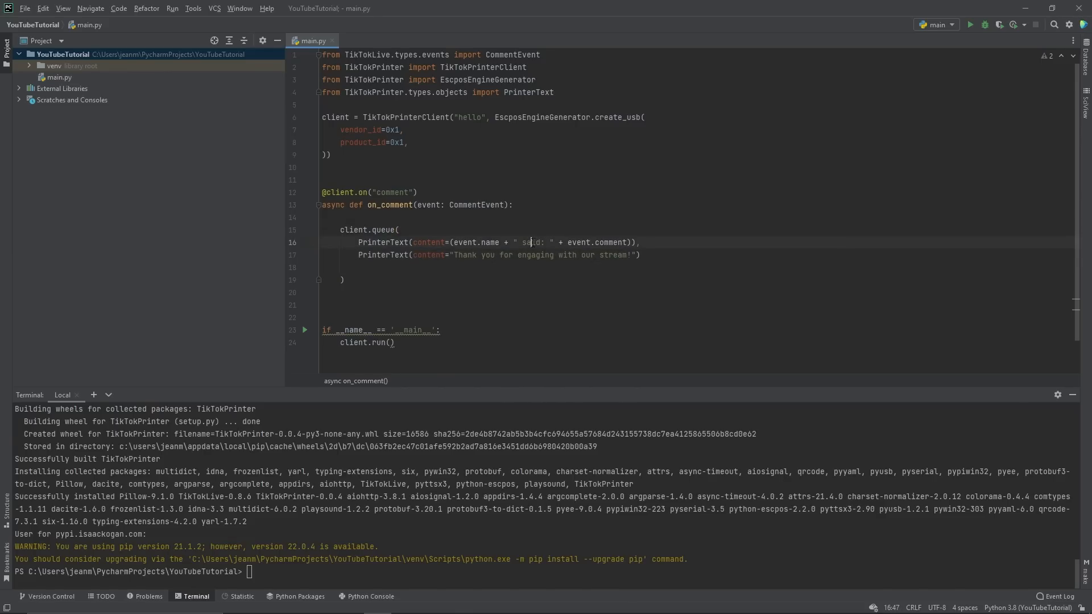
drag(452, 241, 640, 242)
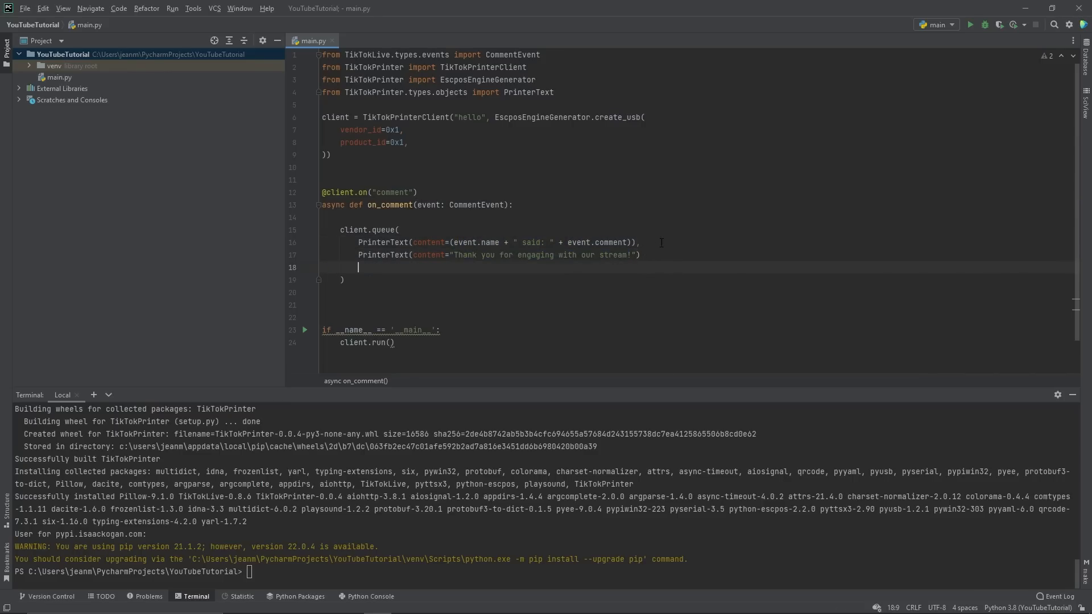
text(,)
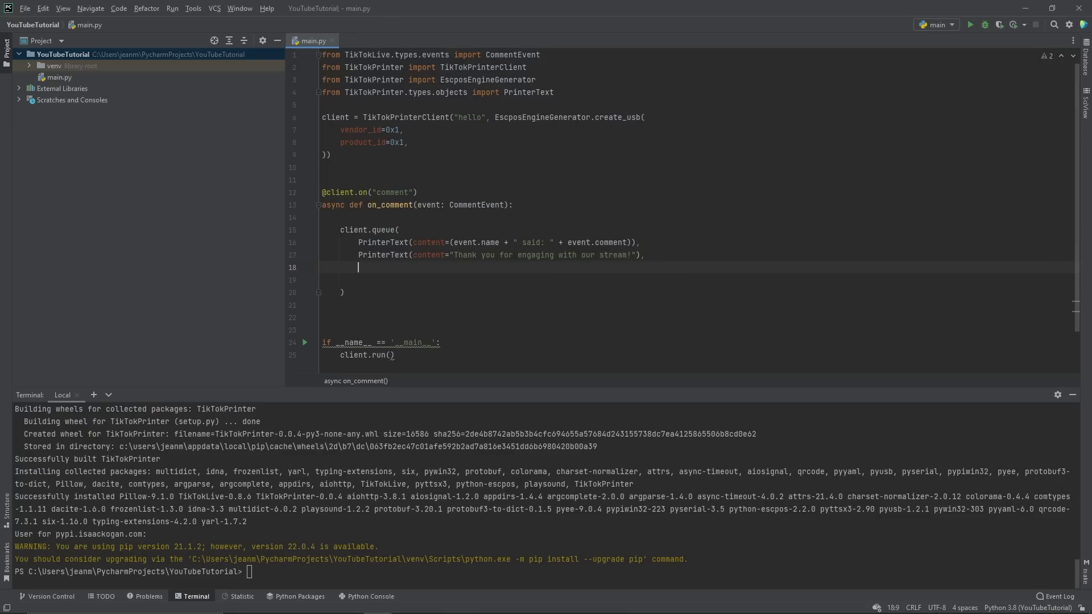
Step: Queue a VoiceText speaking event.user.uniqueId + " said " + event.comment
text(VoiceText(content=(event.)
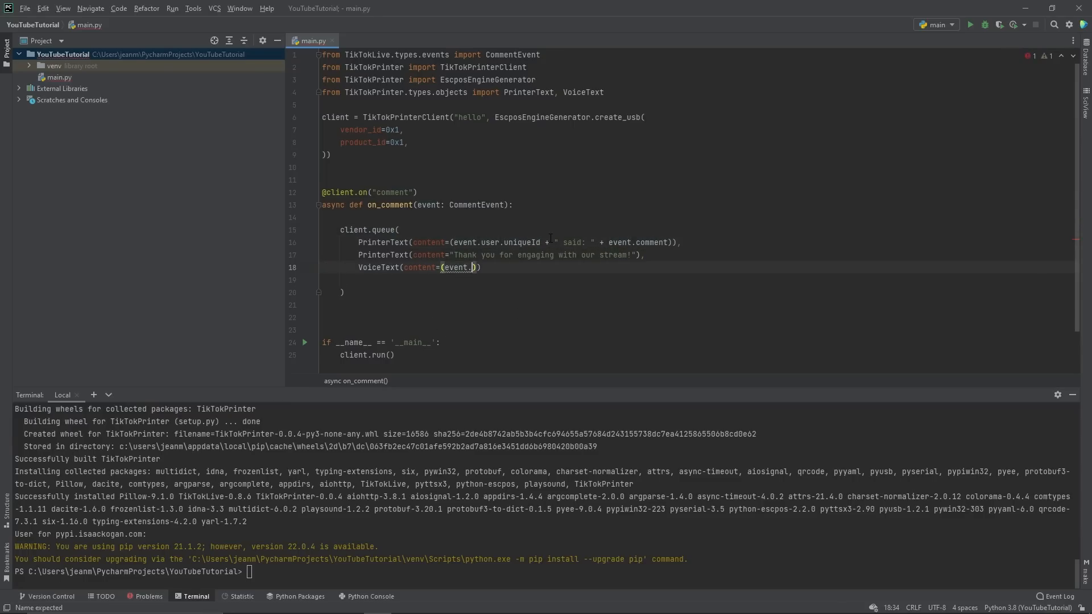
text(user.uniqueId)
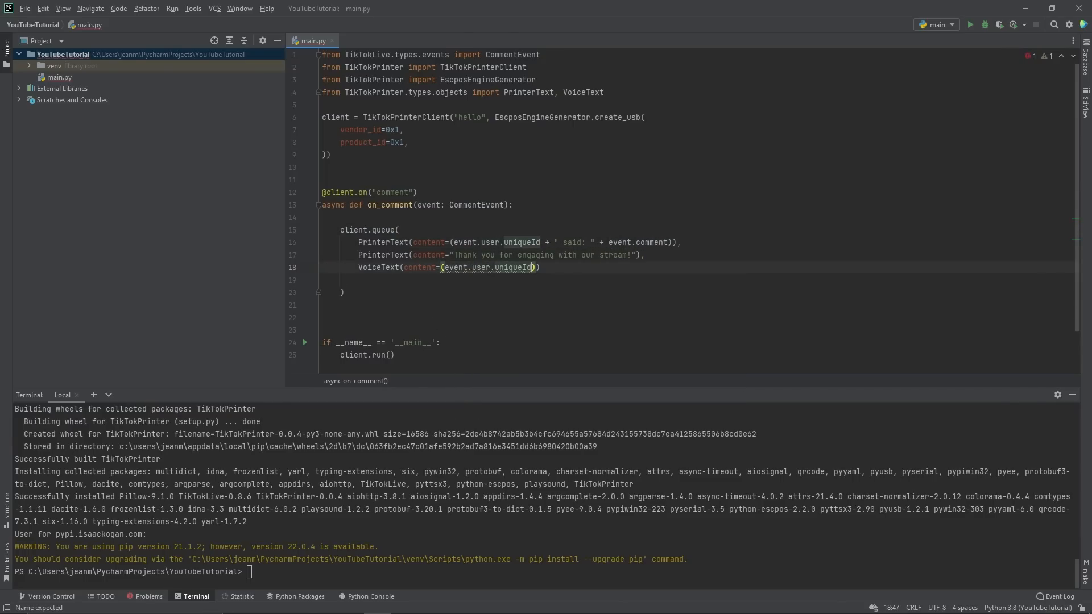
text(+ " ")
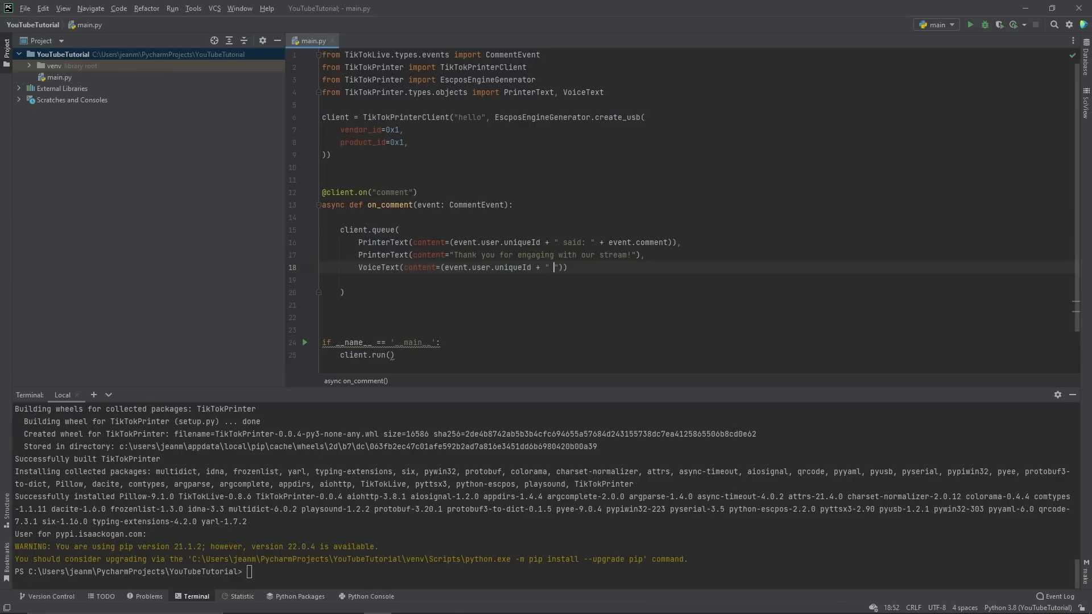
text(said " + event.comment)
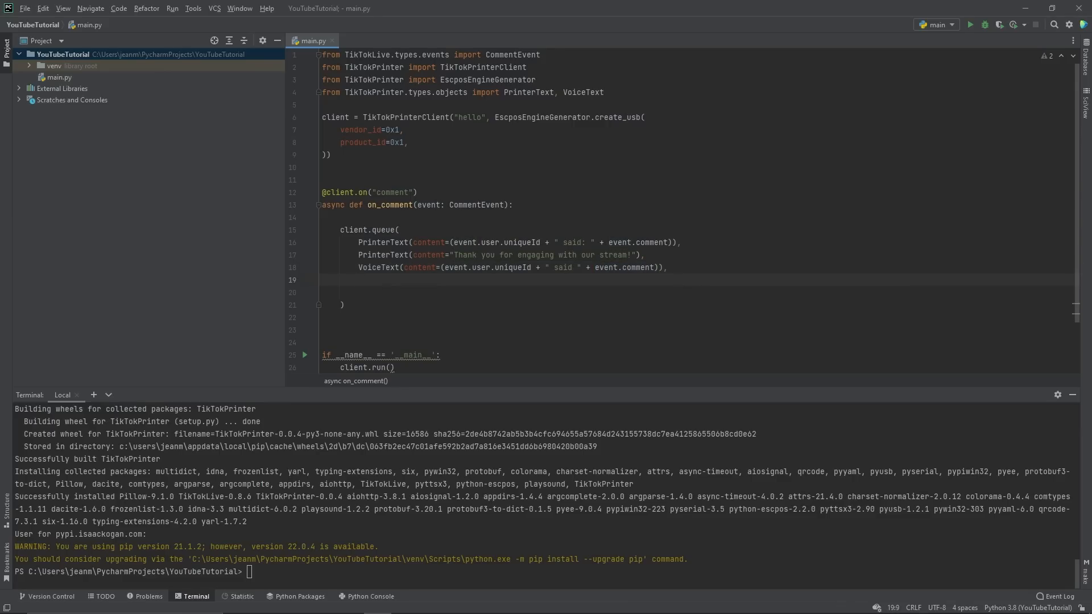
Step: Add bold=True to the first PrinterText holding the commenter's name
click(676, 242)
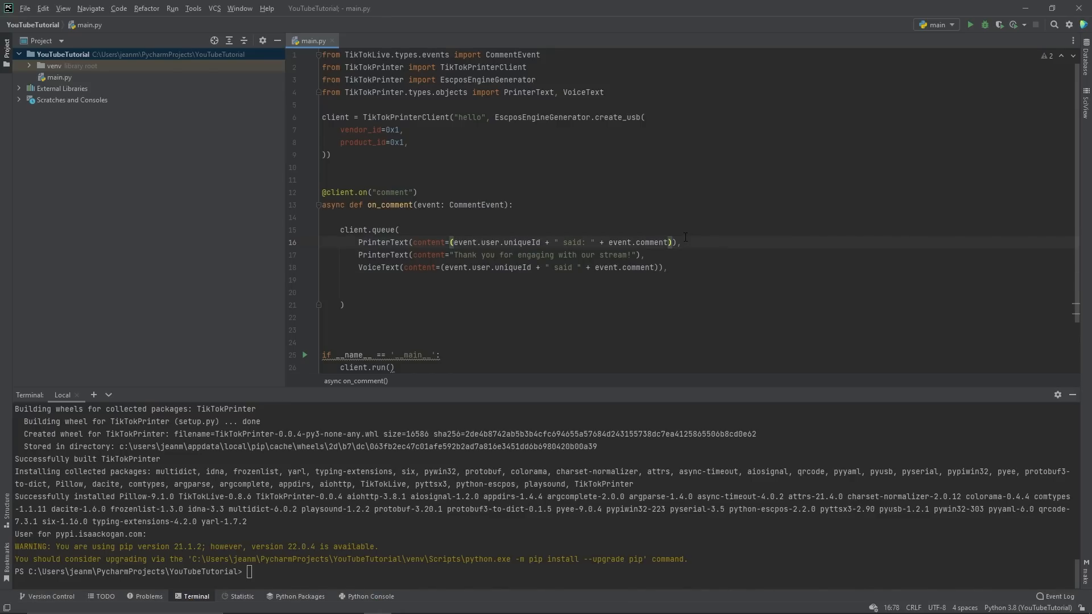
text(, bold=True)
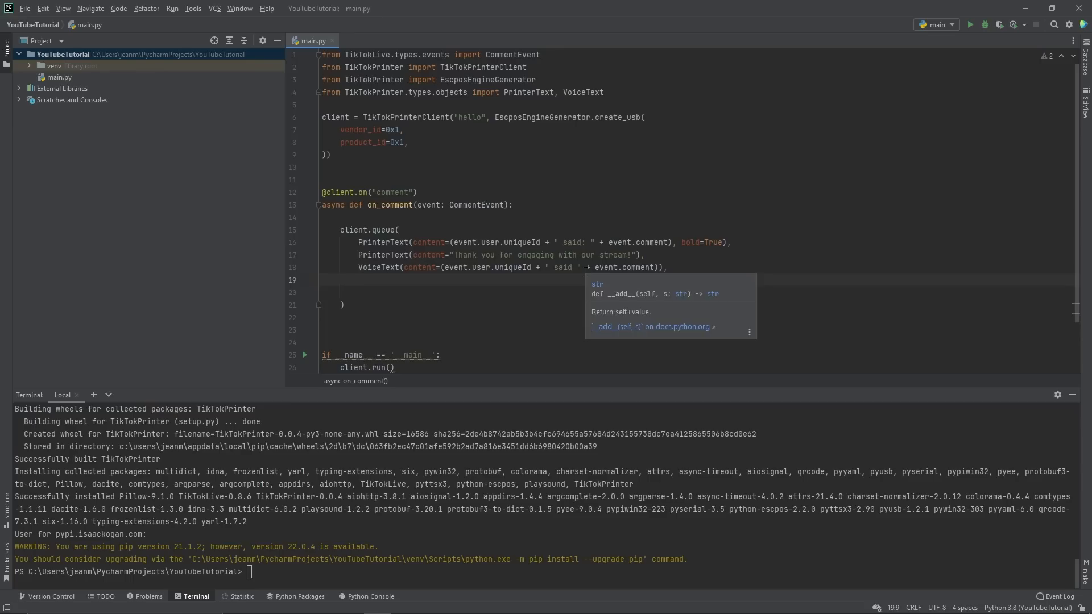
Step: Queue a SoundFile for each comment, importing it from TikTokPrinter.types.objects
text(SoundFile)
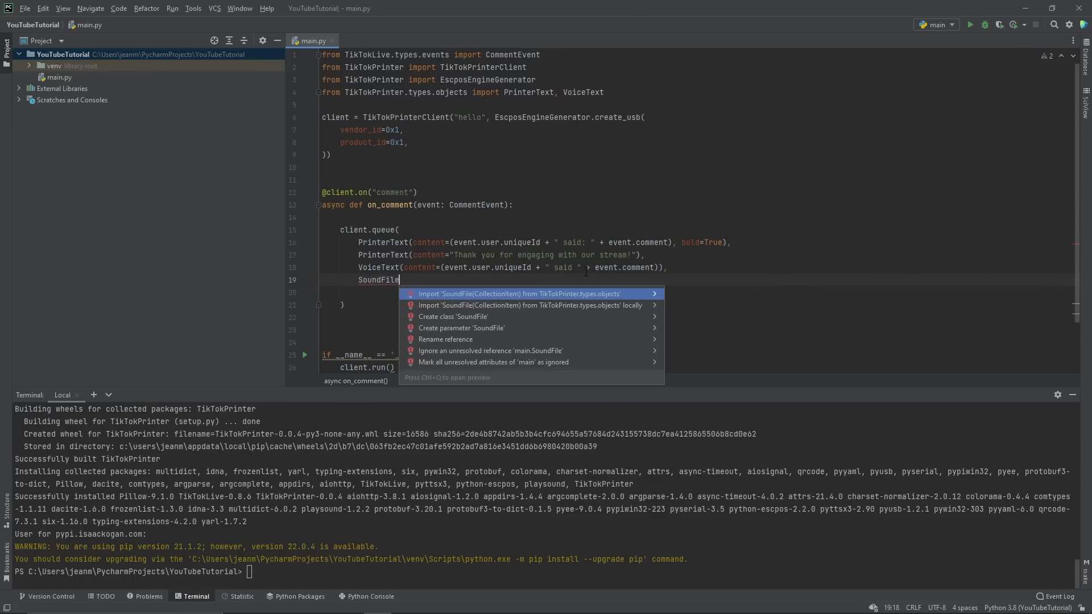
click(517, 294)
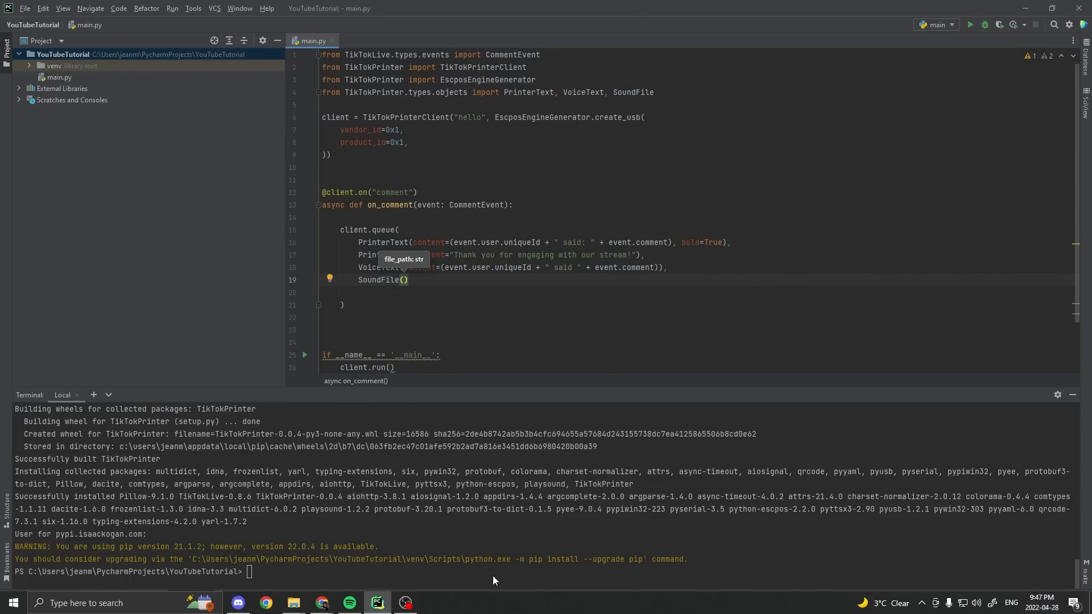
right_click(66, 55)
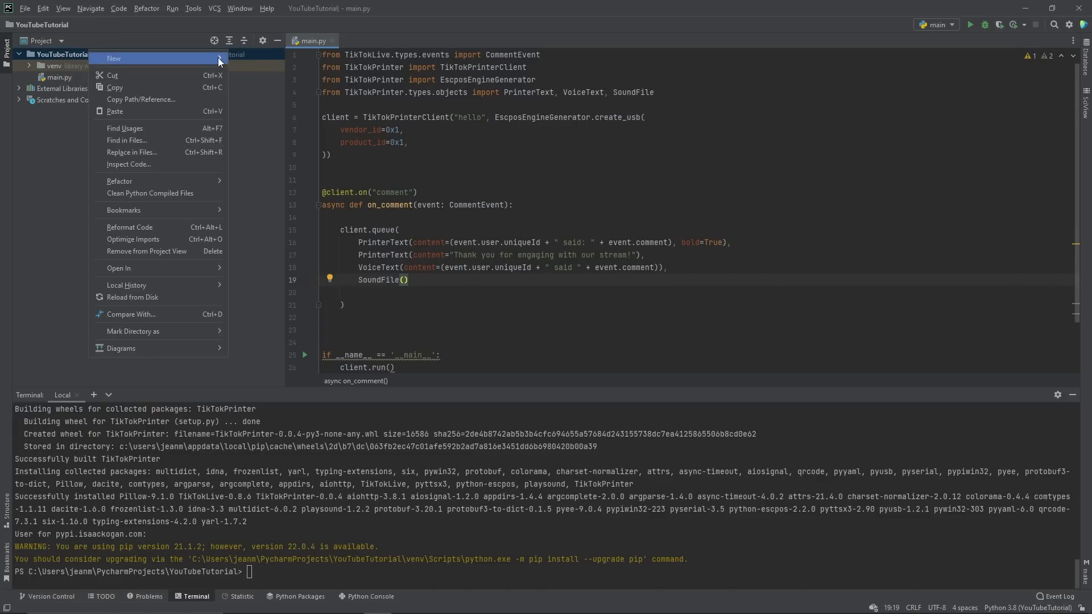
Step: Add enchanted.wav to the project and set it as the SoundFile's file_path
text(enchanted)
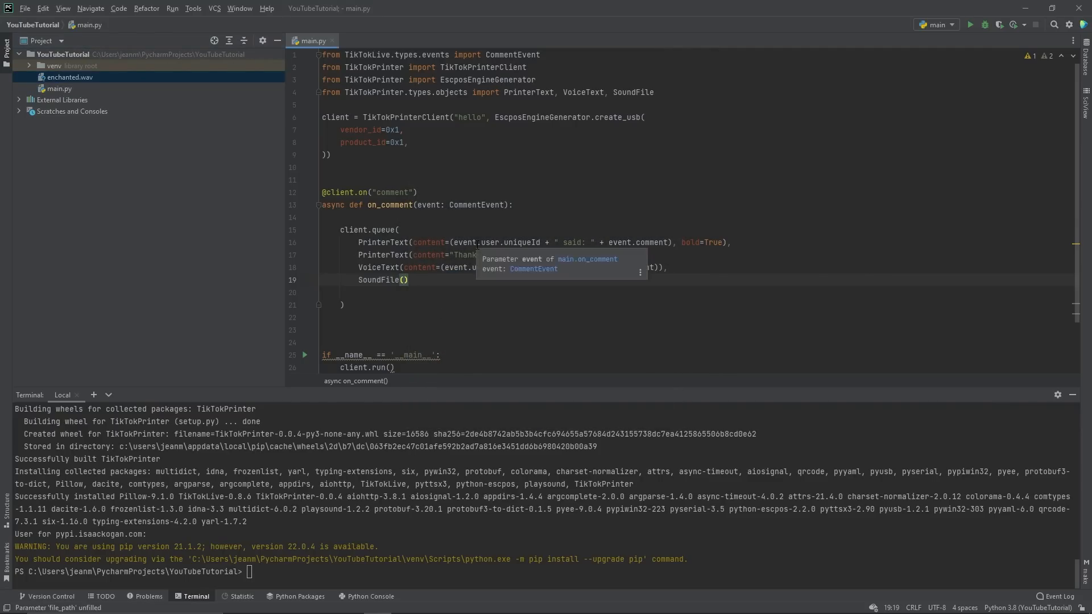
text("")
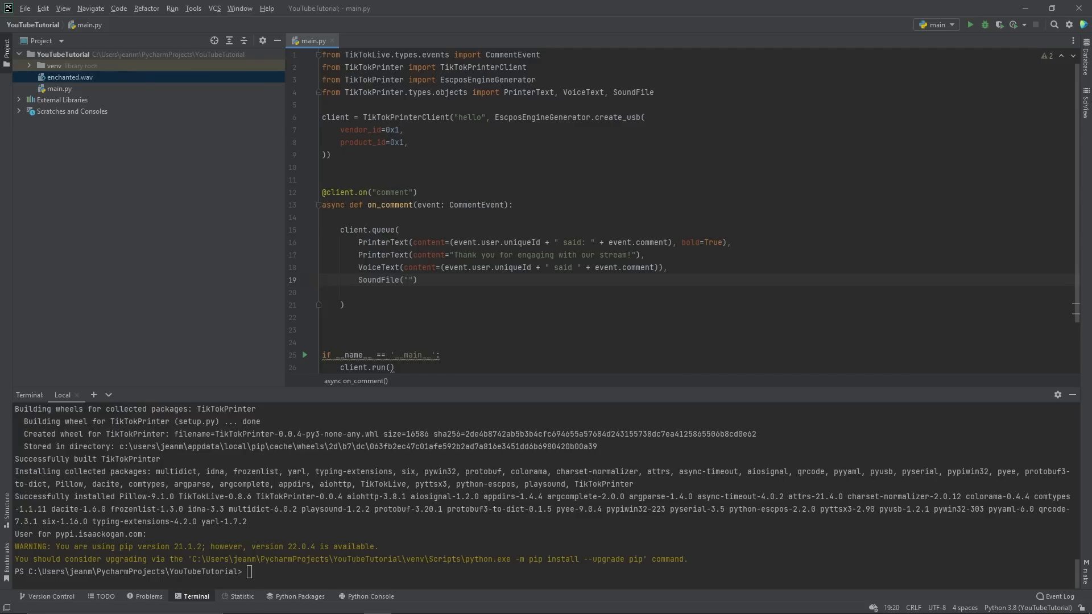
text(enchanted.wav)
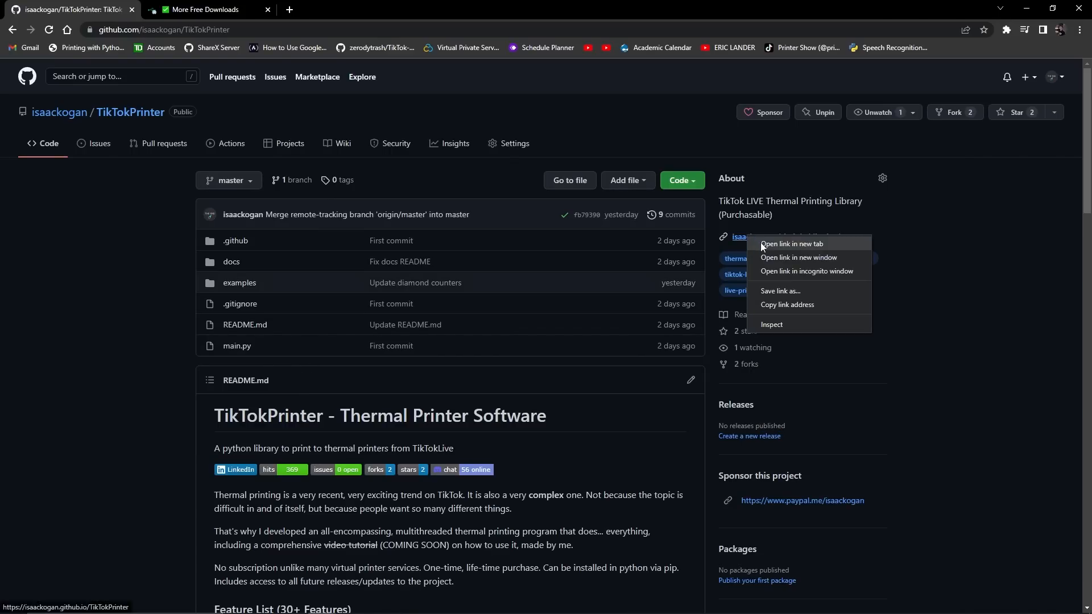
Step: Browse the TikTokPrinter repository to examples > fancy > main.py to see its gift handling
click(792, 244)
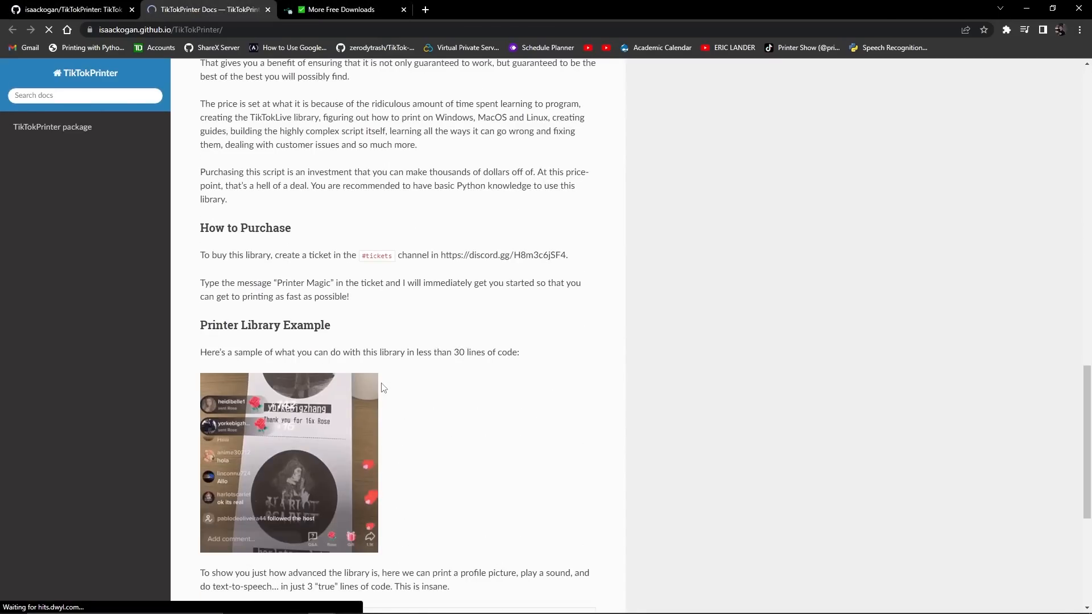
click(69, 9)
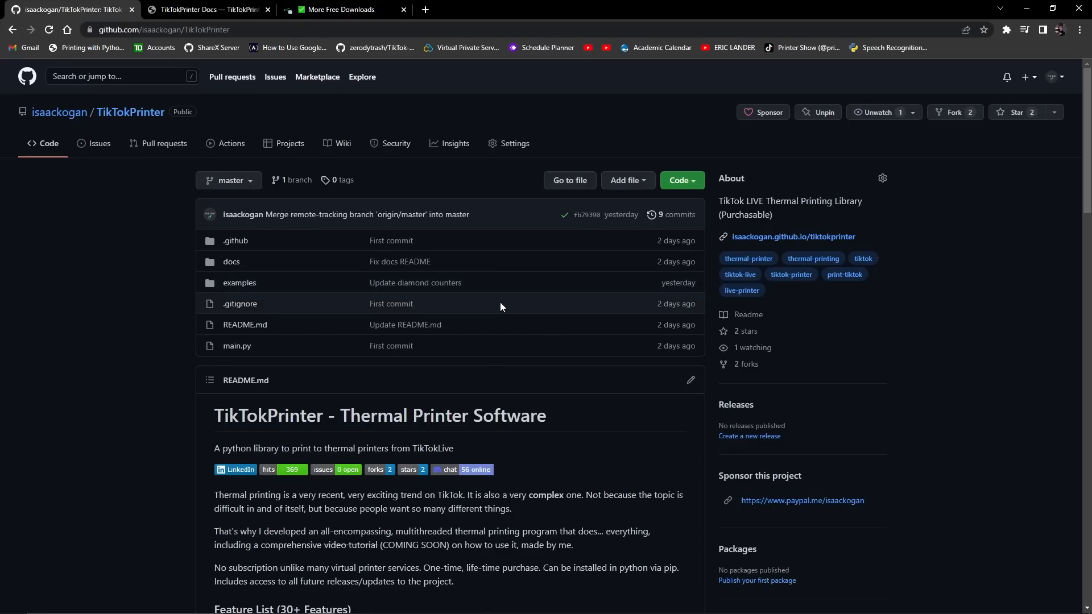
scroll(down, 3)
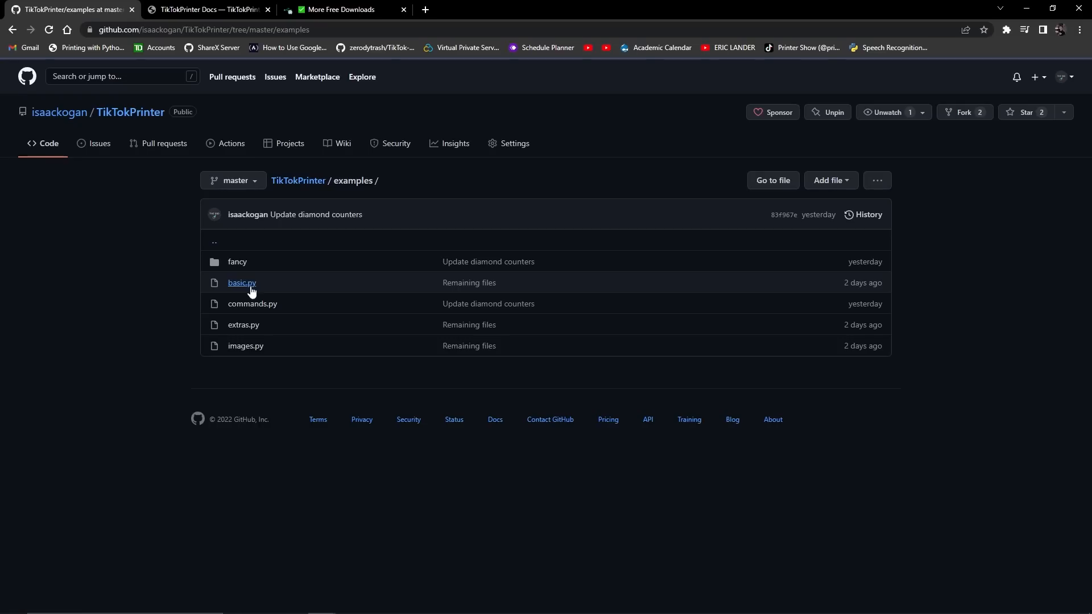
click(236, 262)
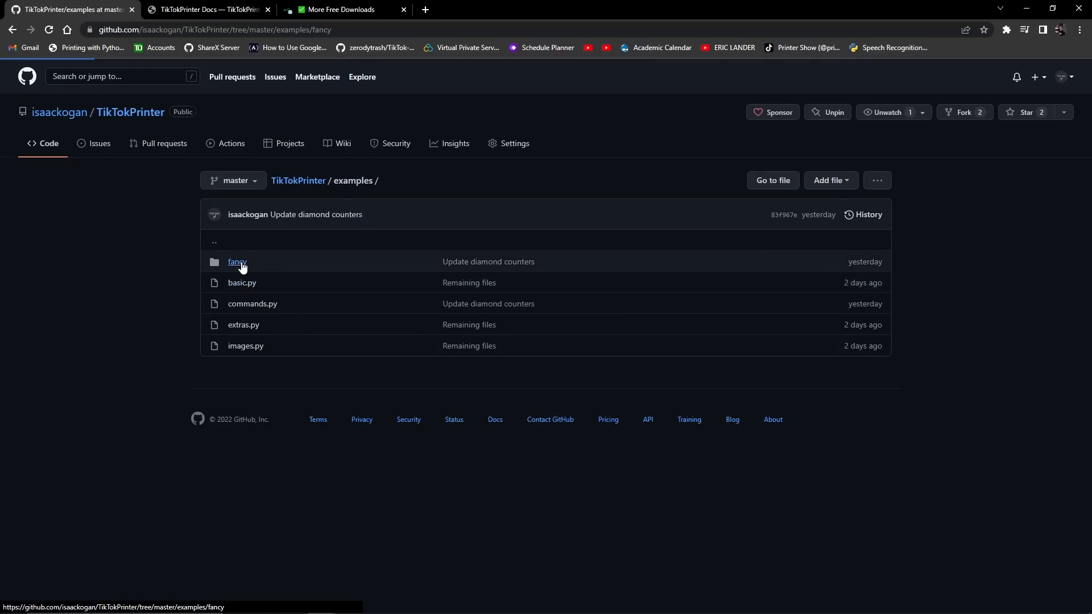
click(237, 262)
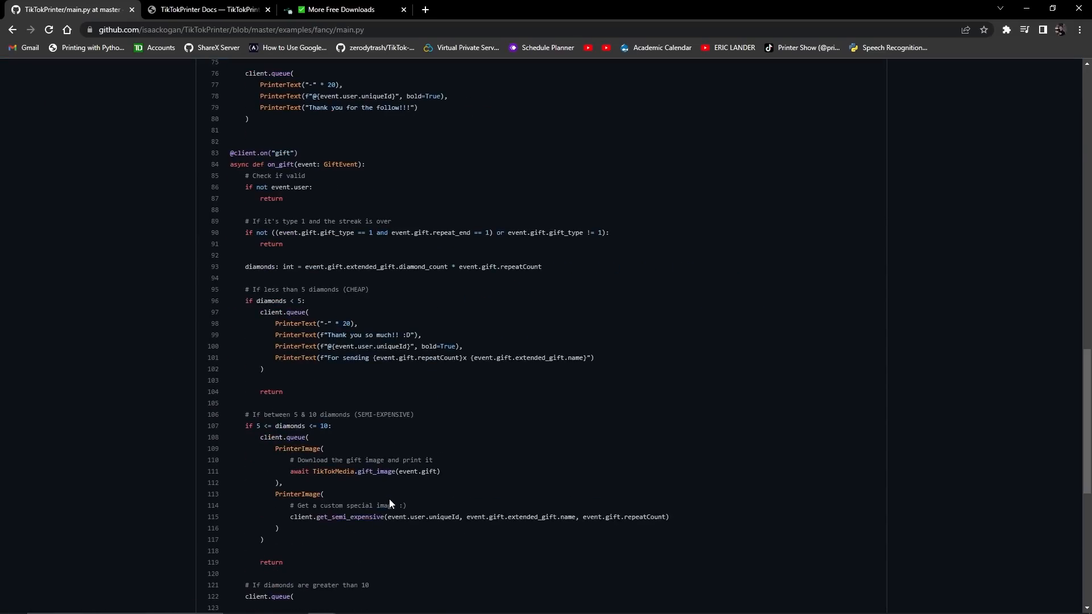
click(11, 29)
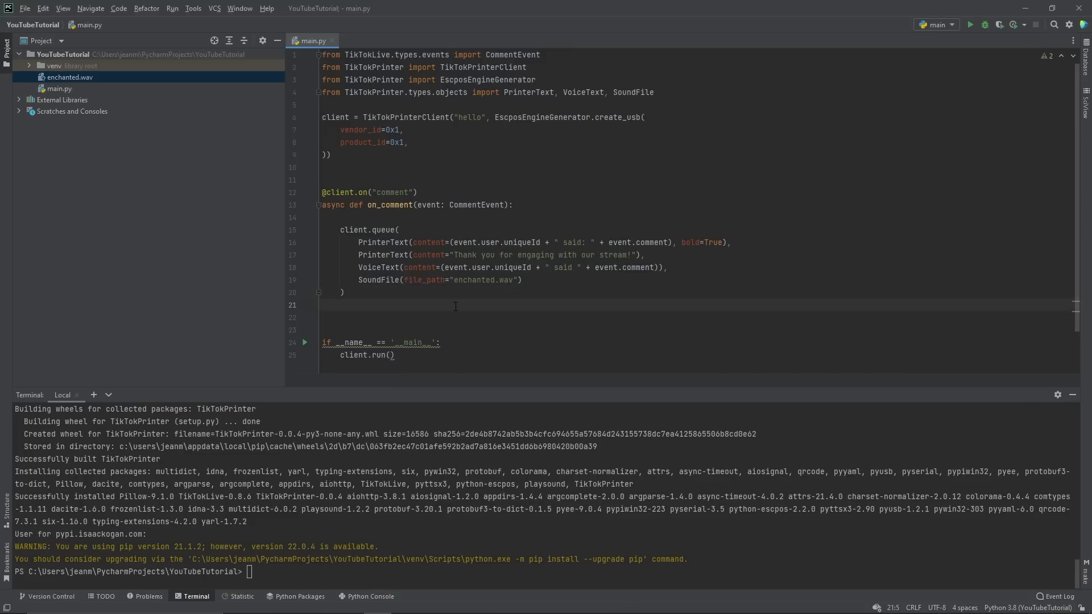
Step: Define an on_gift(event: GiftEvent) handler on client.on("gift") with a client.queue call
text(@client)
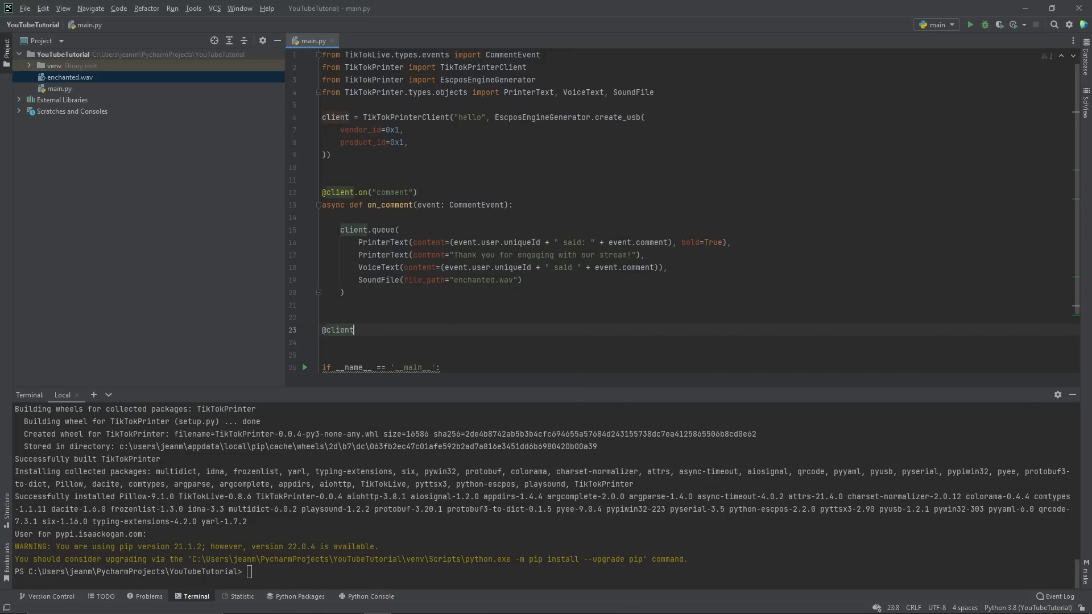
text(.on("gift"))
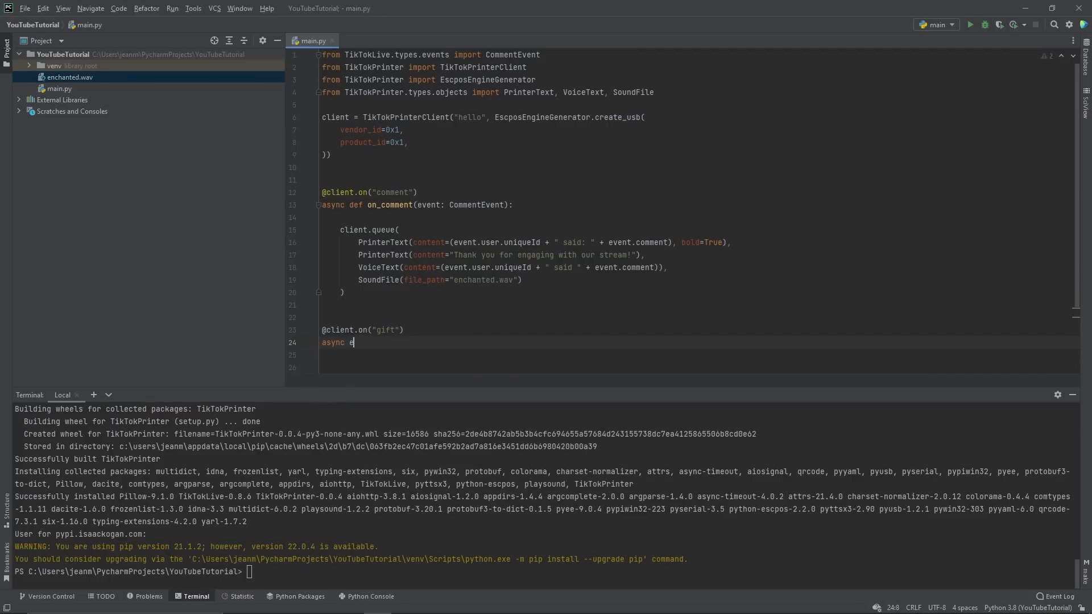
text(def on_gift())
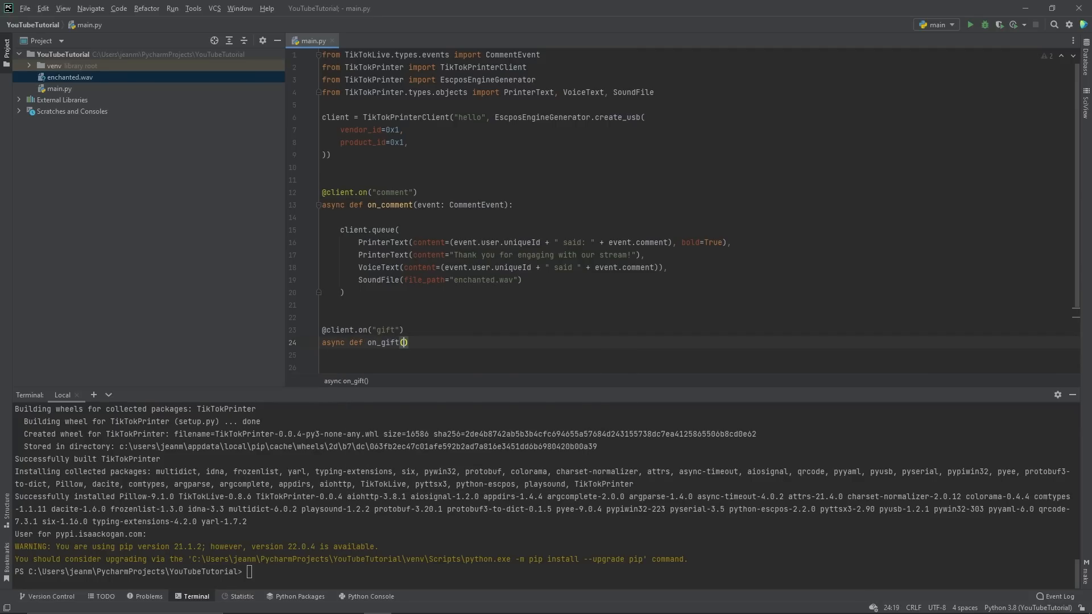
text(event: GiftEvent)
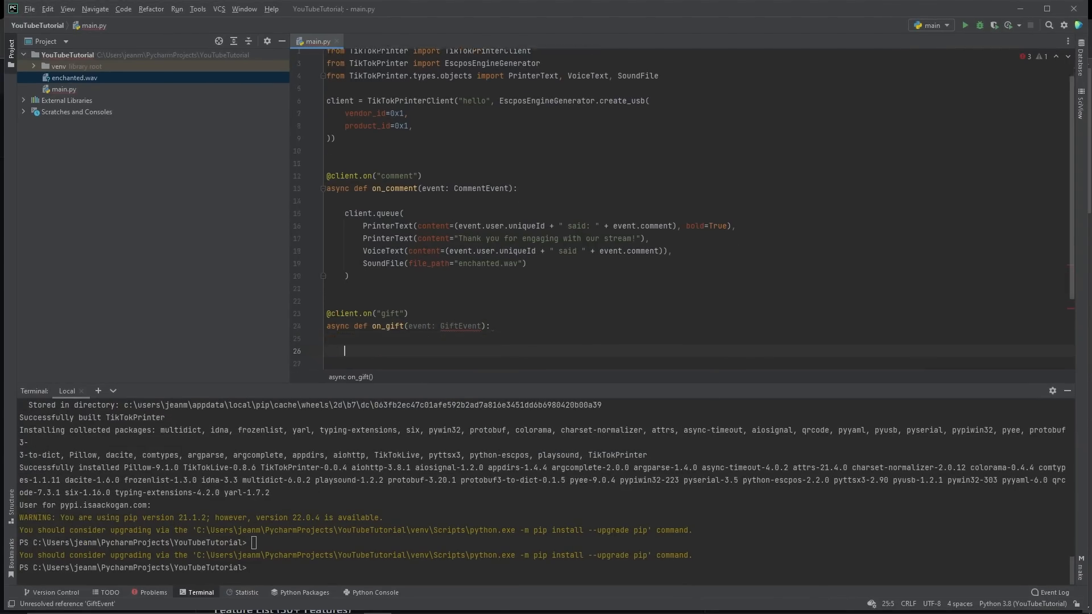
text(client.queue()
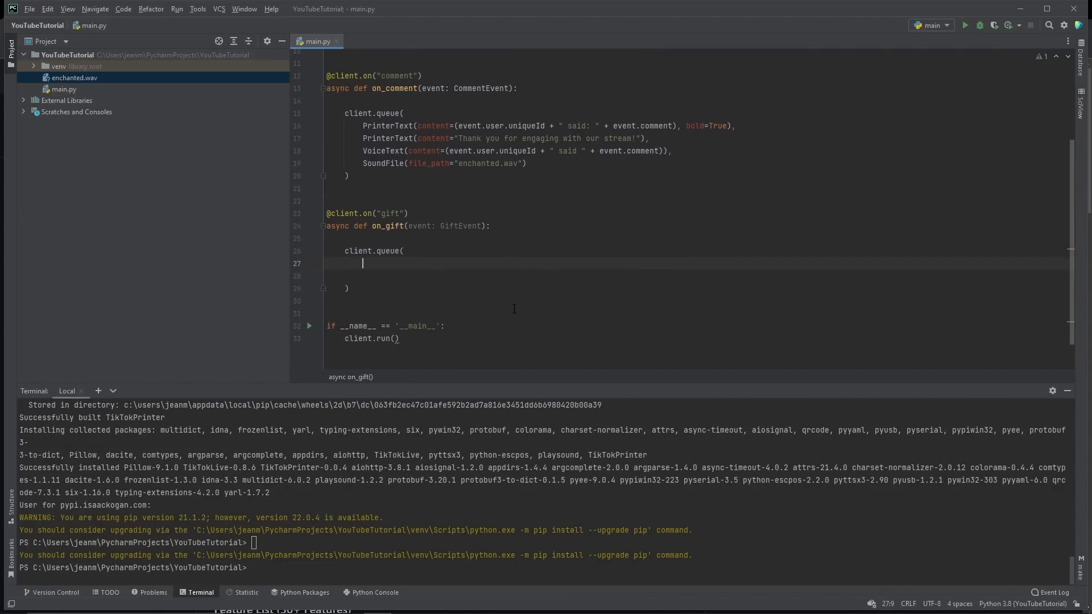
mouse_move(448, 263)
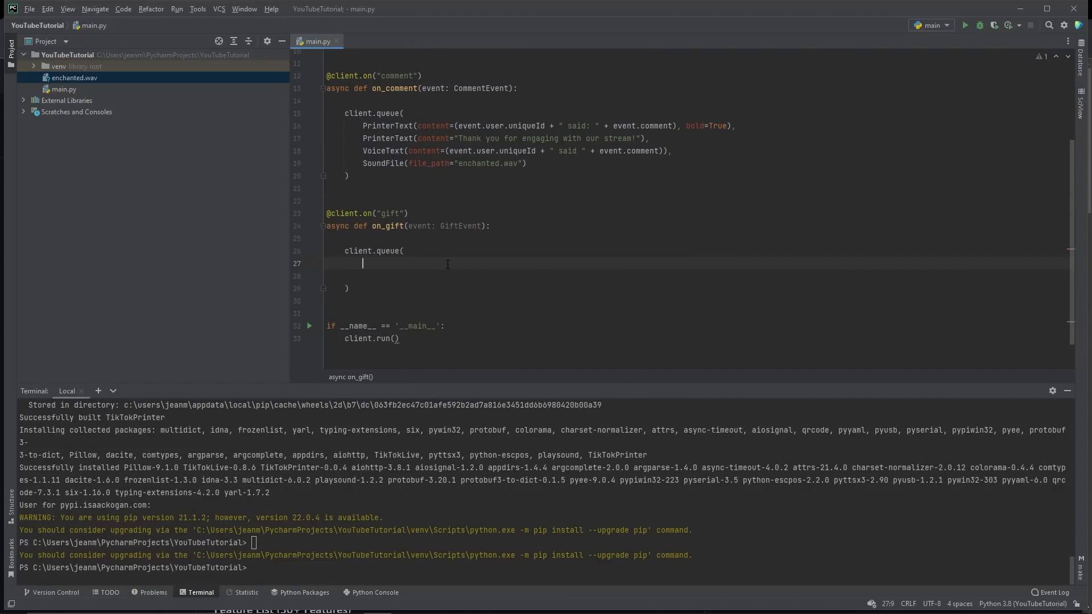
Step: Queue PrinterTexts thanking for the gift and showing the gift count and name
text(PrinterText()
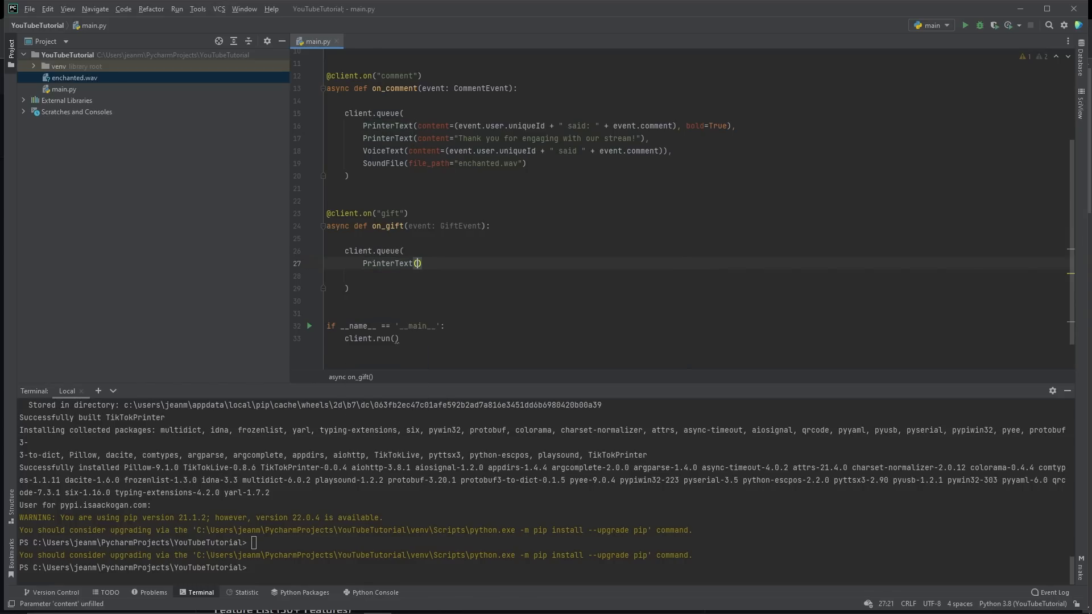
text(content=f"Thank you, {event.user.uniqueId}, for th)
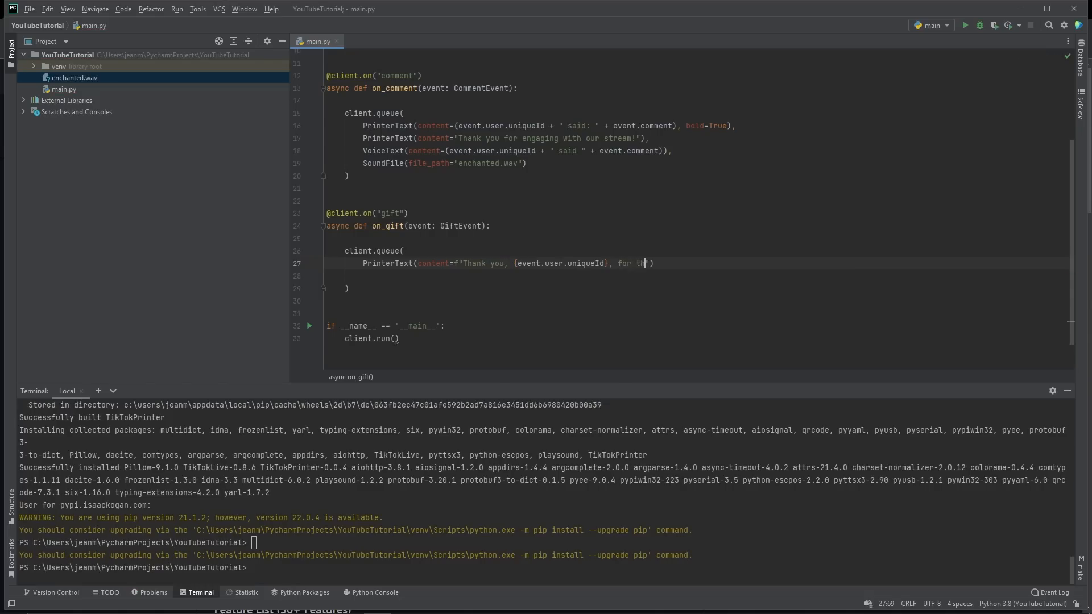
text(e gift!)
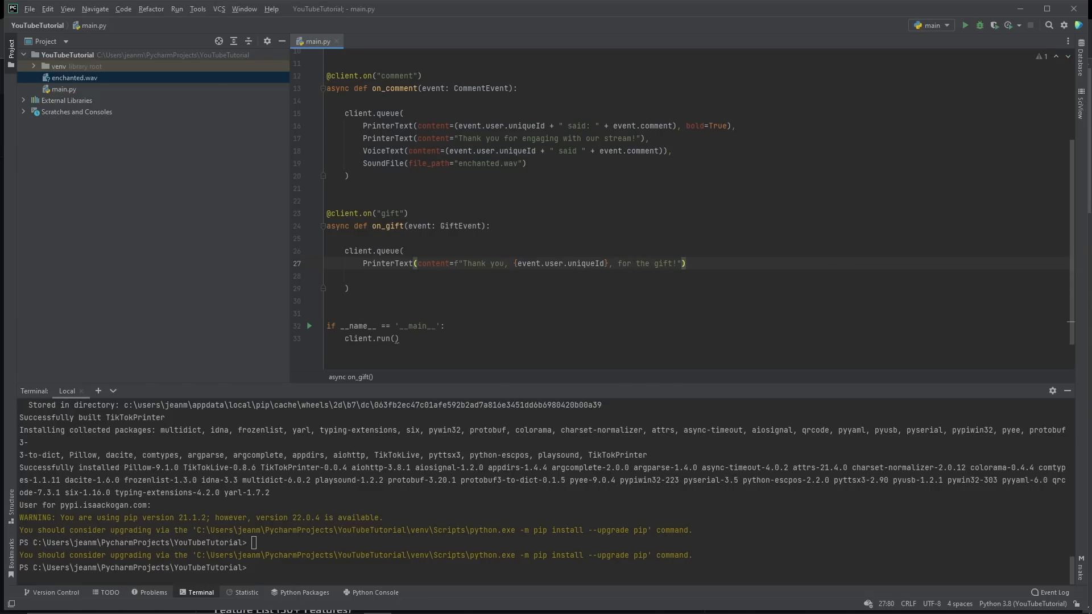
key(Enter)
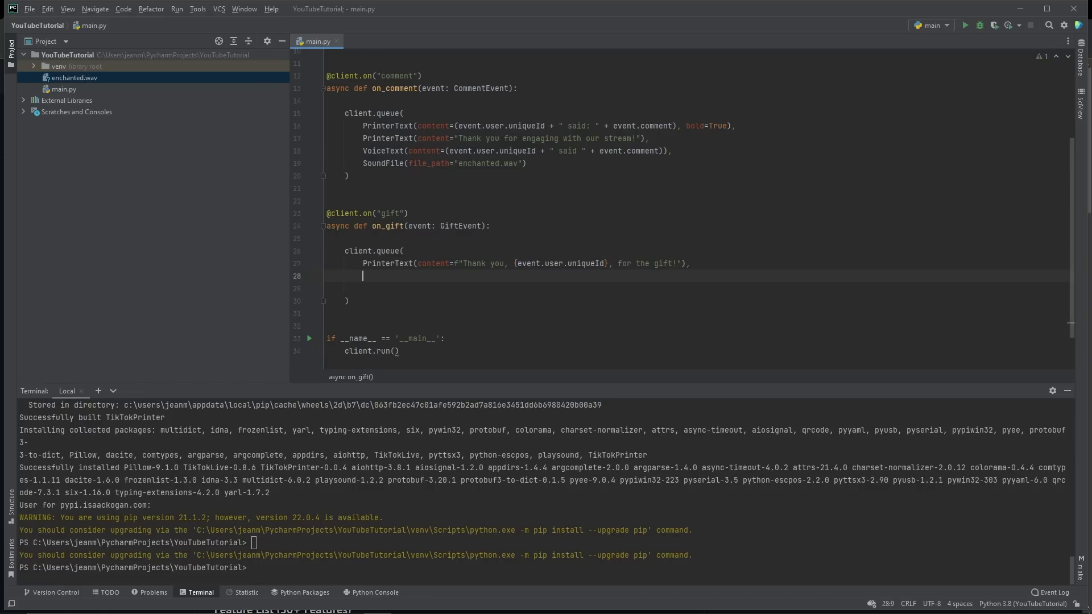
text(PrinterText(content=f"for sending {e)
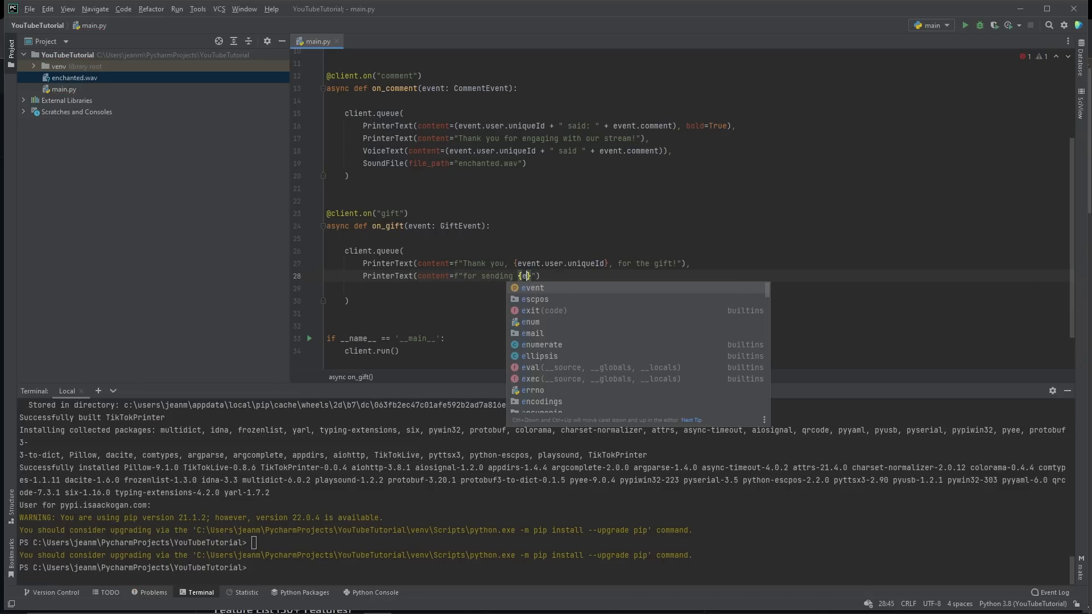
text(event.gift.)
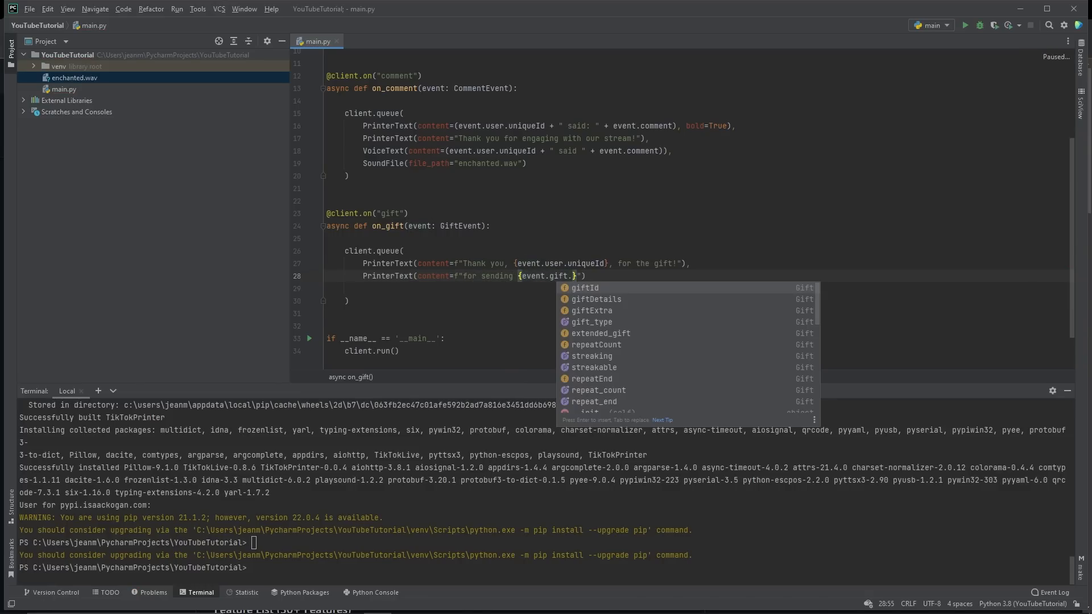
text(giftDetails.giftName)
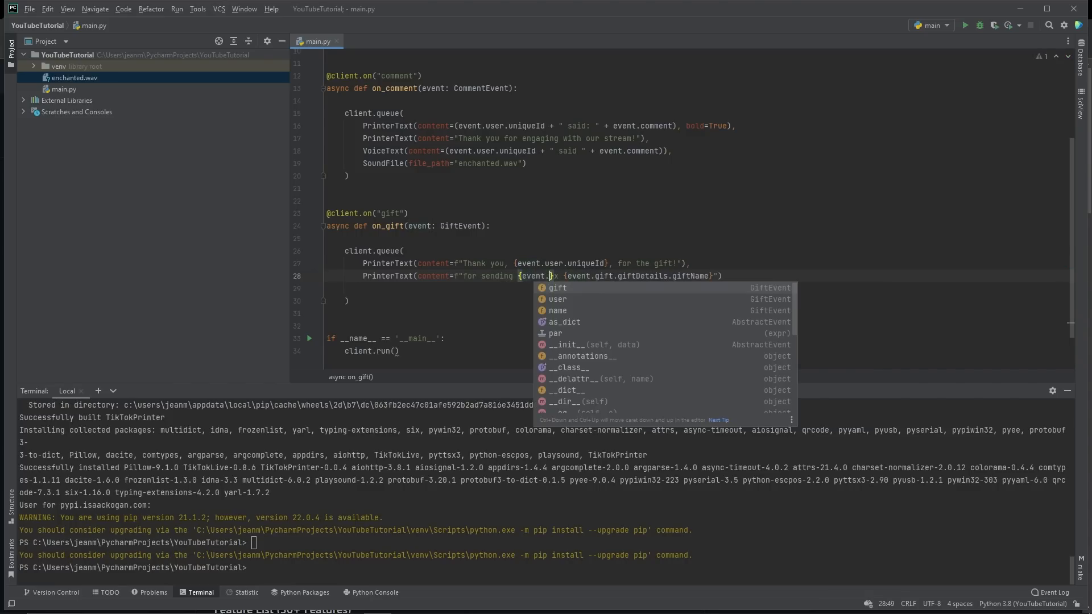
text(gift.repeatCount)
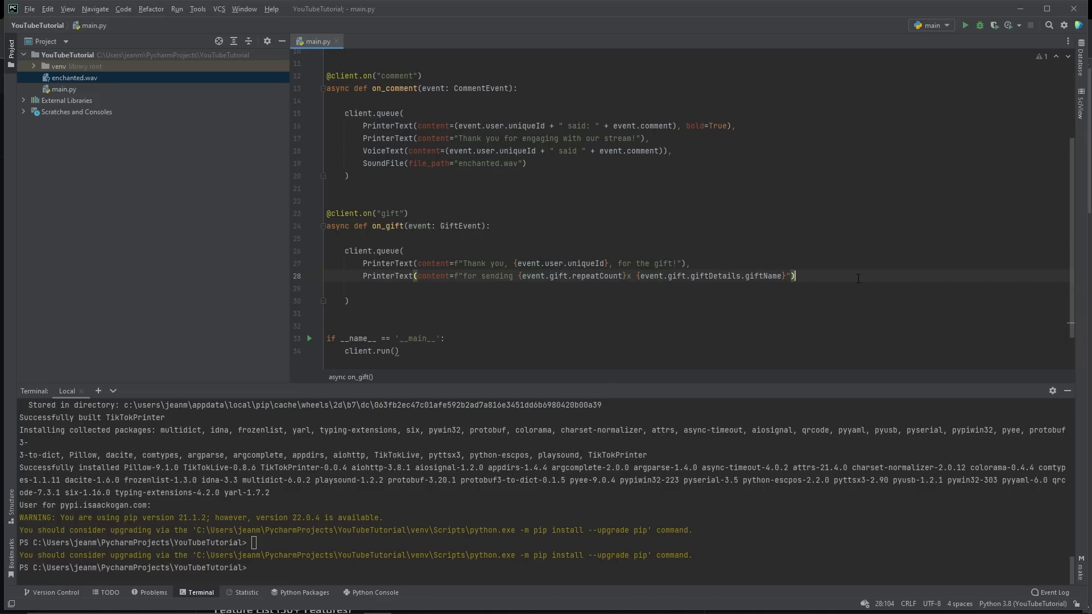
Step: Queue a VoiceText saying "We love you so much"
text(Voi)
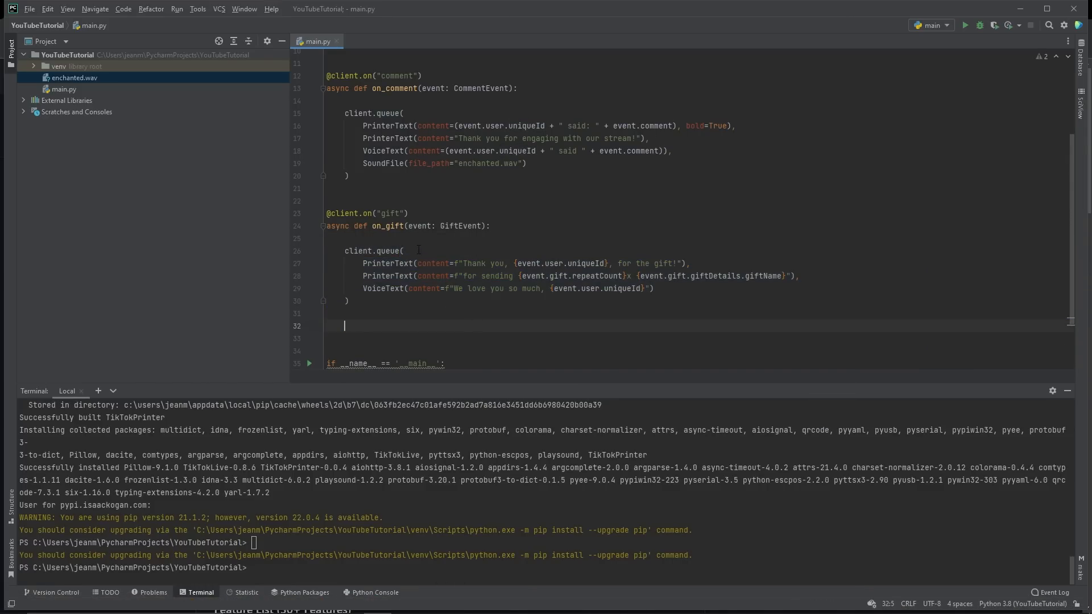
Step: Before the queue, return early if event.gift.streakable and event.gift.streaking
click(350, 301)
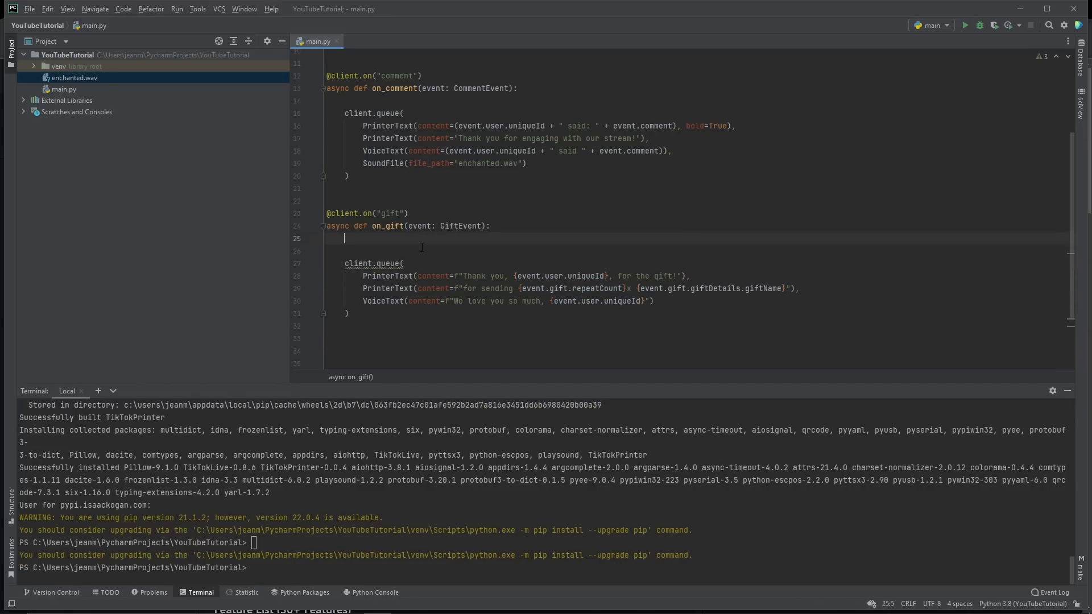
text(event.gift)
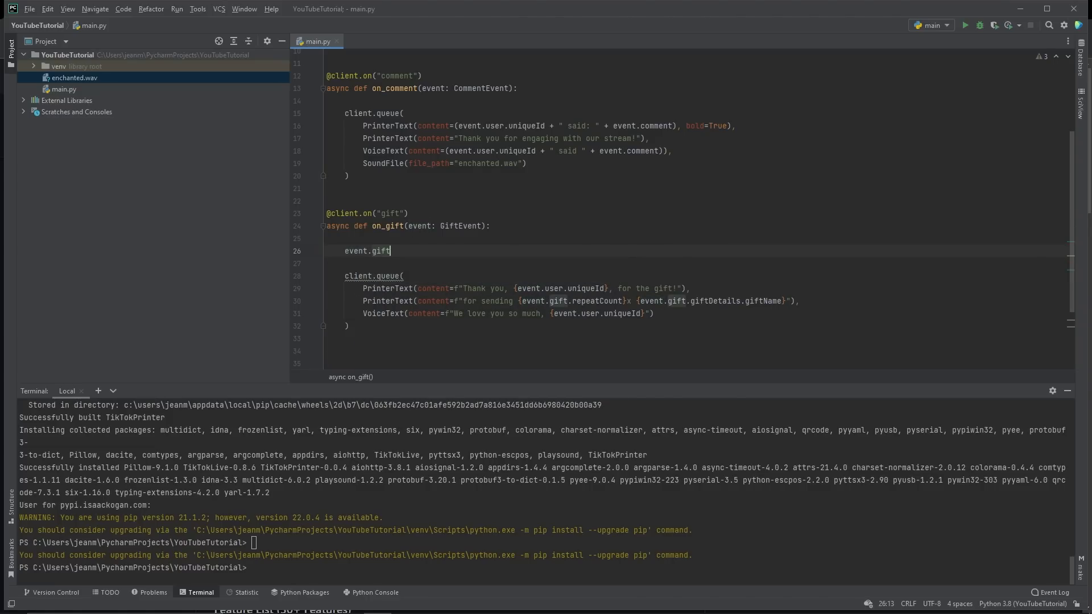
text(.repea)
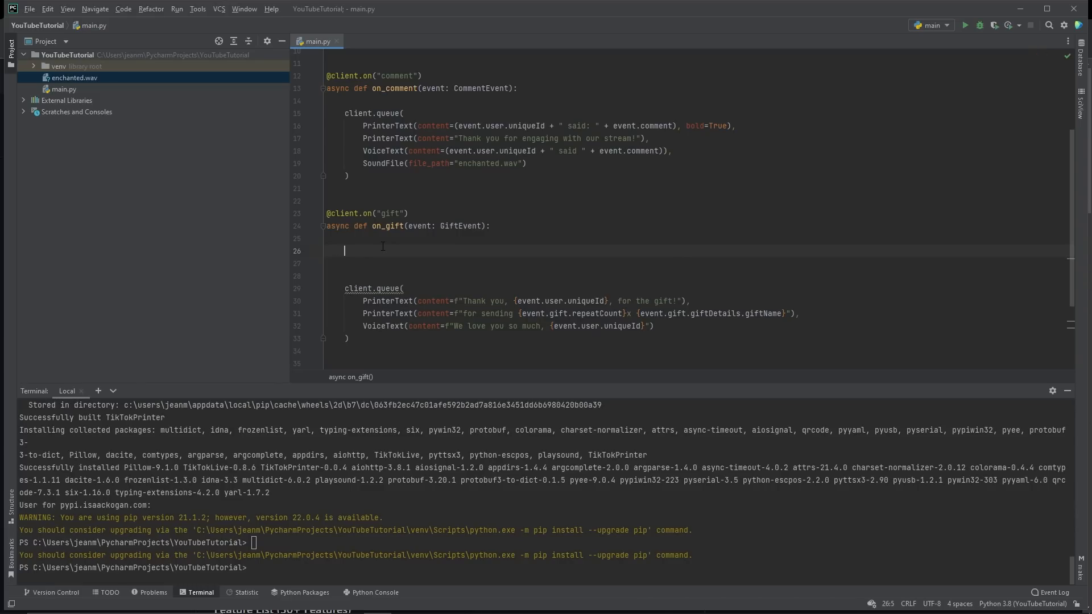
text(if event.gift.streakable)
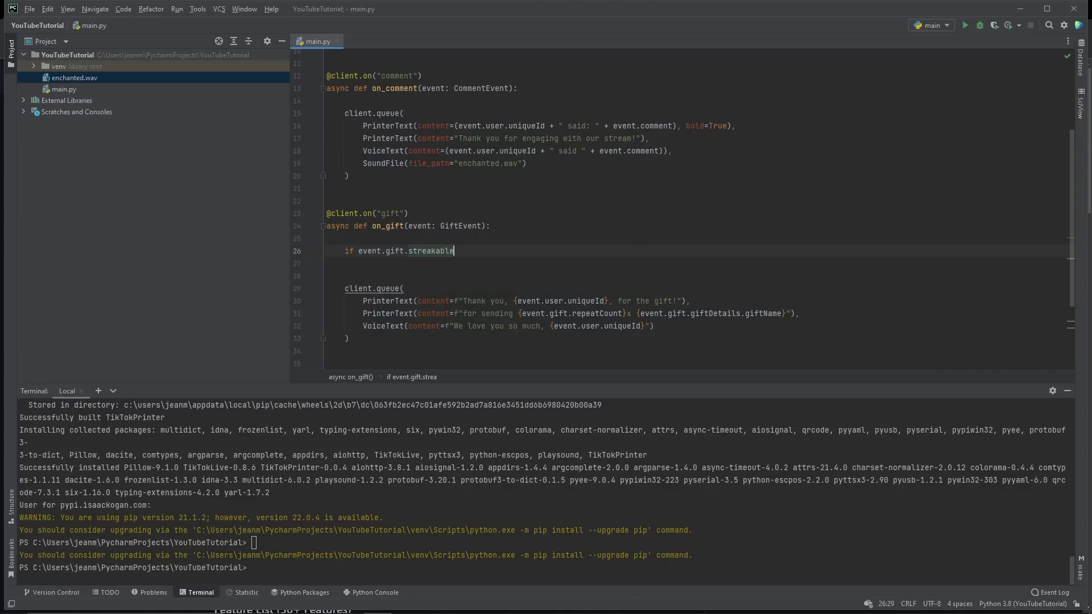
text(:)
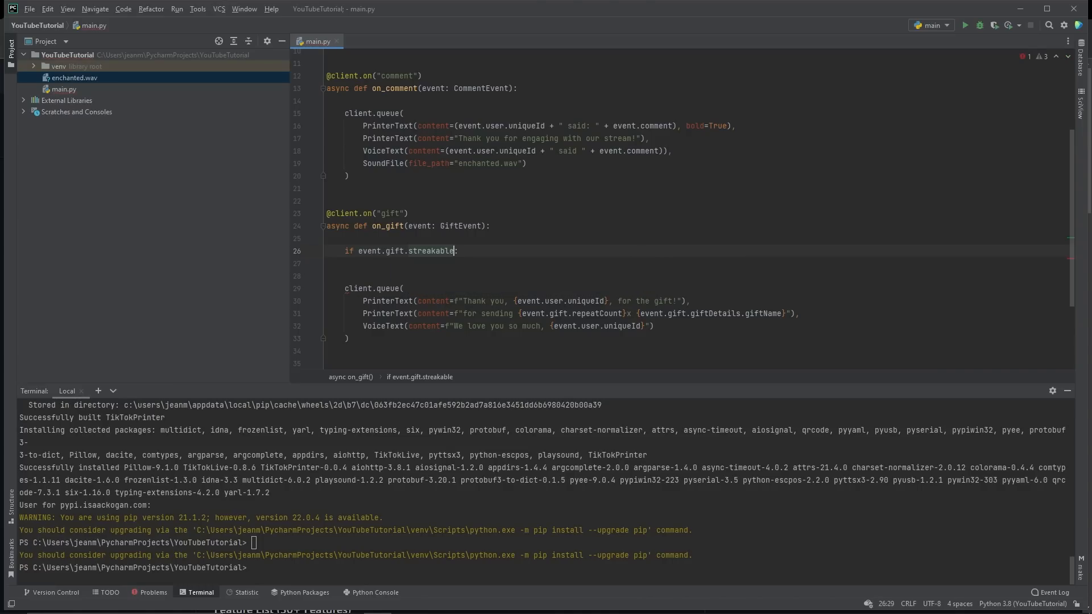
text(if event.gift.streaking:)
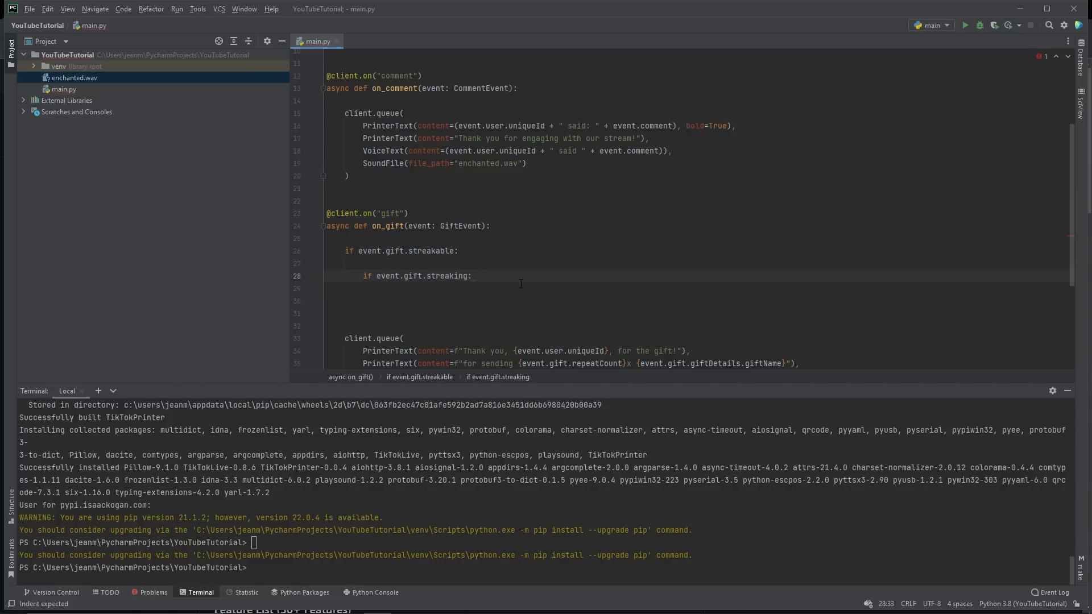
scroll(down, 3)
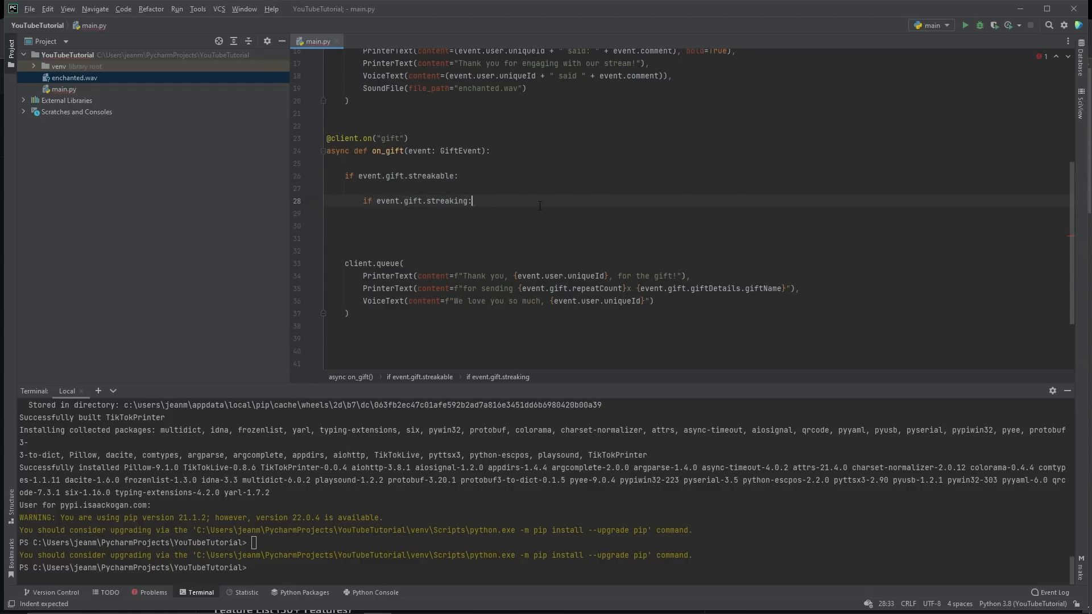
text(return)
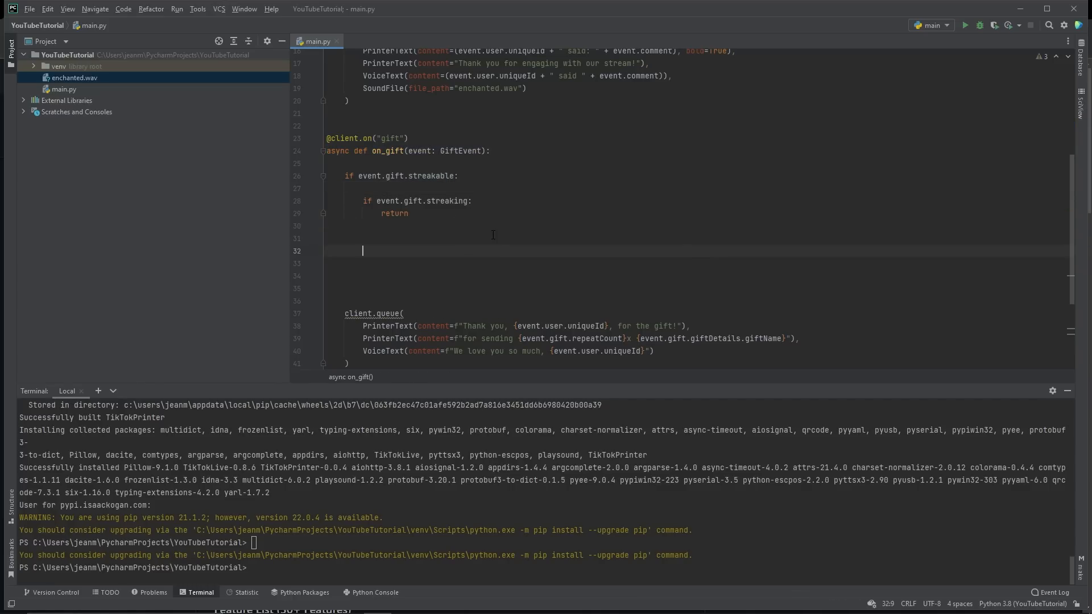
Step: Start a diamonds assignment at the handler's indentation level
key(Backspace)
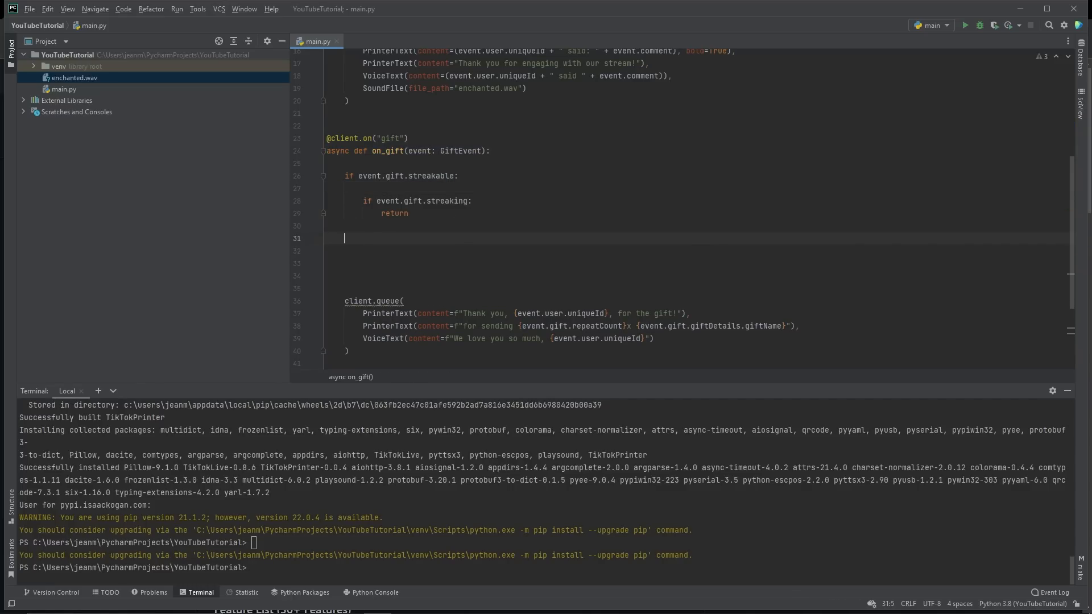
text(diamonds =)
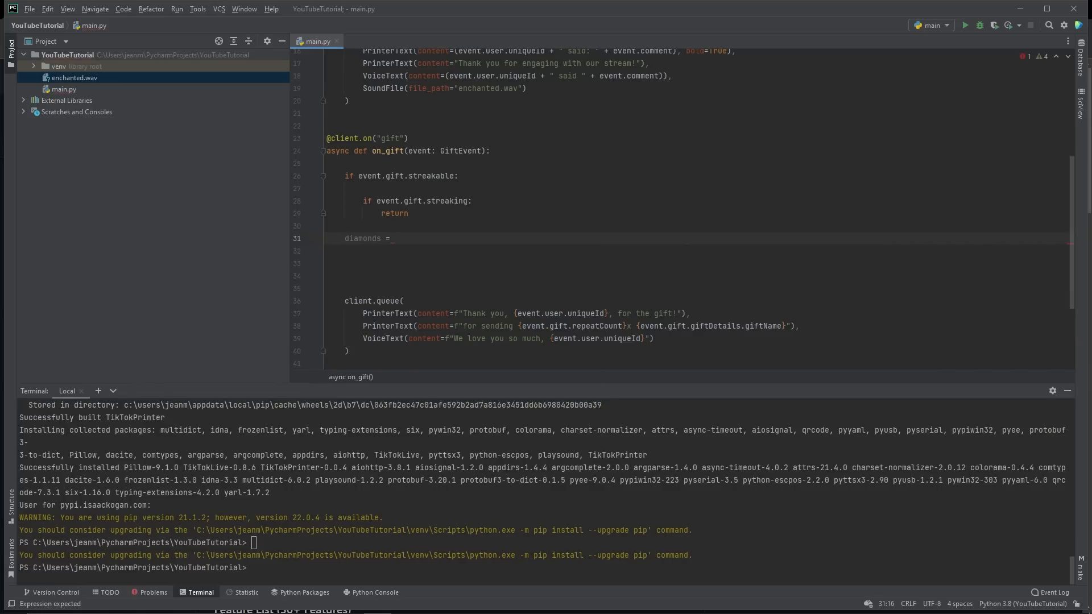
Step: Set diamonds = event.gift.giftDetails.diamondCount * event.gift.repeatCount
text(event.gift.)
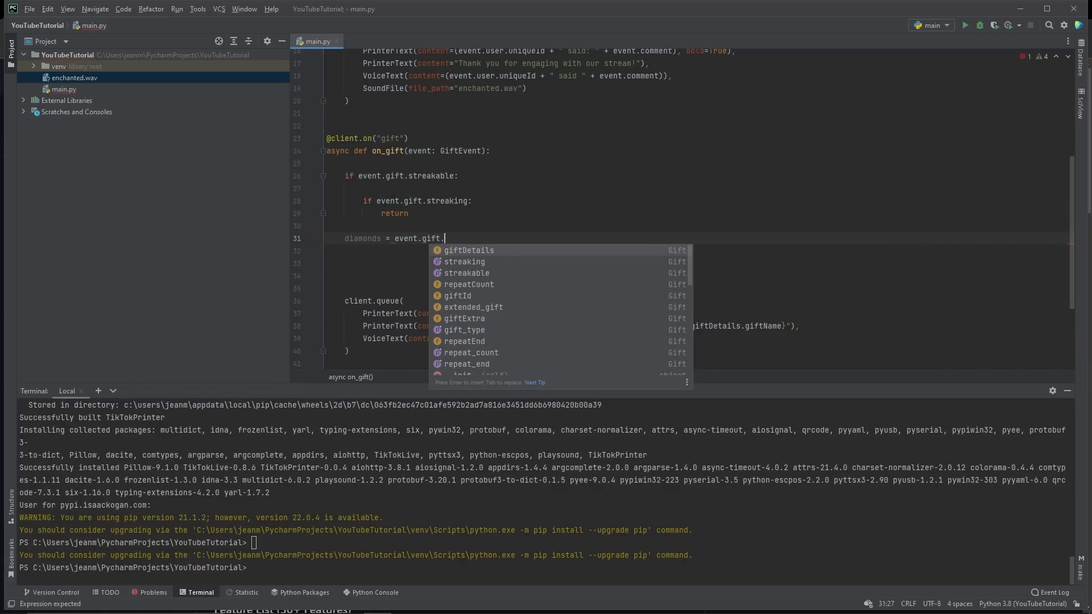
text(giftDetails.diamondCount)
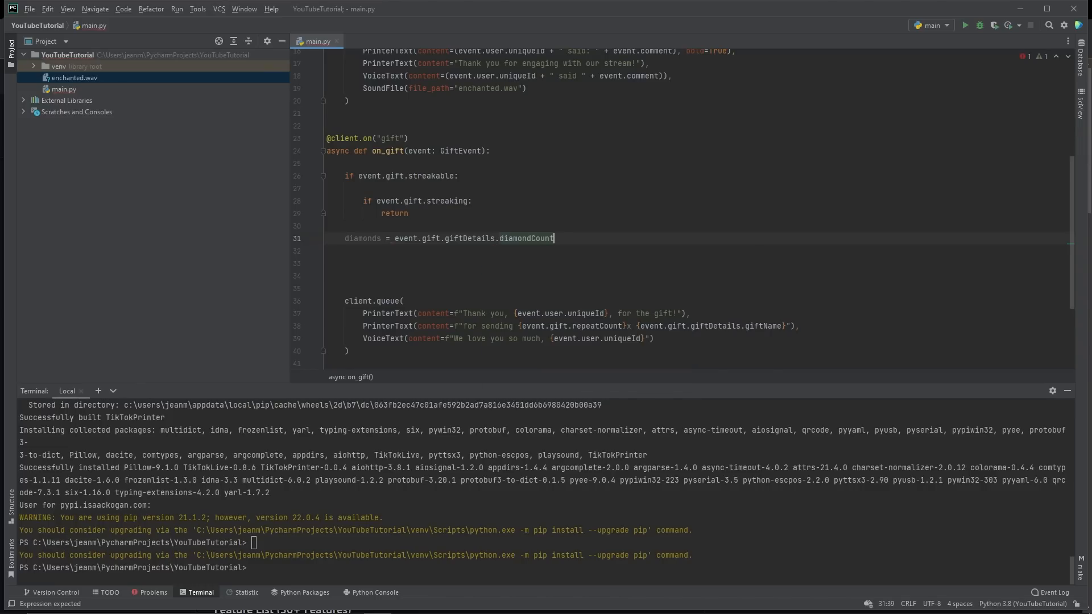
double_click(525, 238)
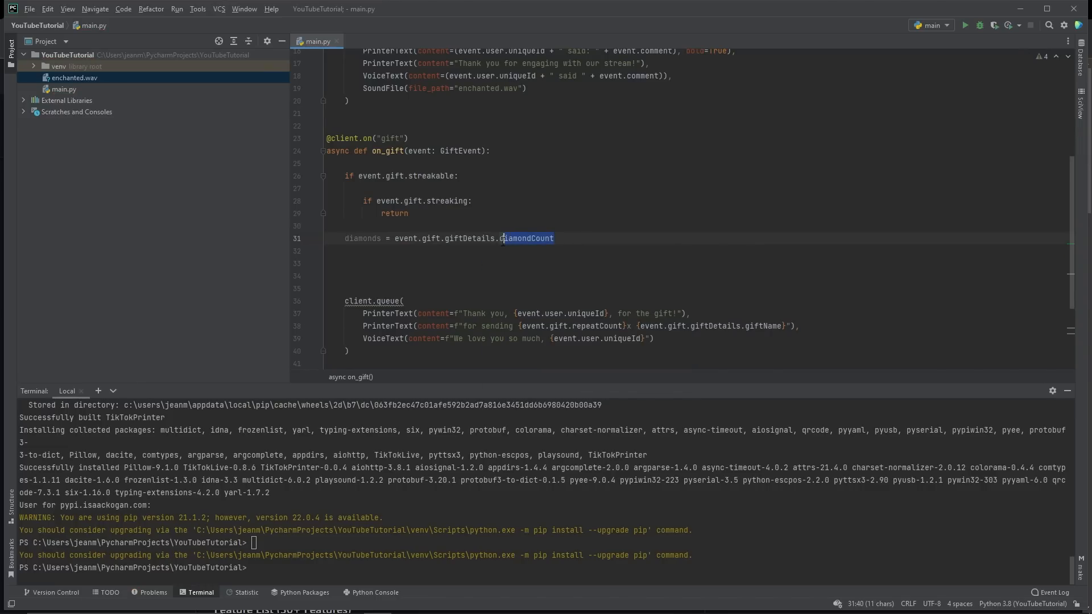
click(498, 238)
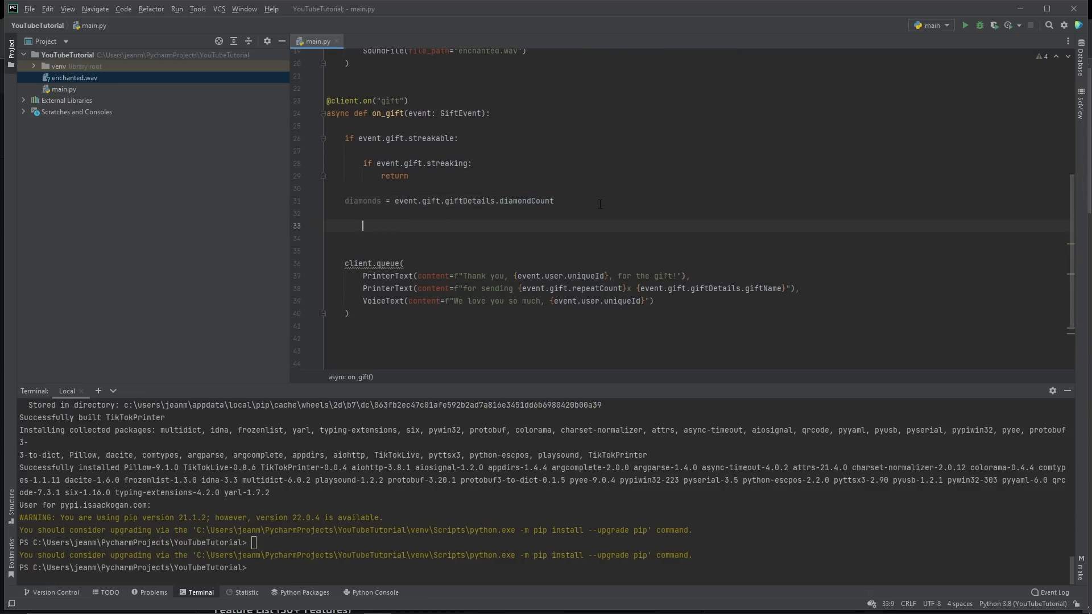
text(&)
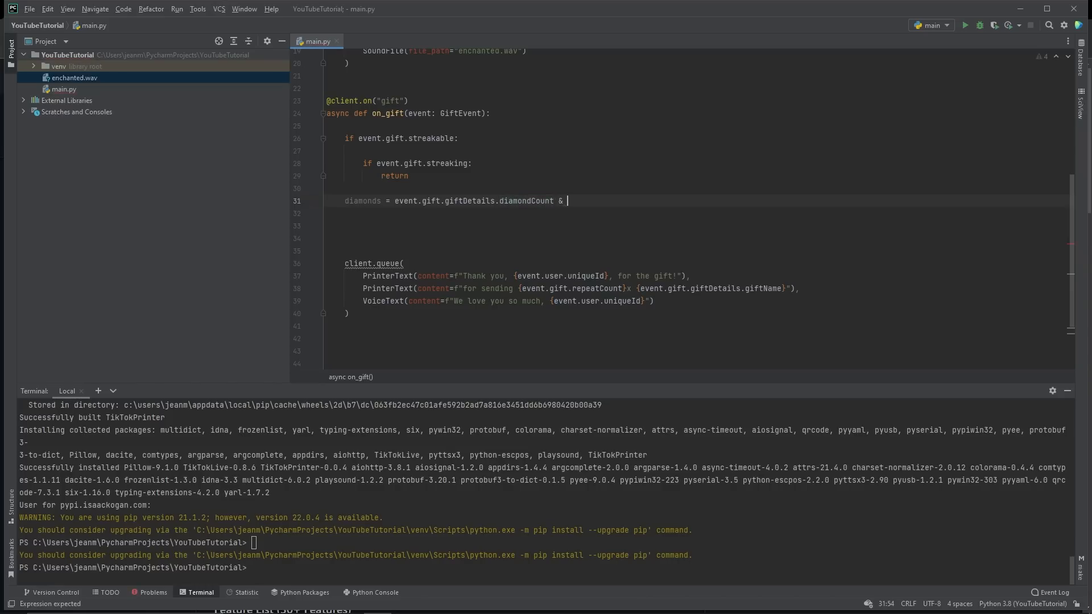
text(* e)
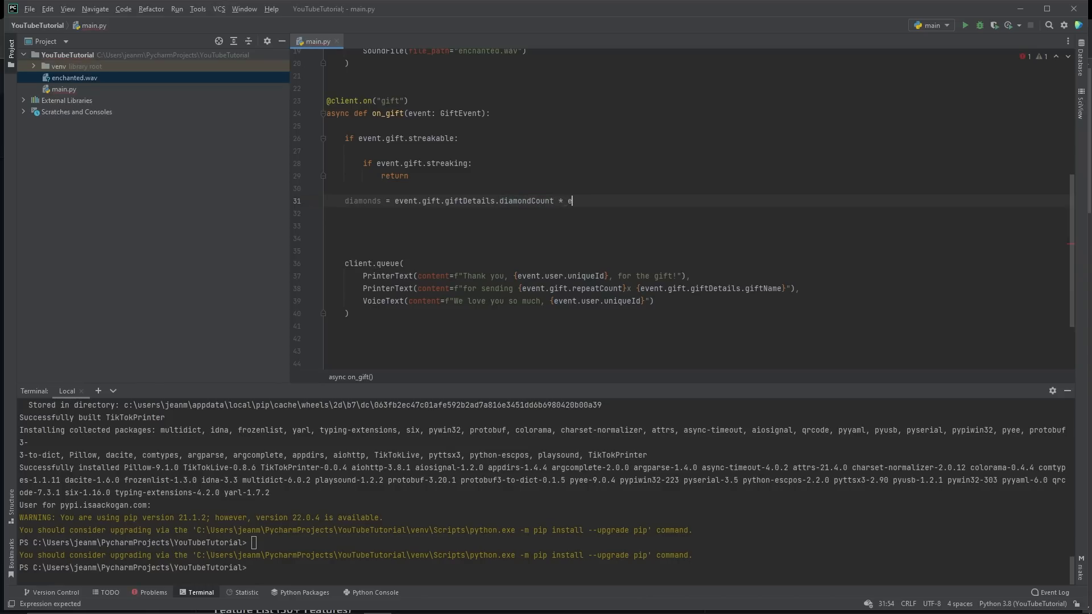
text(vent.gift.repeatCount)
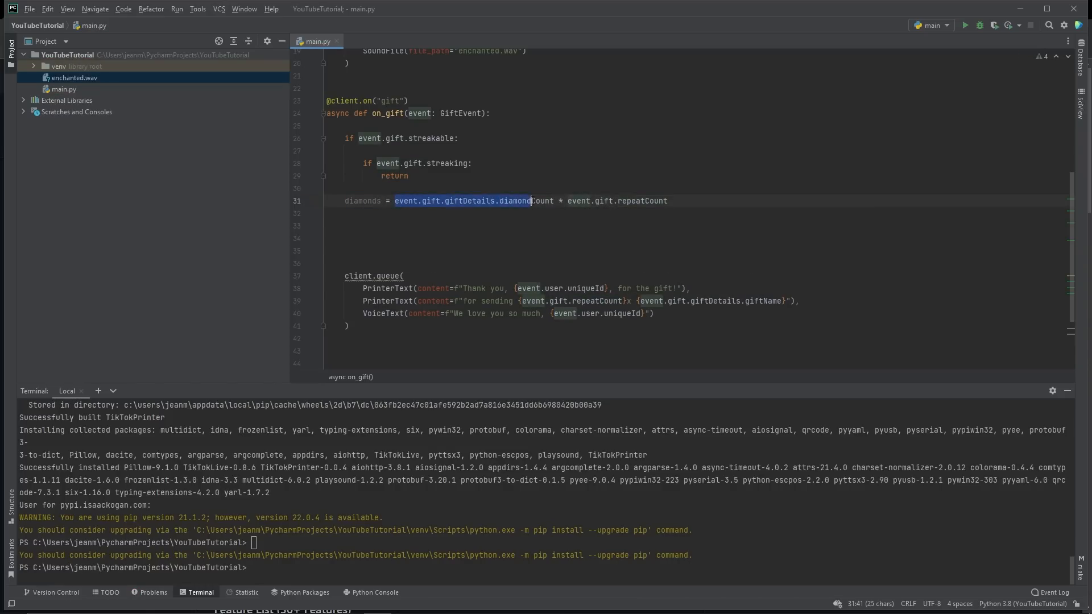
text(Count)
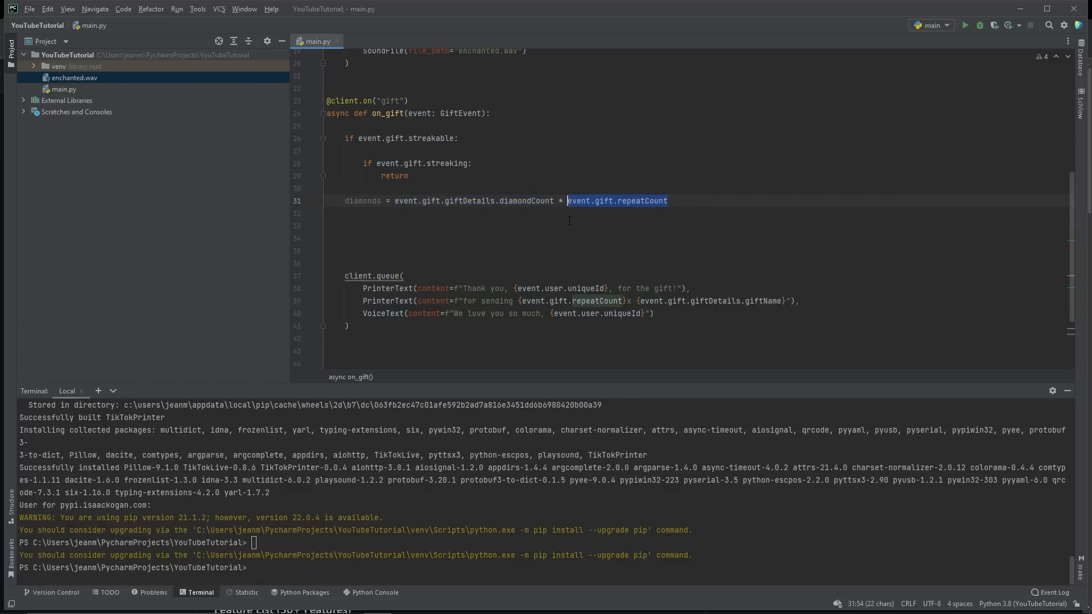
click(344, 225)
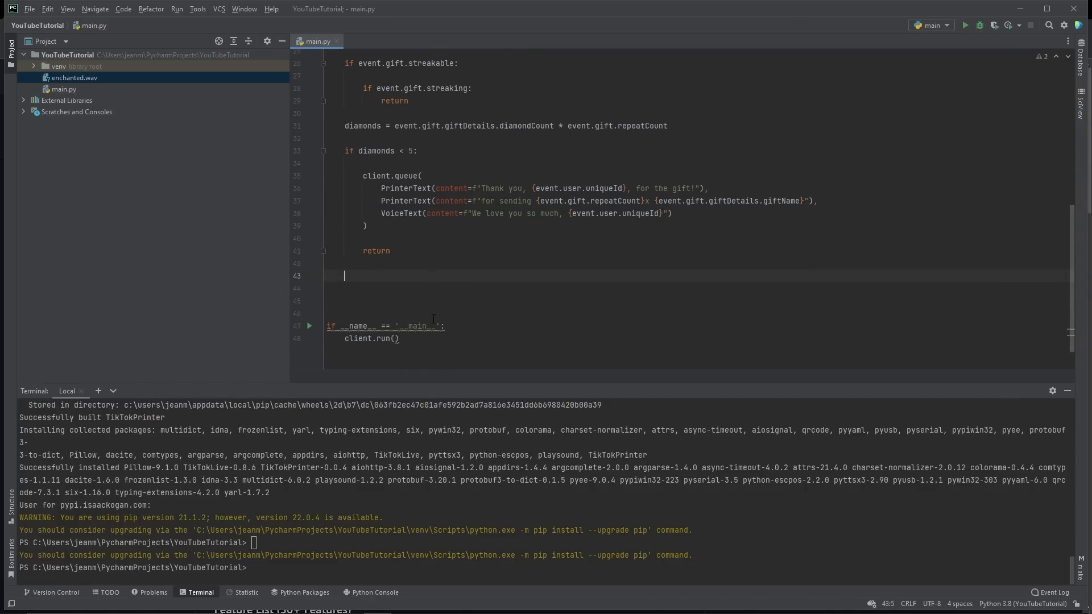
Step: Queue the basic thank-you and return for gifts under 5 diamonds, then begin a second queue
text(client.queue())
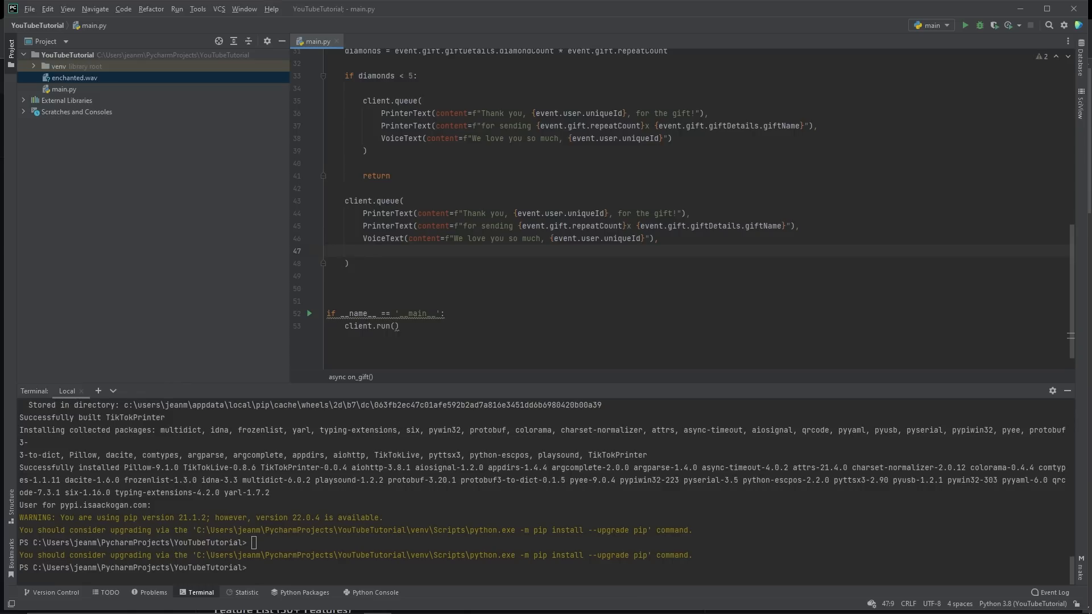
text(P)
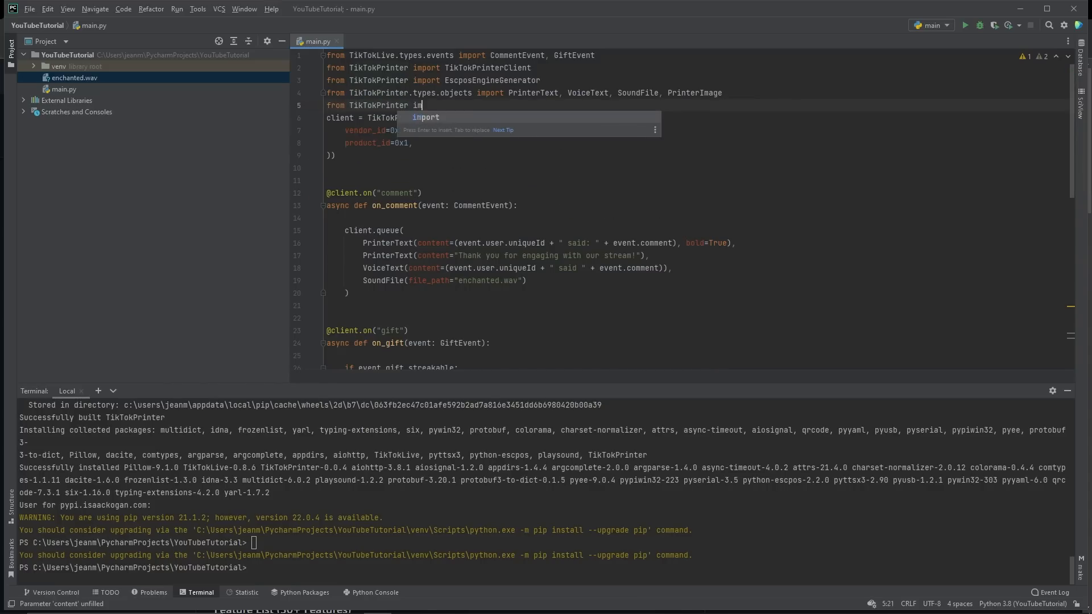
Step: Import TikTokMedia and queue PrinterImages of the user image and gift image for expensive gifts
text(TikTokMedia)
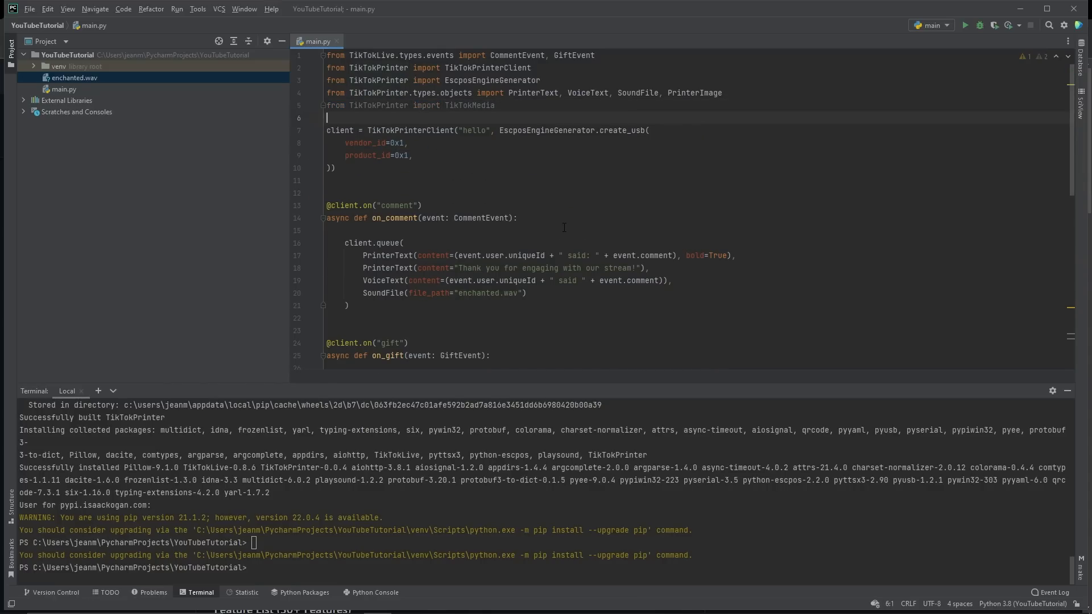
scroll(down, 3)
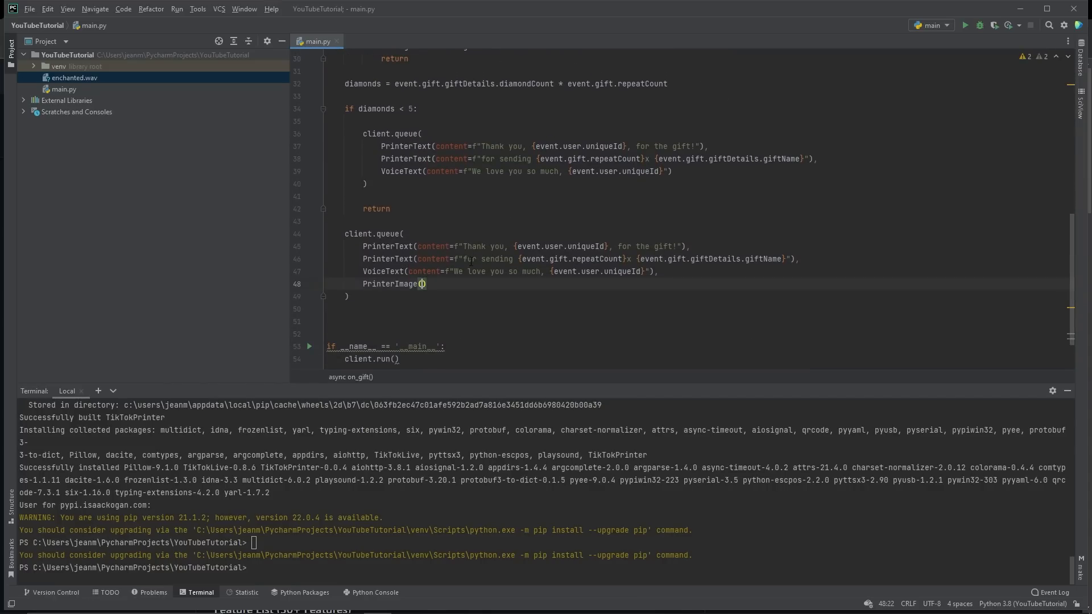
text(TikTokMedia.user_image(event.user)
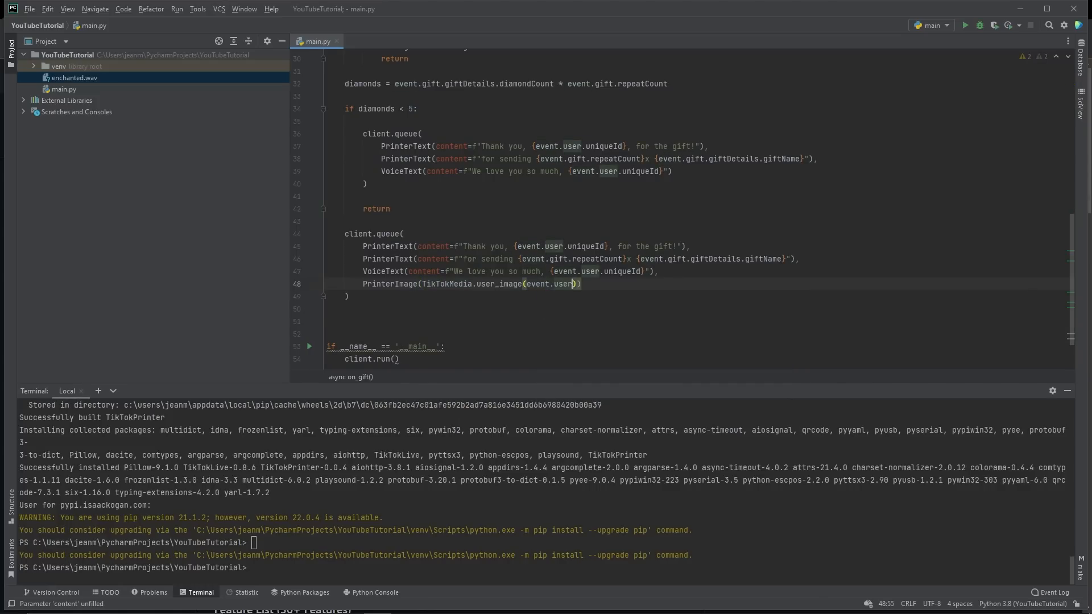
text(await)
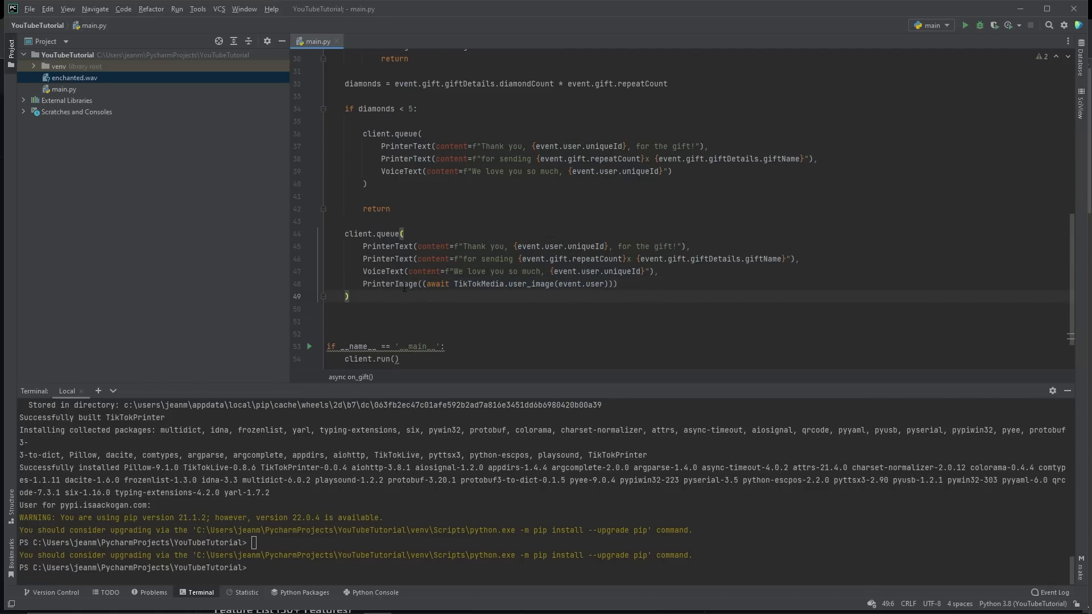
text(content=)
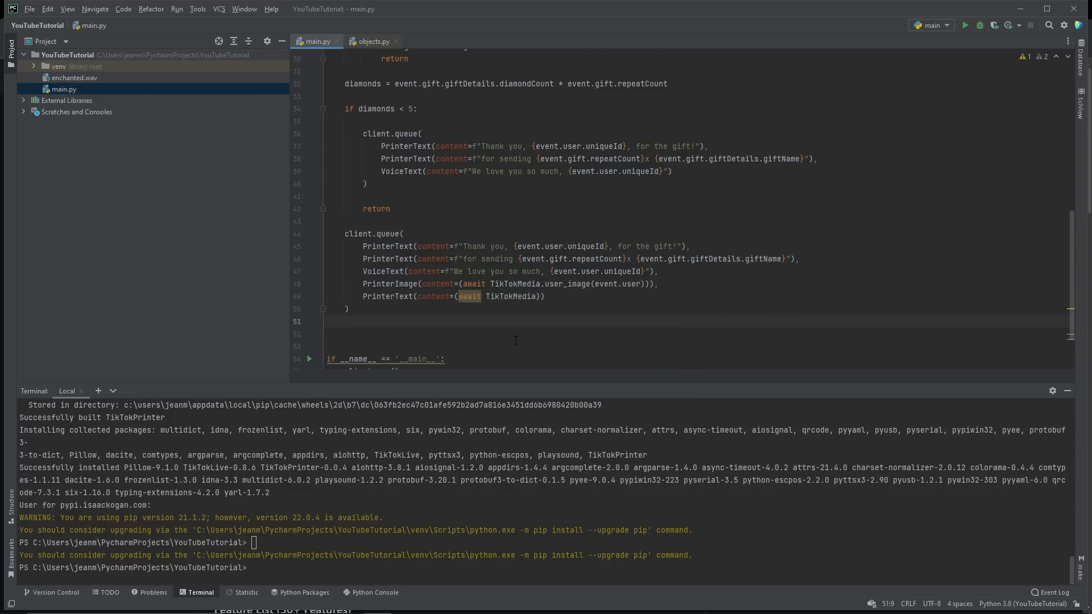
text(.gift_image(event.gift)
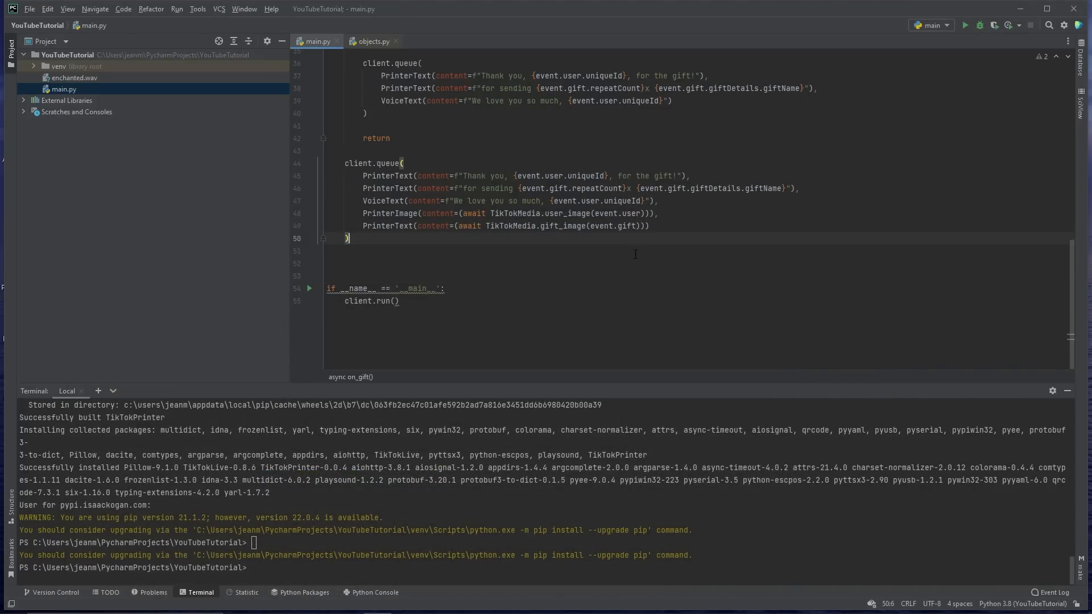
Step: Make the gift_image line a PrinterImage and retype the awaited TikTokMedia.user_image(event.user) line
text(PrinterText)
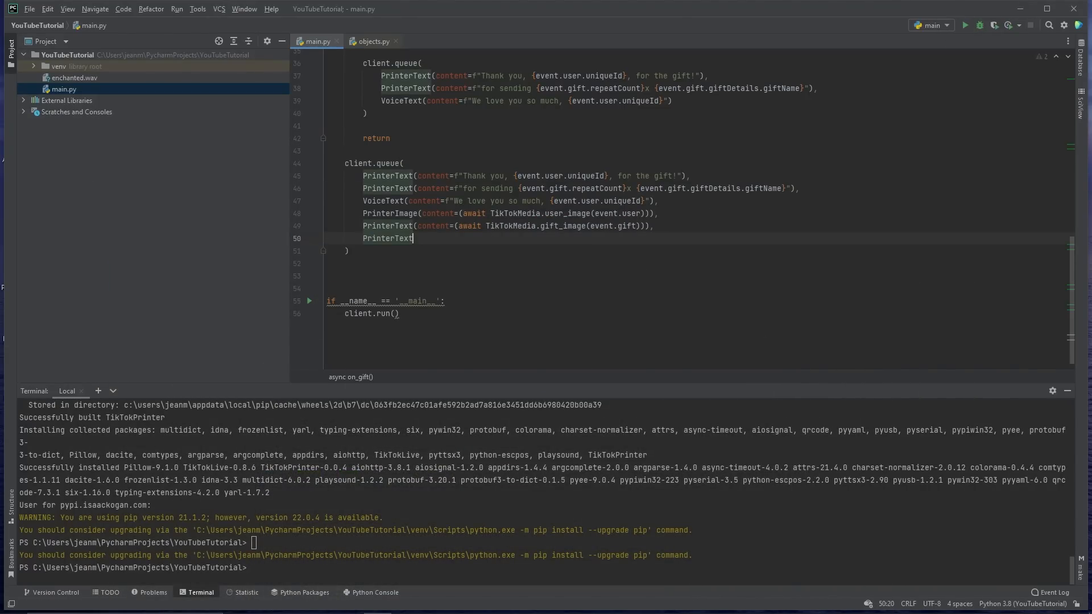
key(Backspace)
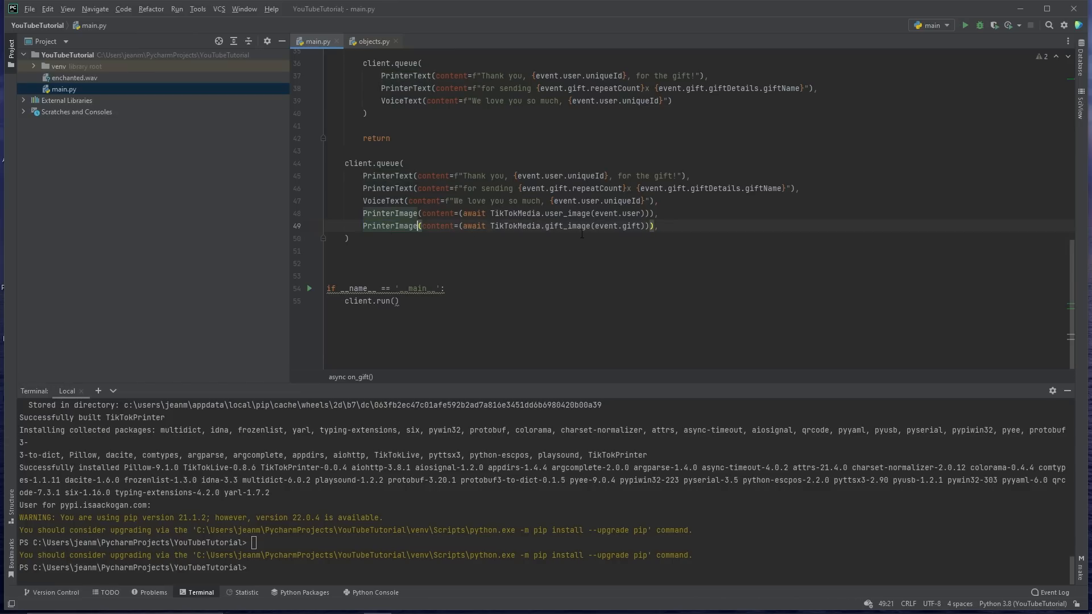
key(enter)
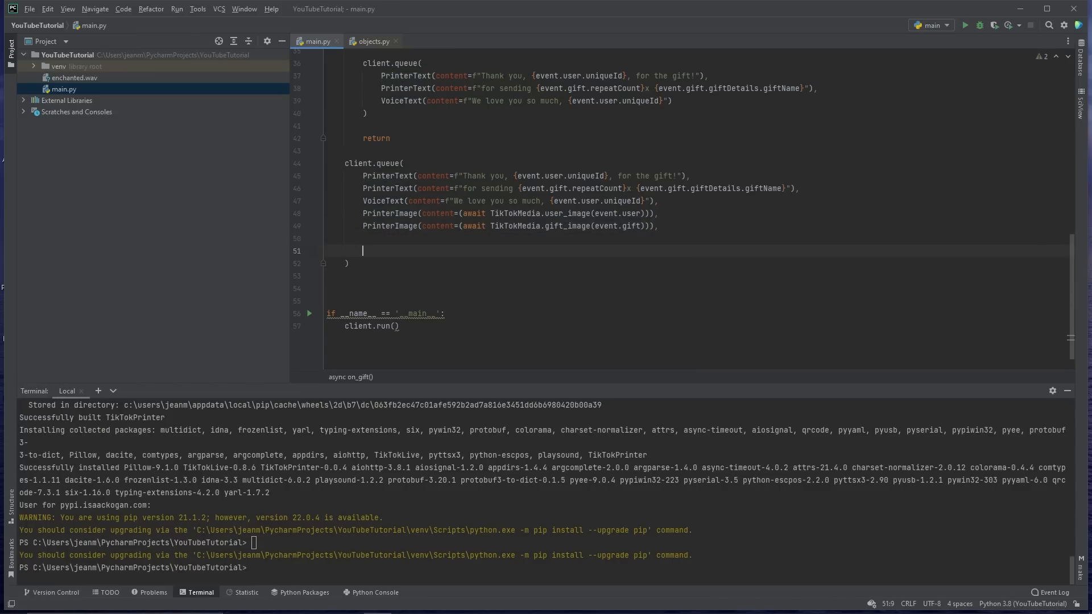
text(TikTokMedia.)
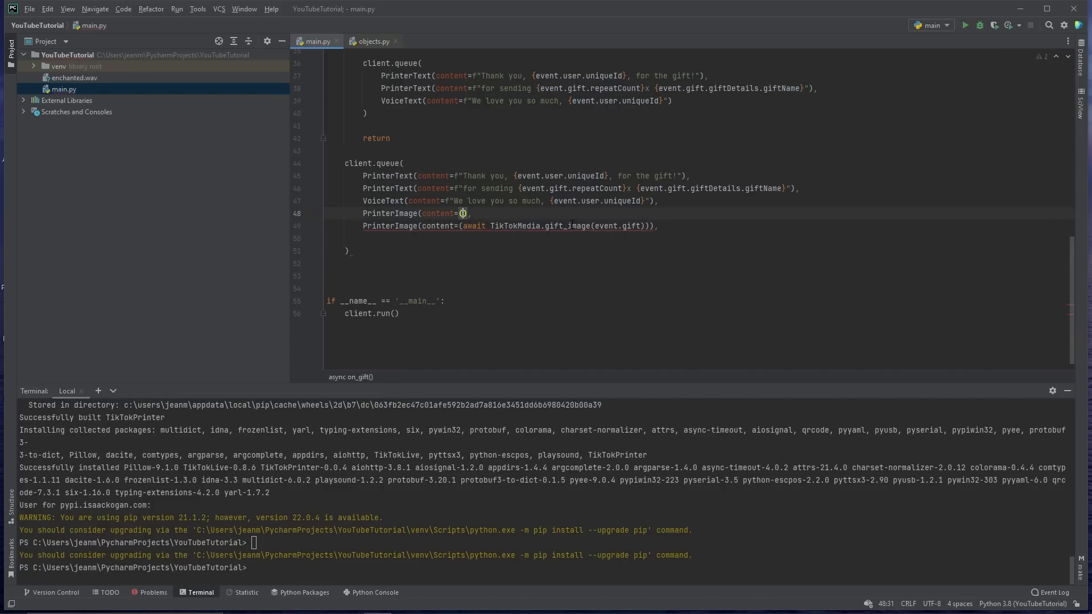
text(await TikTokMedia.user_image(event.user))
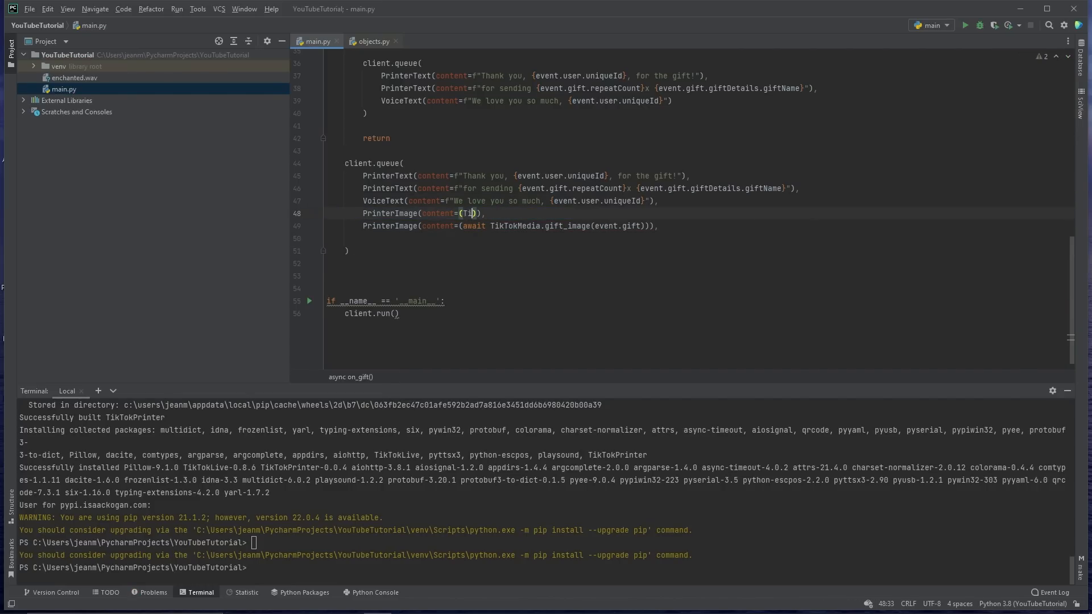
text(TikTokMedia.)
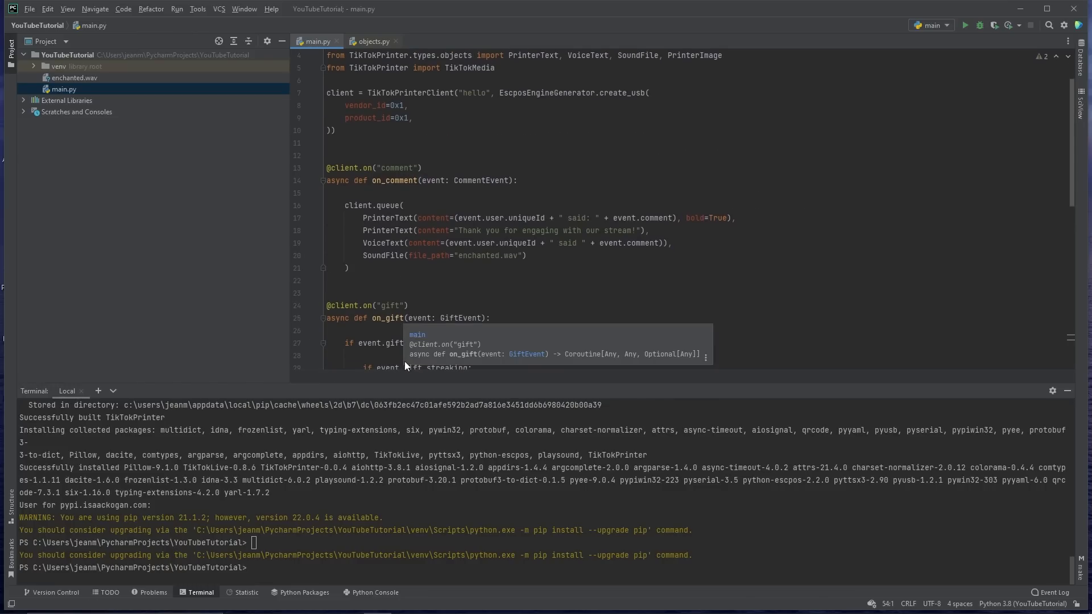
Step: Scroll through main.py to check the TikTokMedia import and the handlers
scroll(down, 3)
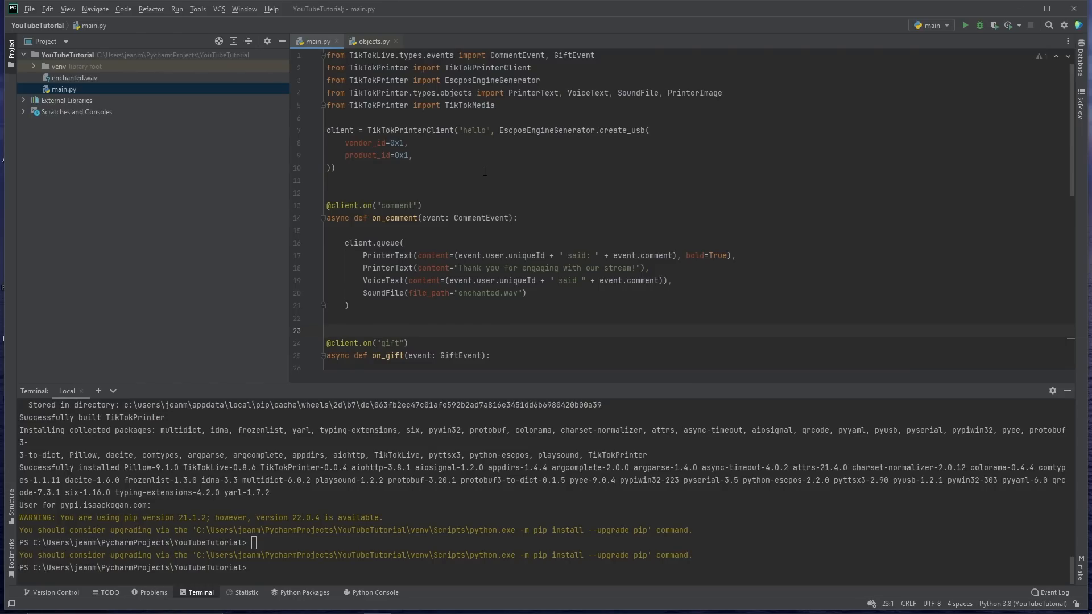
click(327, 330)
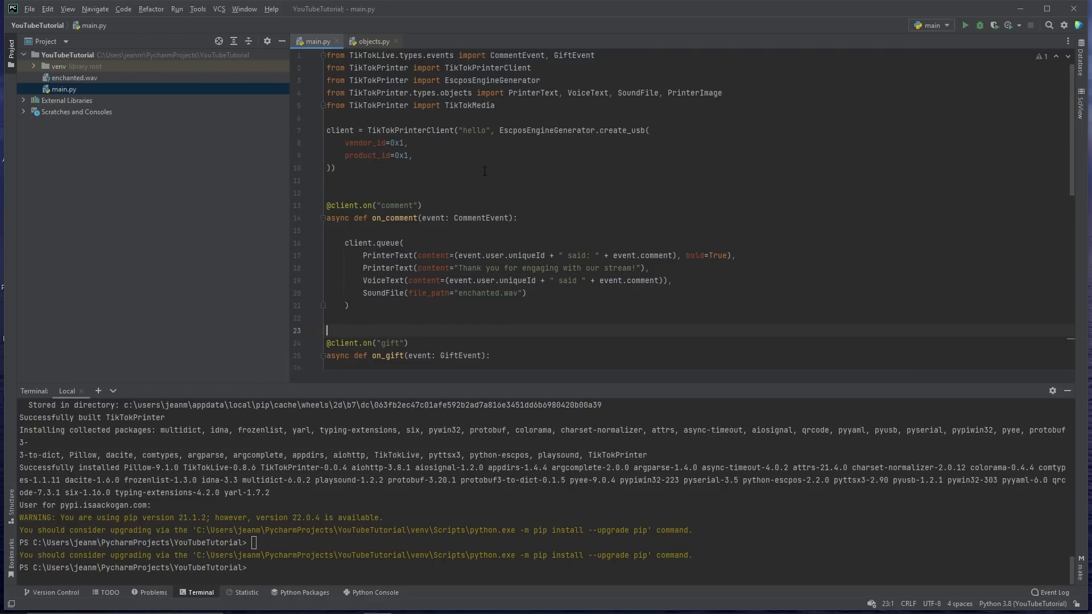
scroll(down, 3)
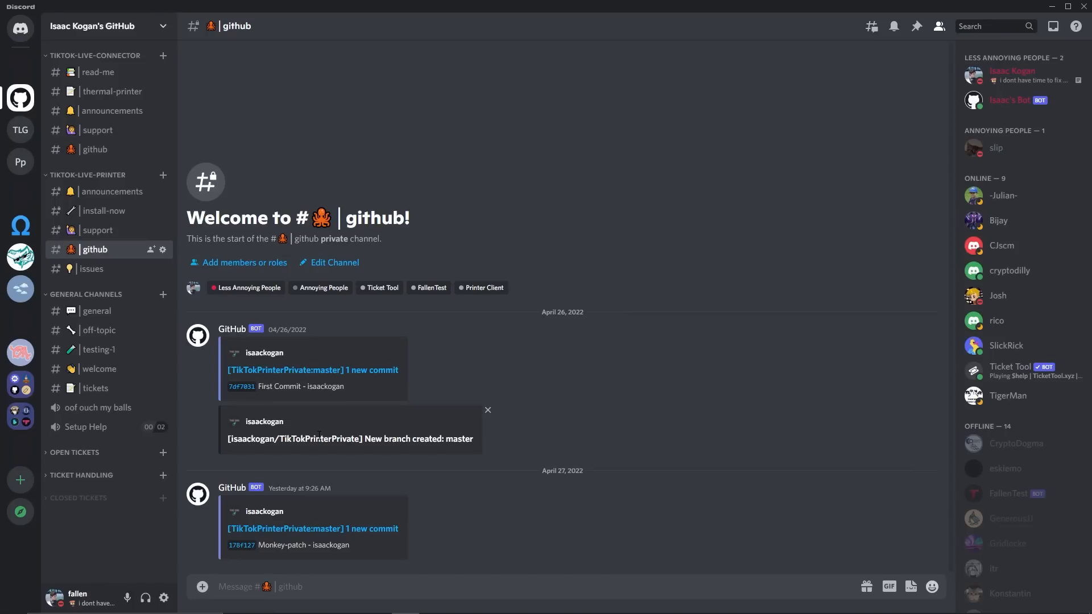
mouse_move(326, 435)
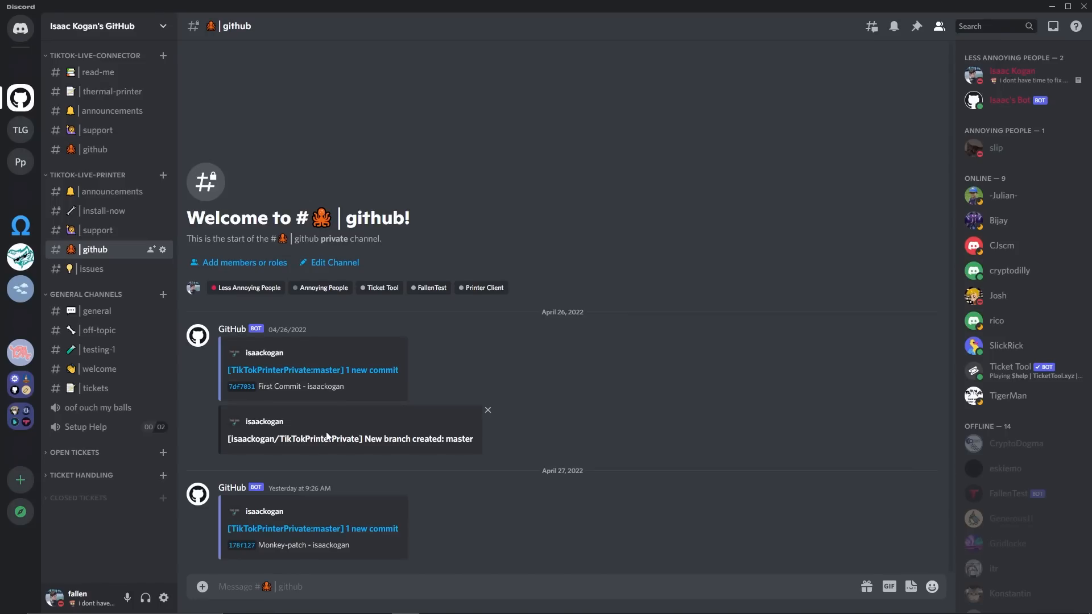